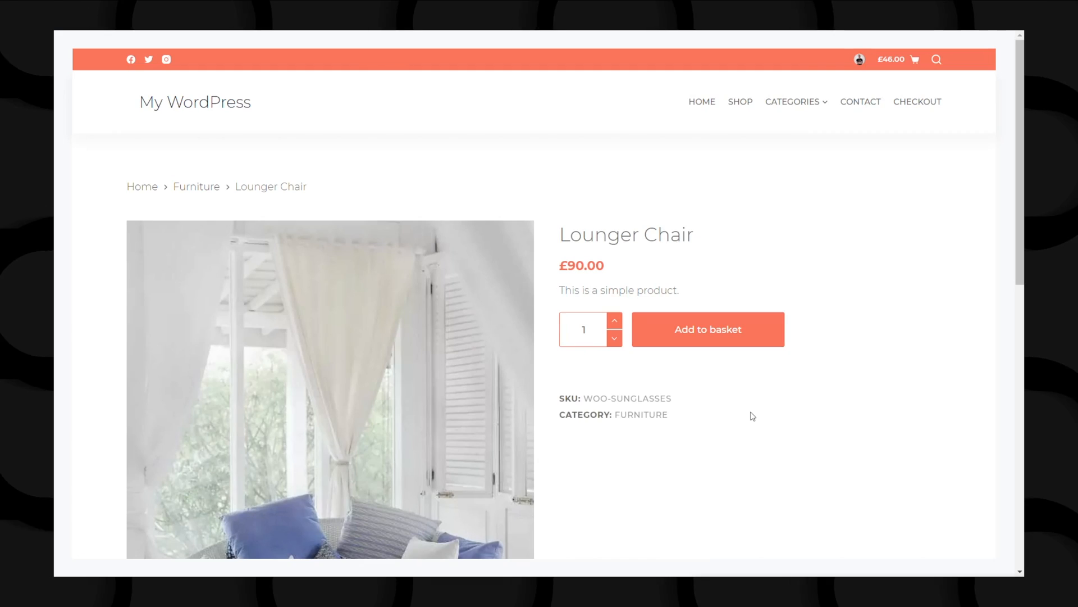
# - Scroll through the Lounger Chair product page and demo layouts down to the home page
pyautogui.scroll(-3)
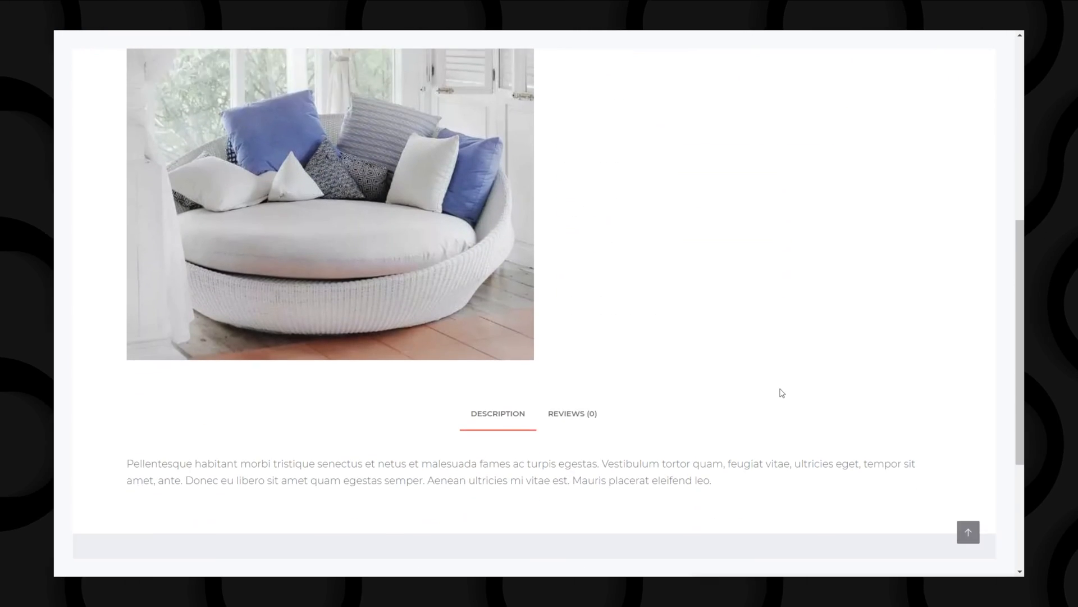
pyautogui.scroll(-3)
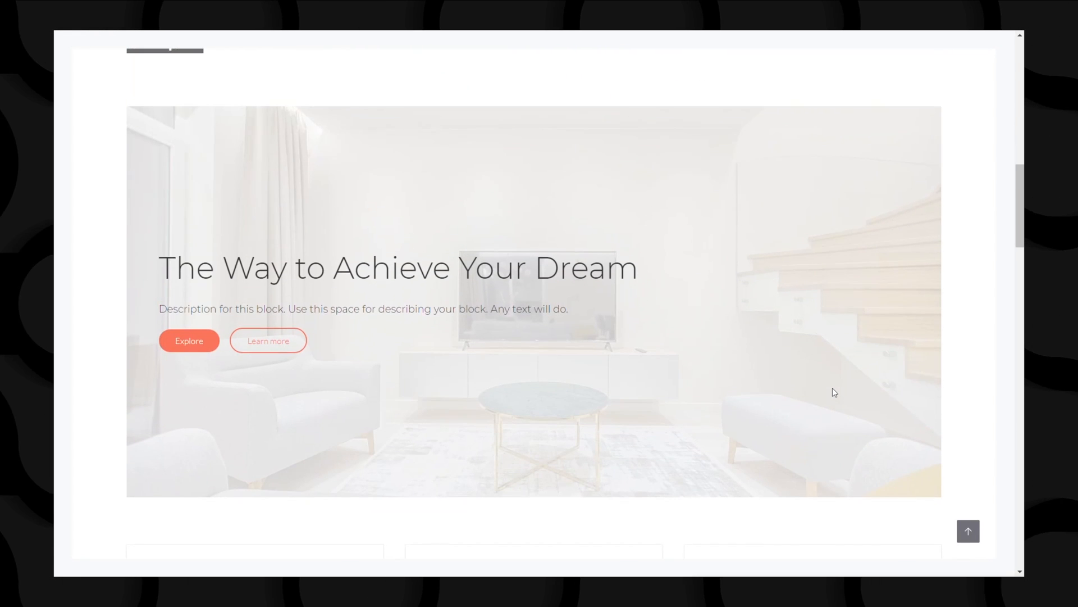
pyautogui.scroll(-3)
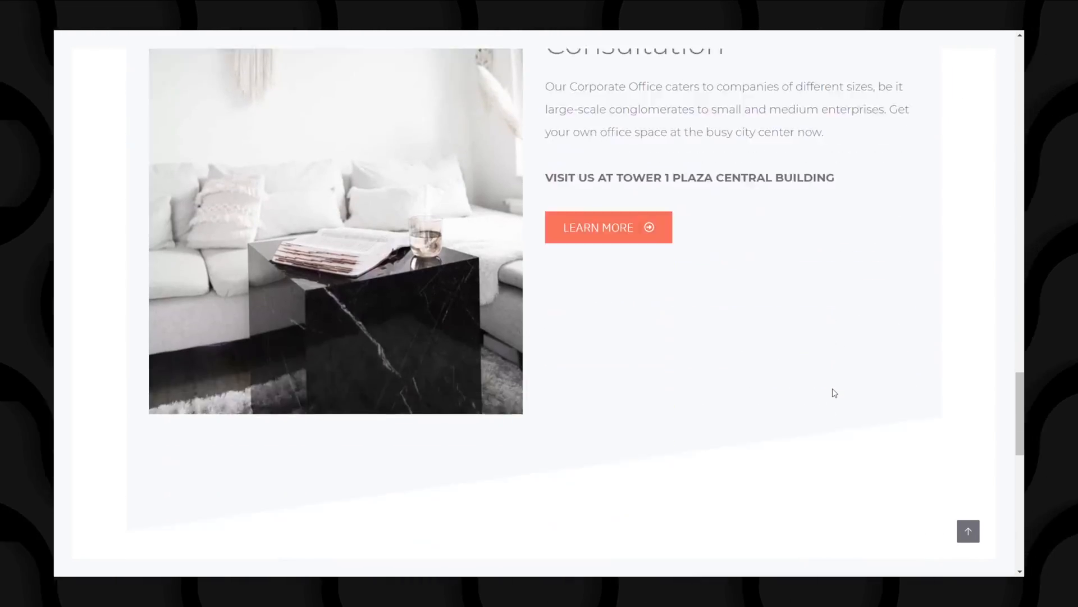
pyautogui.scroll(-3)
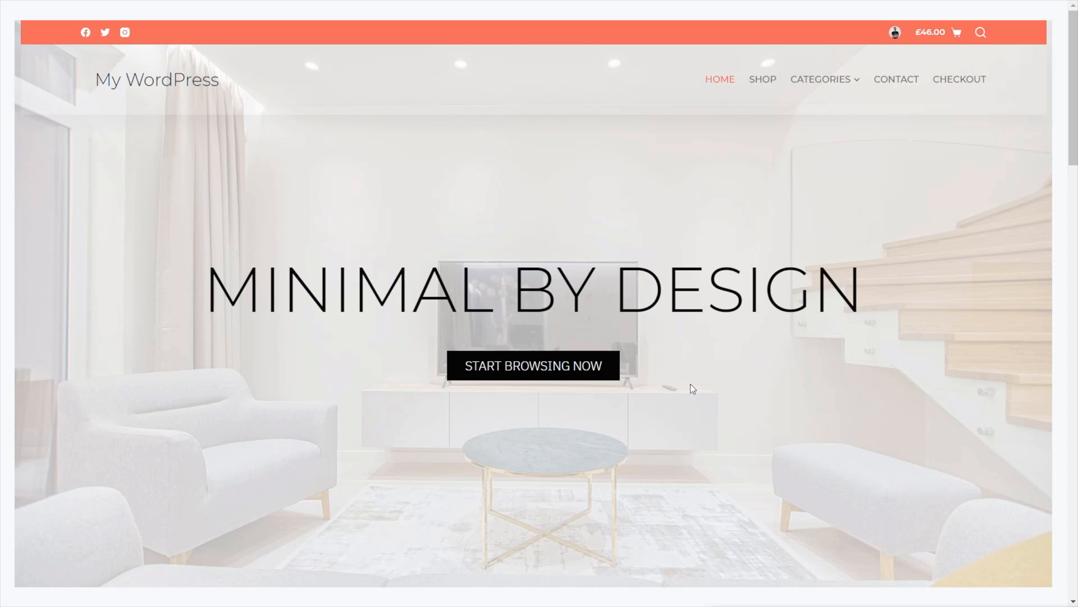
pyautogui.moveTo(567, 66)
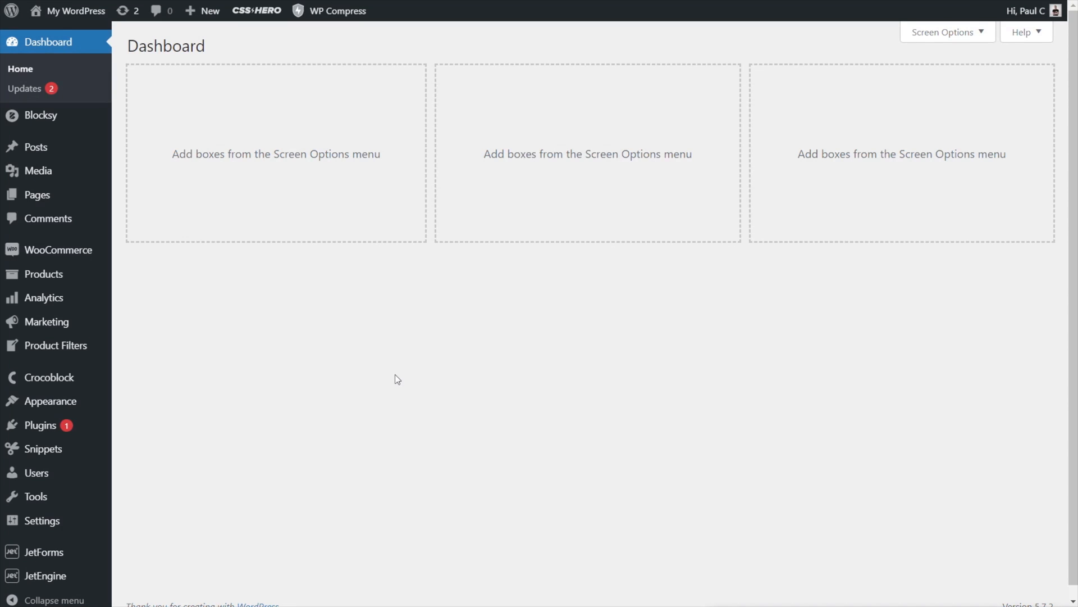
pyautogui.moveTo(348, 384)
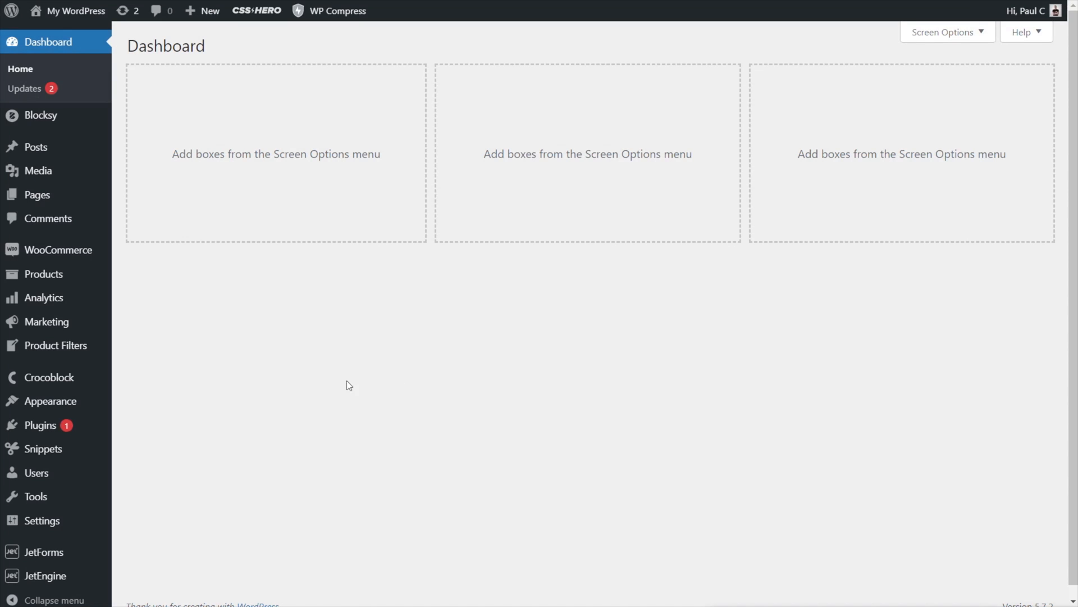
pyautogui.moveTo(109, 456)
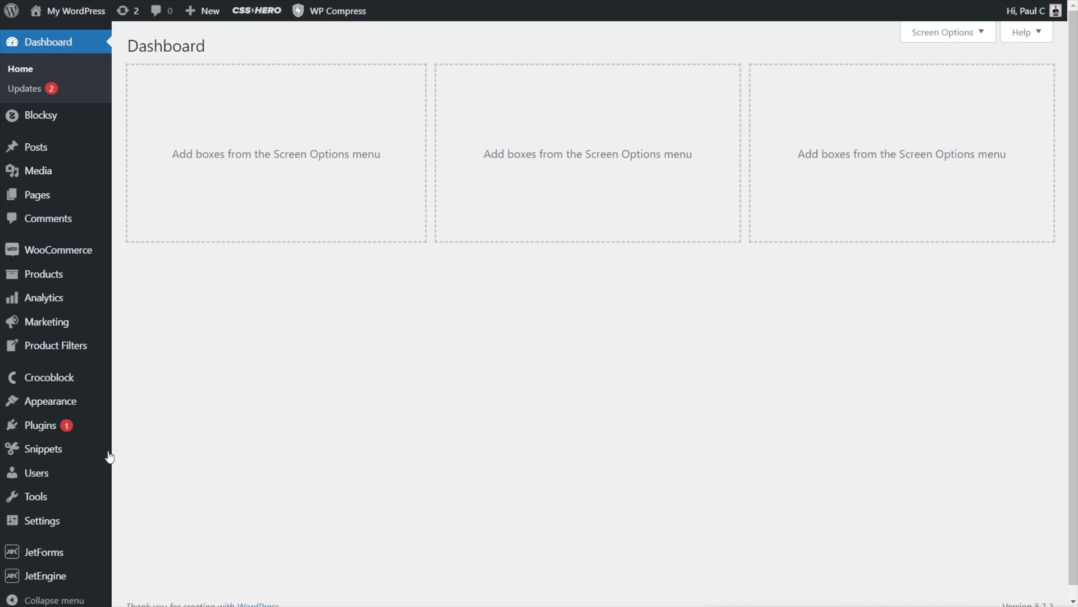
pyautogui.moveTo(40, 449)
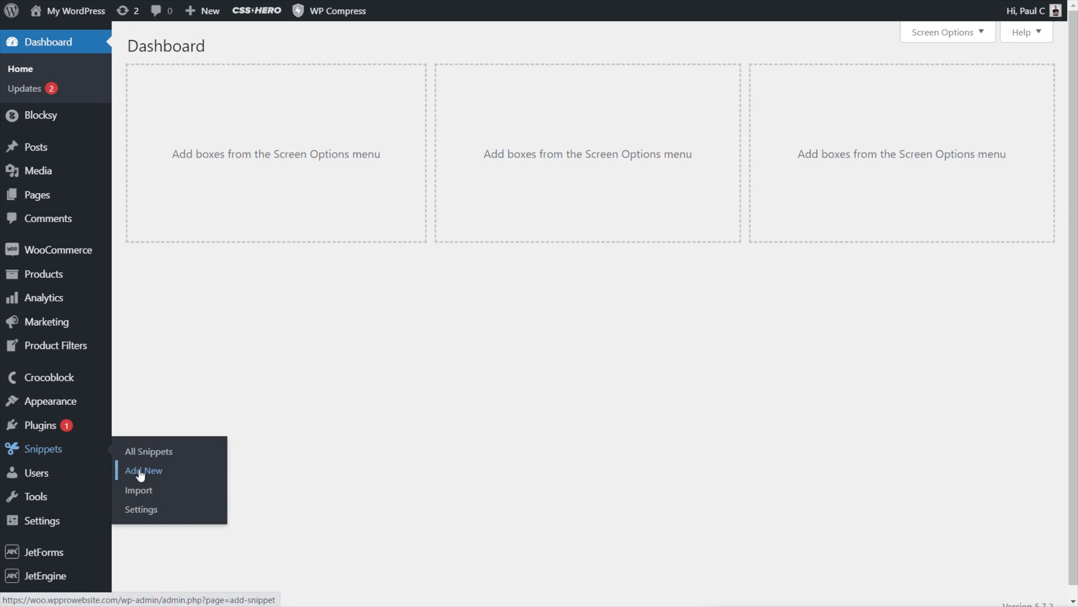
# - Start a new empty code snippet via Snippets > Add New
pyautogui.click(142, 470)
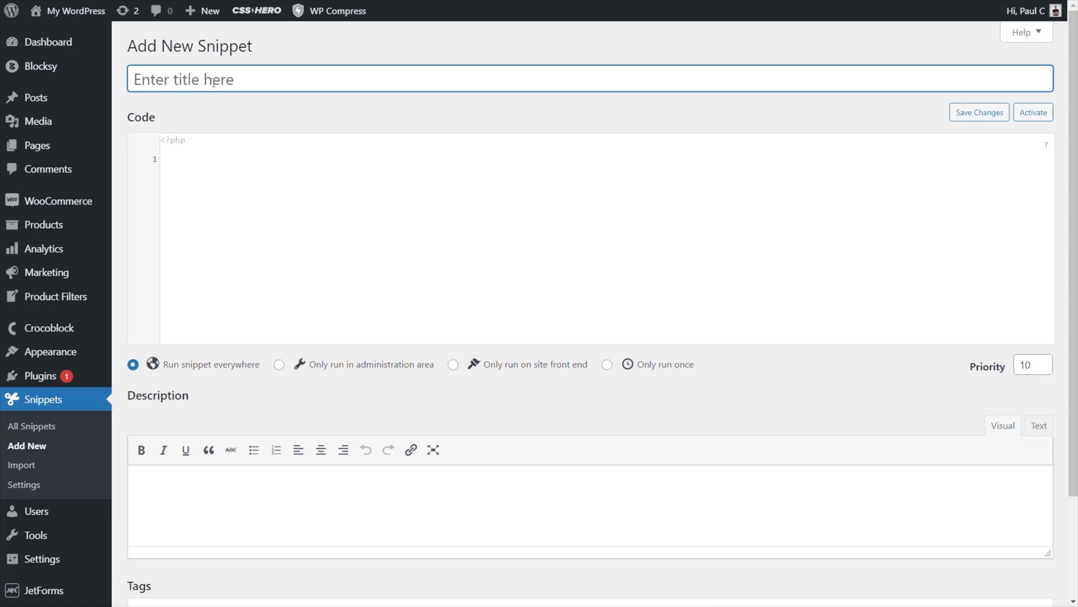
# - Title the snippet 'Woo Gutenberg Editor', add the PHP code and placeholder description, then save and activate it
pyautogui.write('Woo Guten')
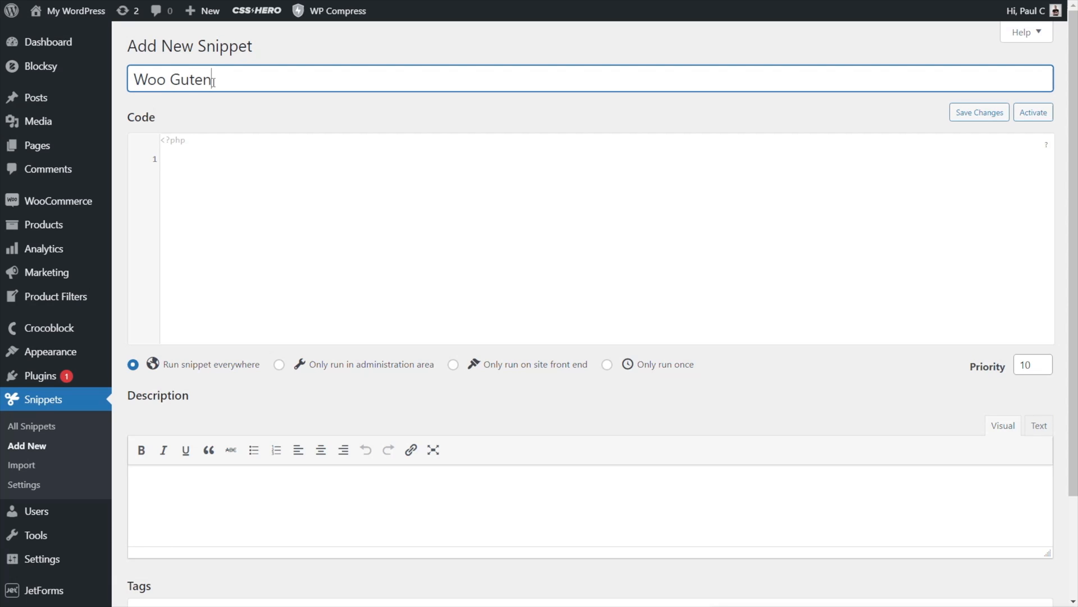
pyautogui.write('berg Editor')
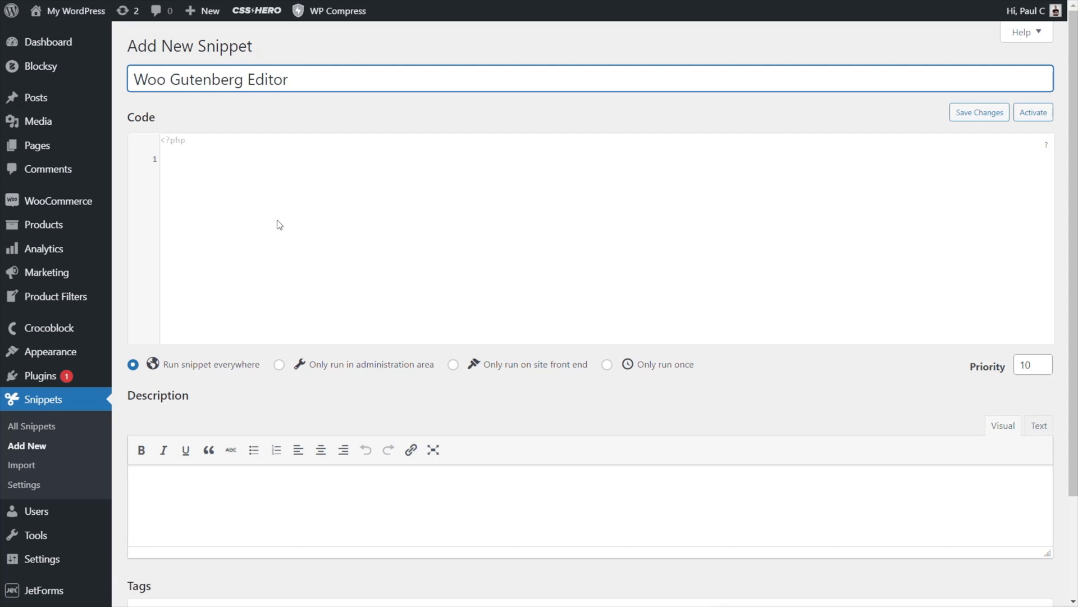
pyautogui.moveTo(236, 185)
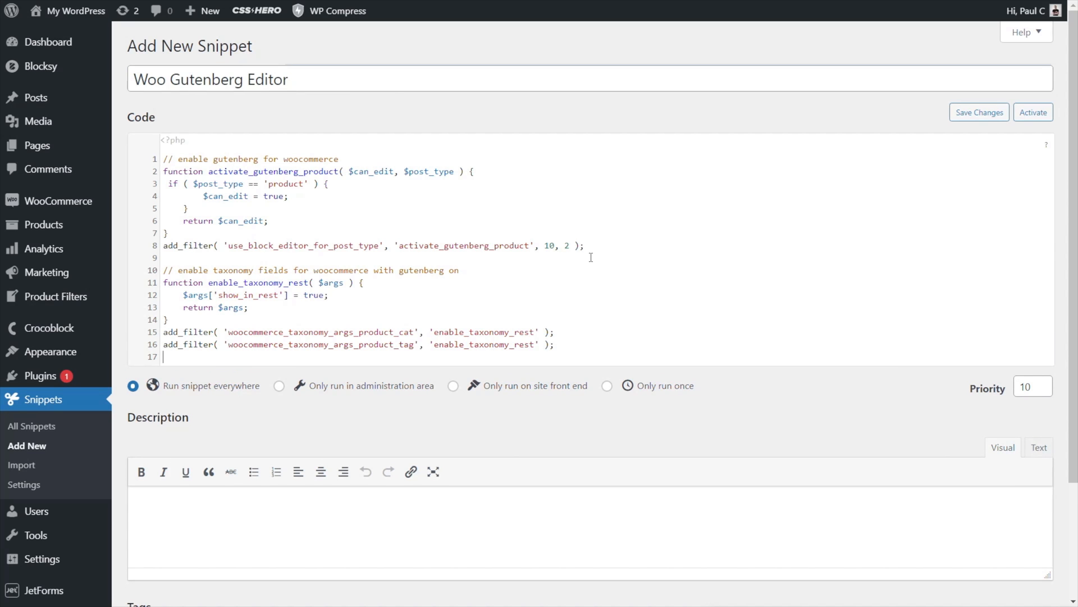
pyautogui.moveTo(163, 170); pyautogui.dragTo(584, 246)
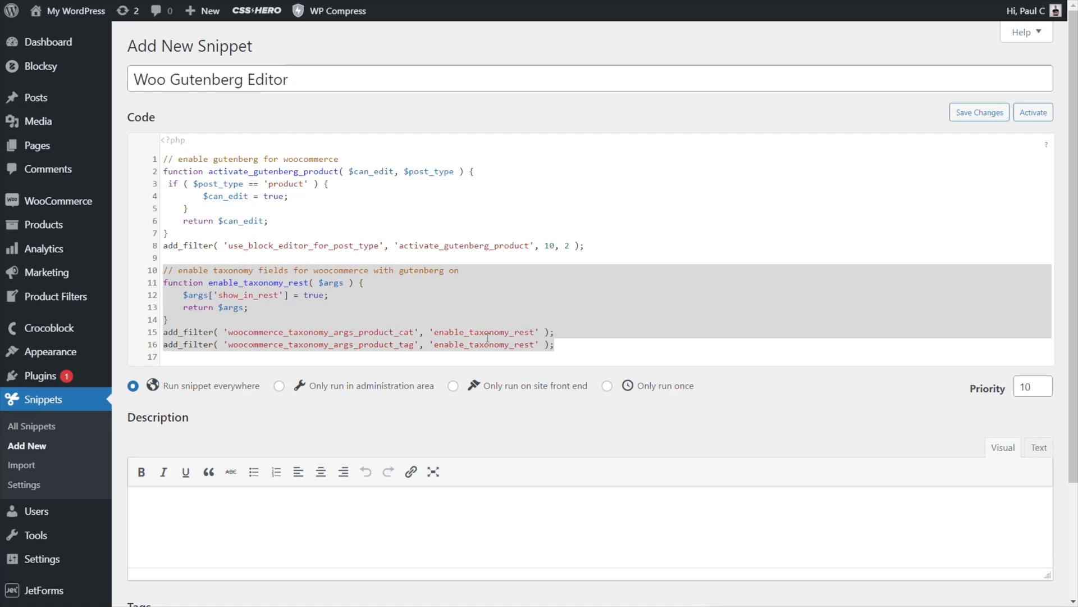
pyautogui.moveTo(686, 362)
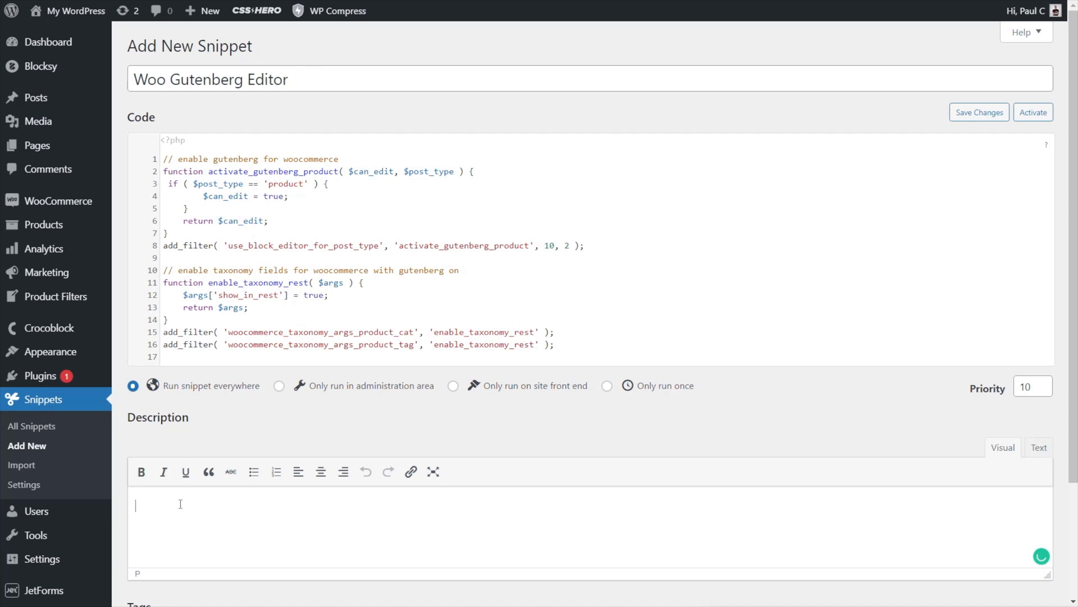
pyautogui.write('U')
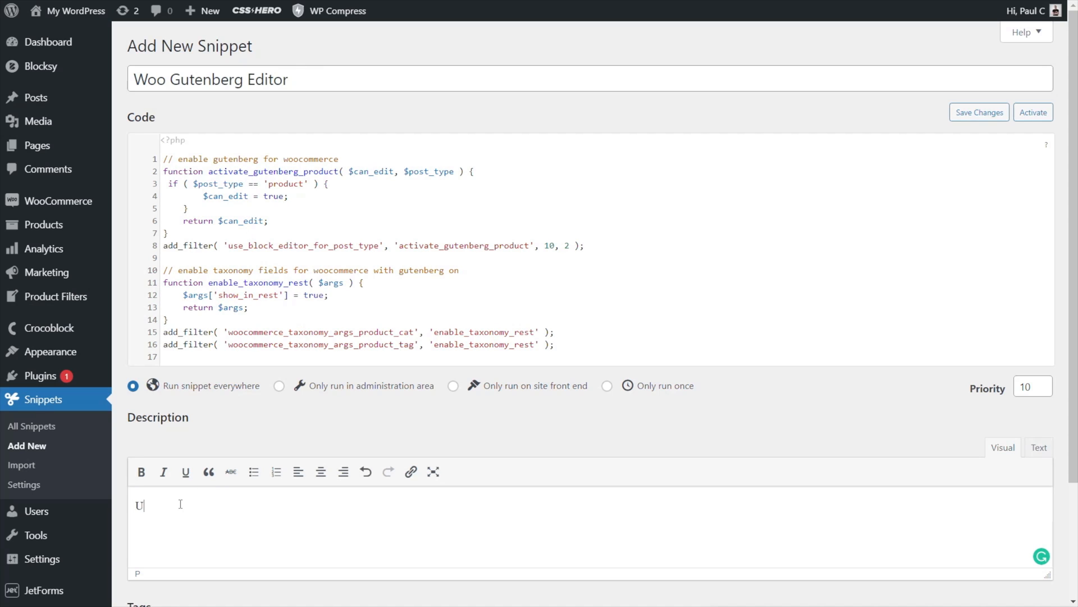
pyautogui.write('nsert desc')
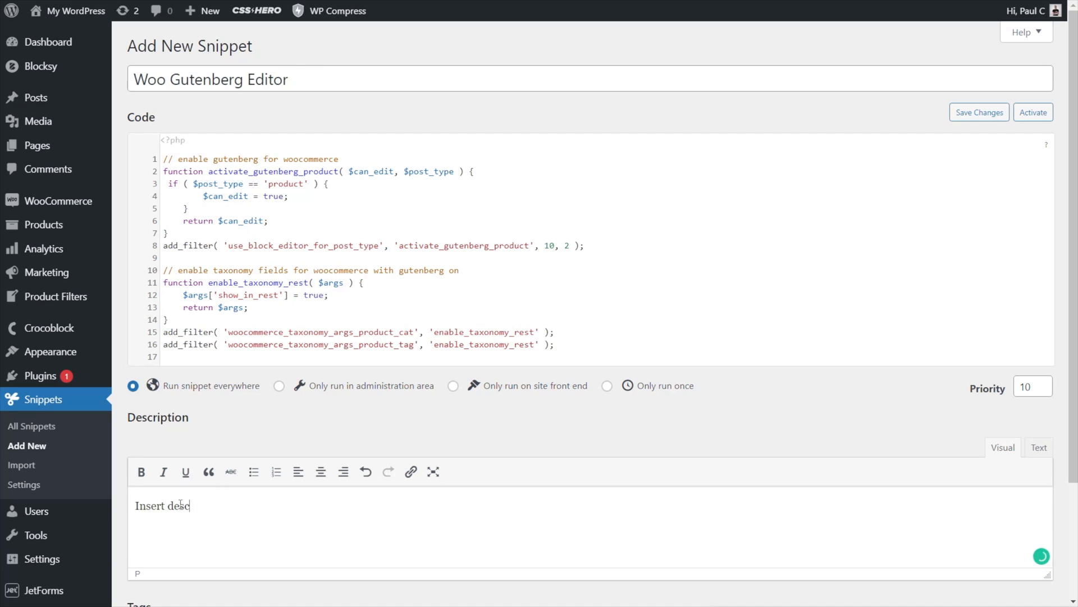
pyautogui.scroll(-3)
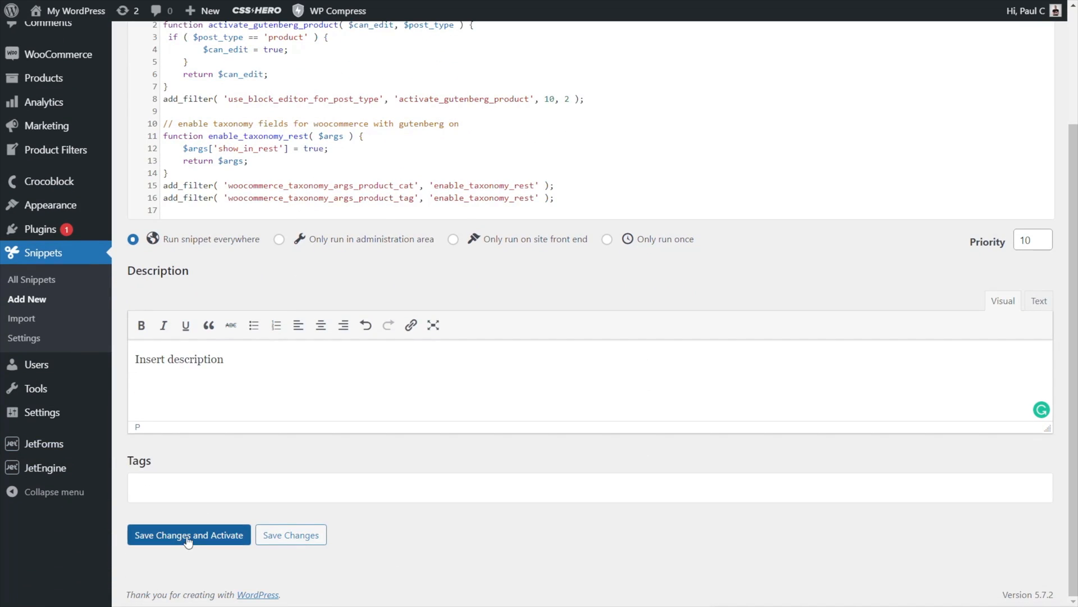
pyautogui.click(189, 535)
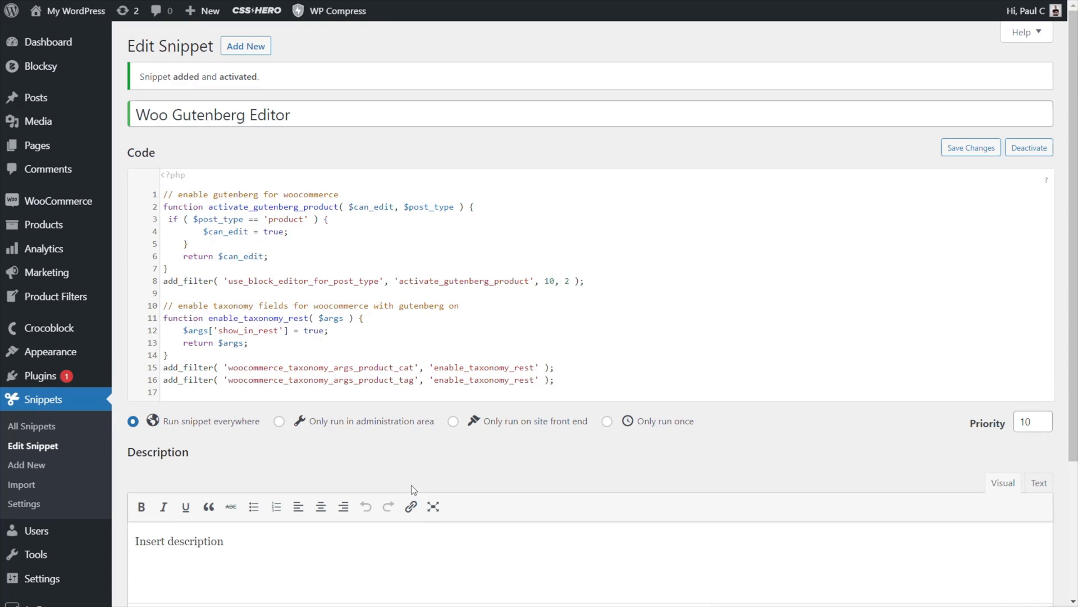
pyautogui.moveTo(42, 225)
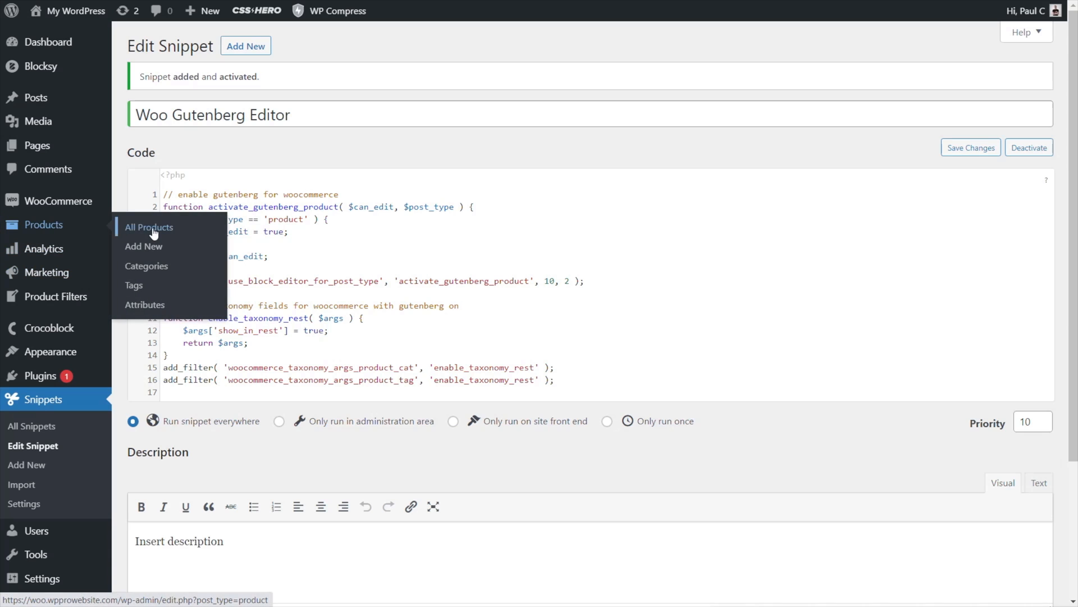
# - List all WooCommerce products and select the Cushions product for editing
pyautogui.click(148, 227)
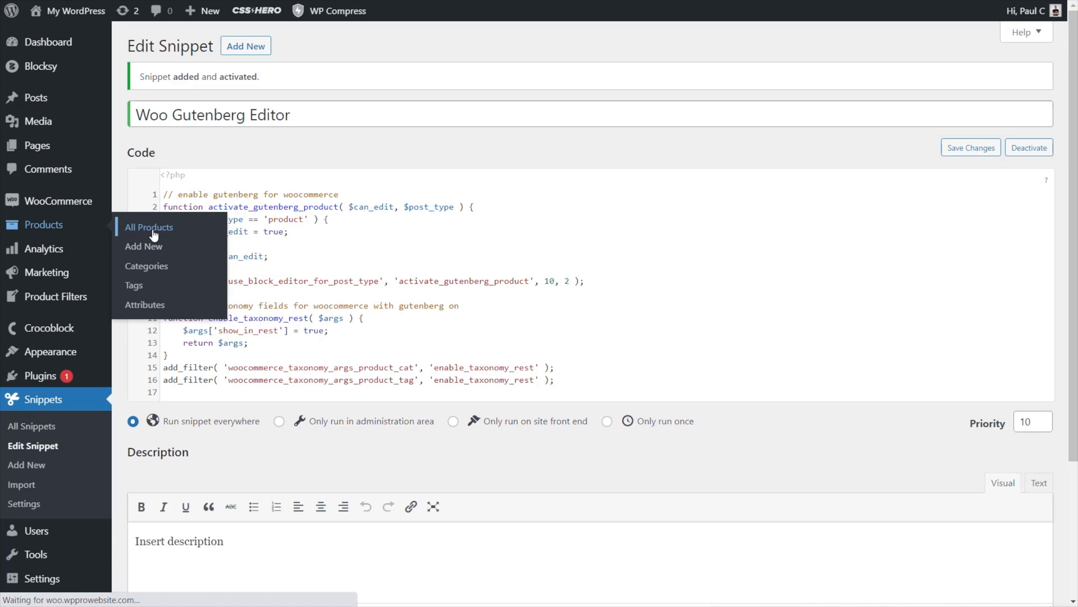
pyautogui.click(148, 227)
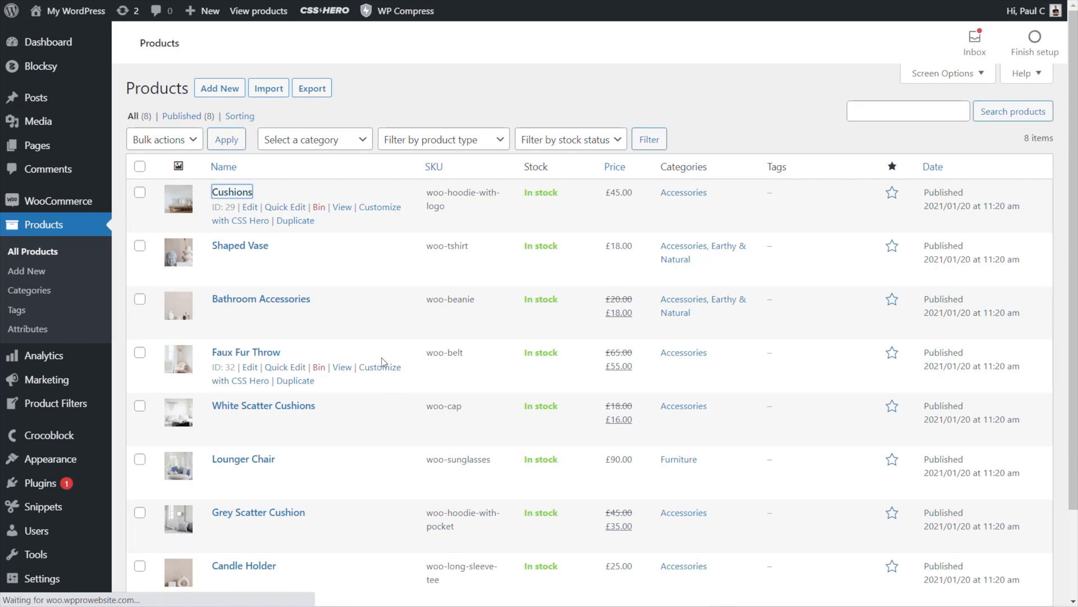
pyautogui.click(232, 191)
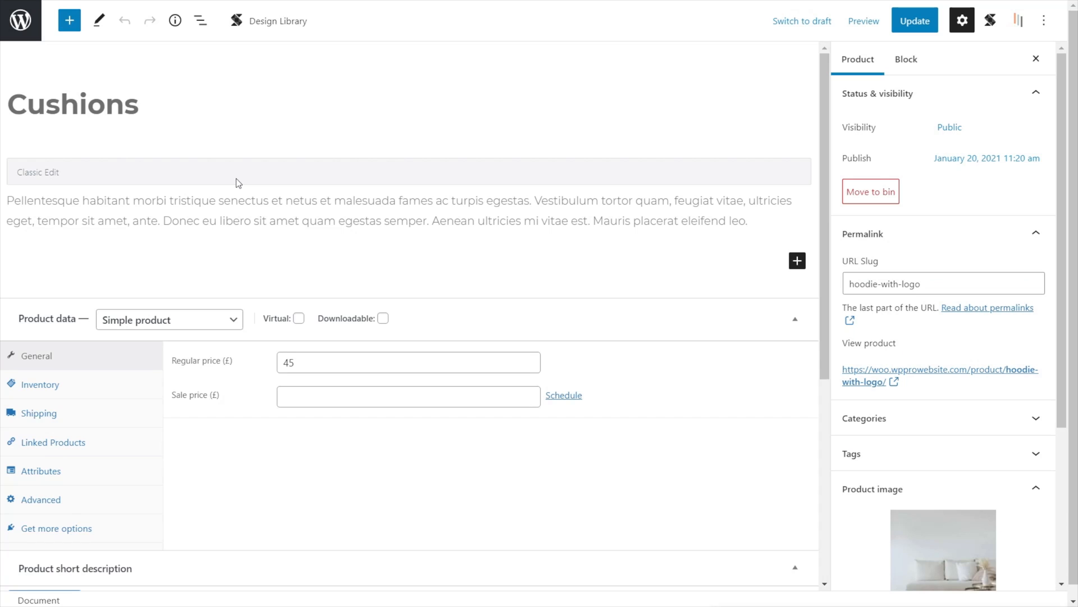
pyautogui.moveTo(241, 193)
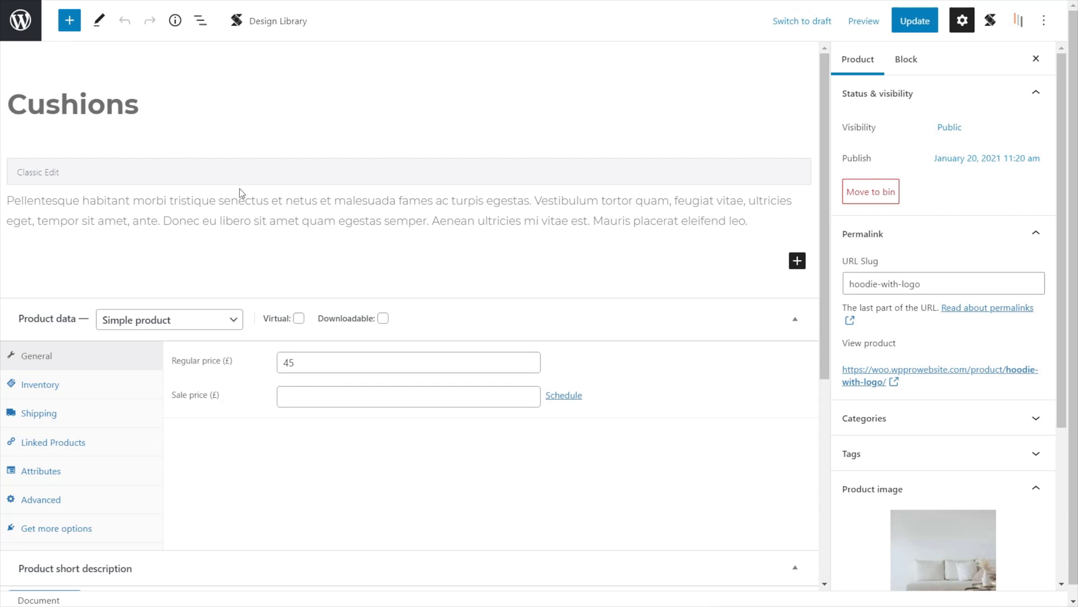
pyautogui.moveTo(957, 297)
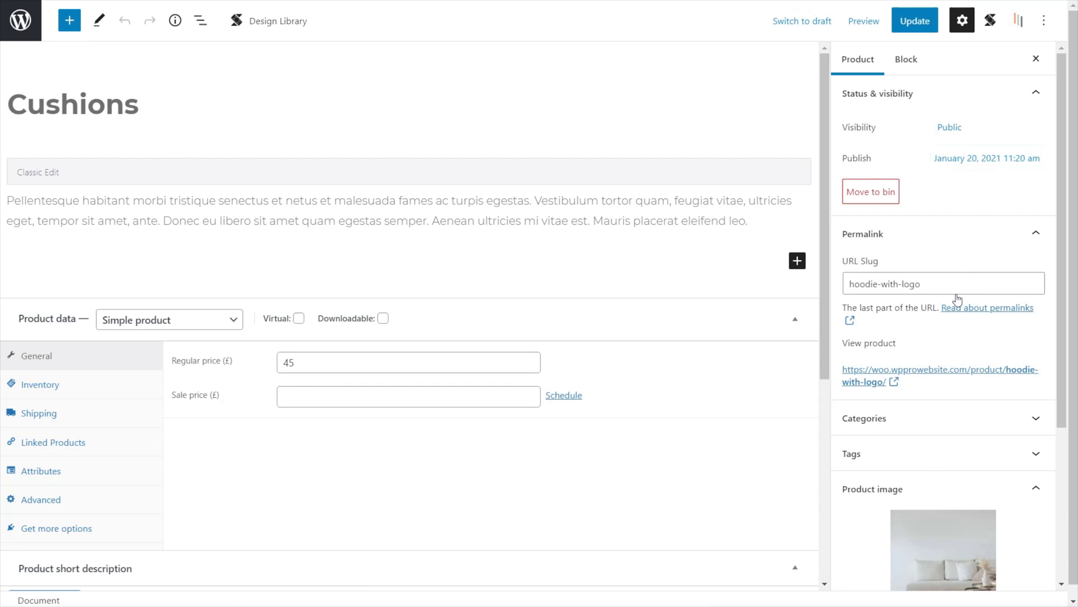
pyautogui.moveTo(963, 20)
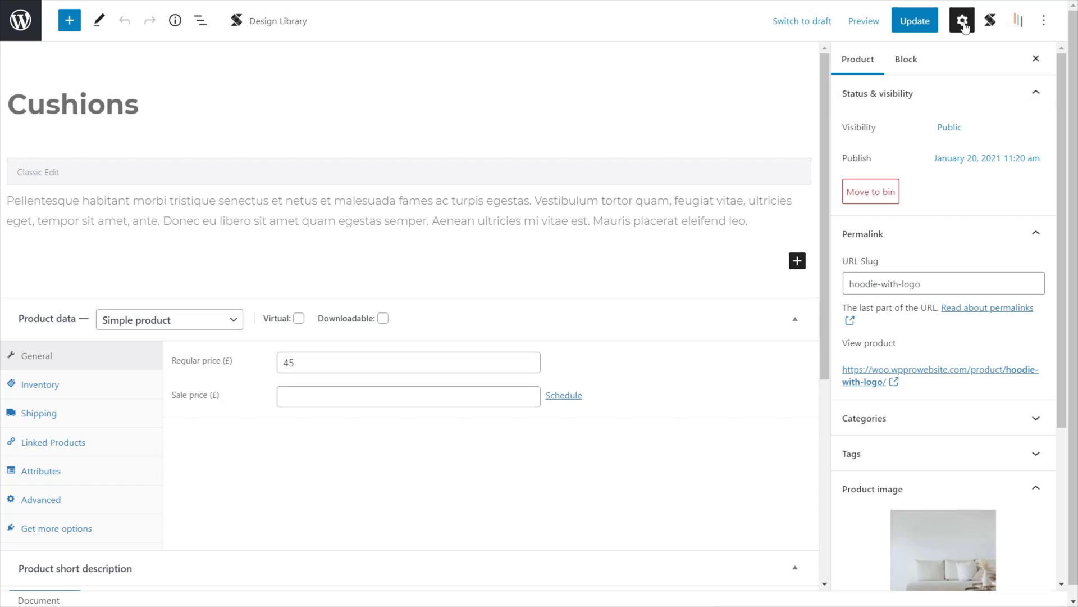
pyautogui.moveTo(964, 20)
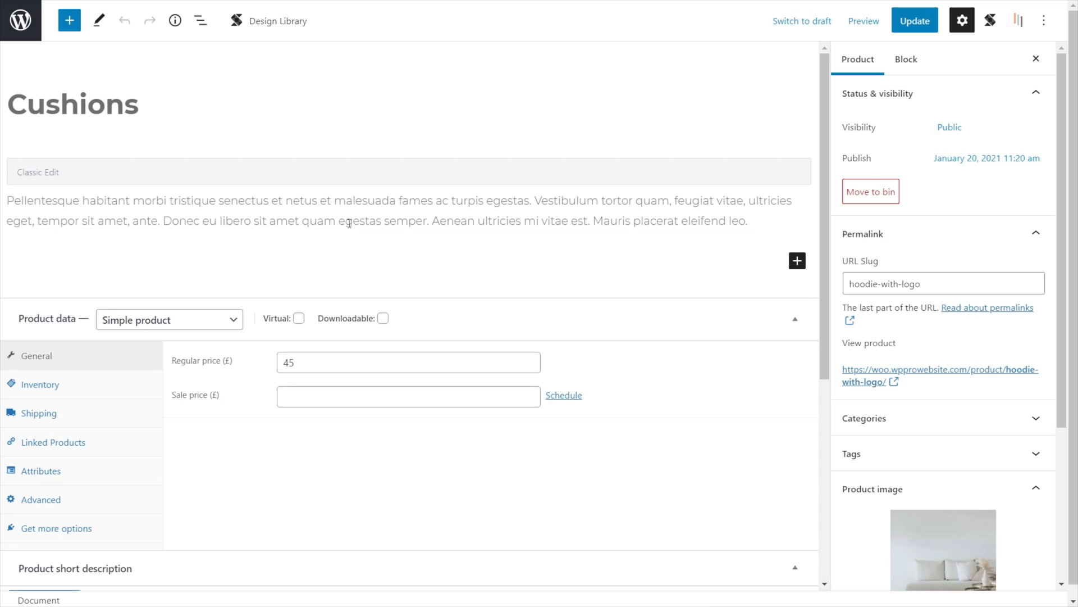
pyautogui.moveTo(204, 176)
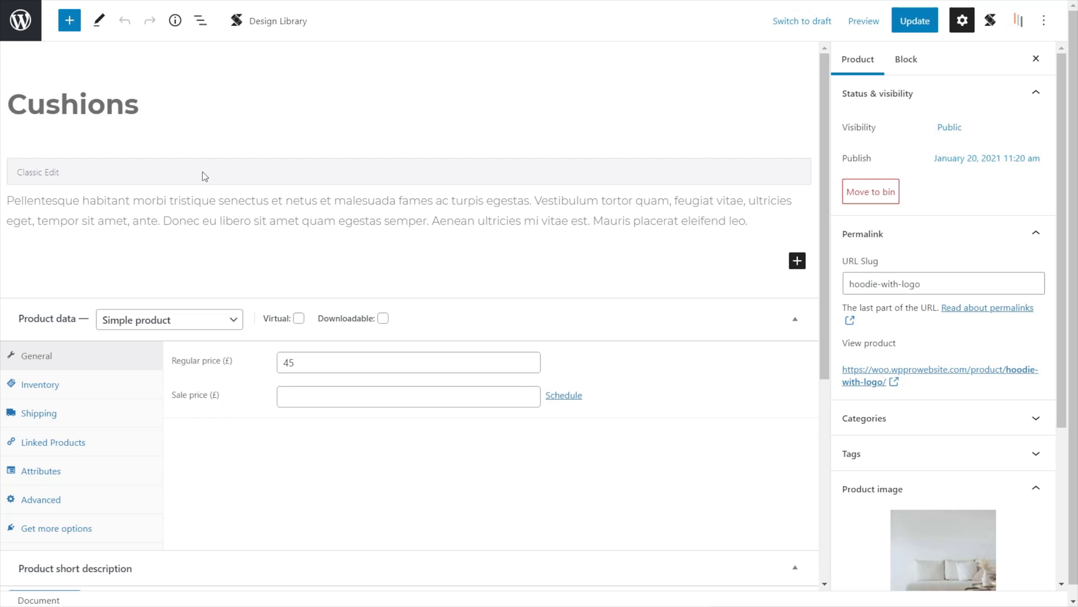
# - Select the classic block holding the Cushions description in the block editor
pyautogui.click(205, 175)
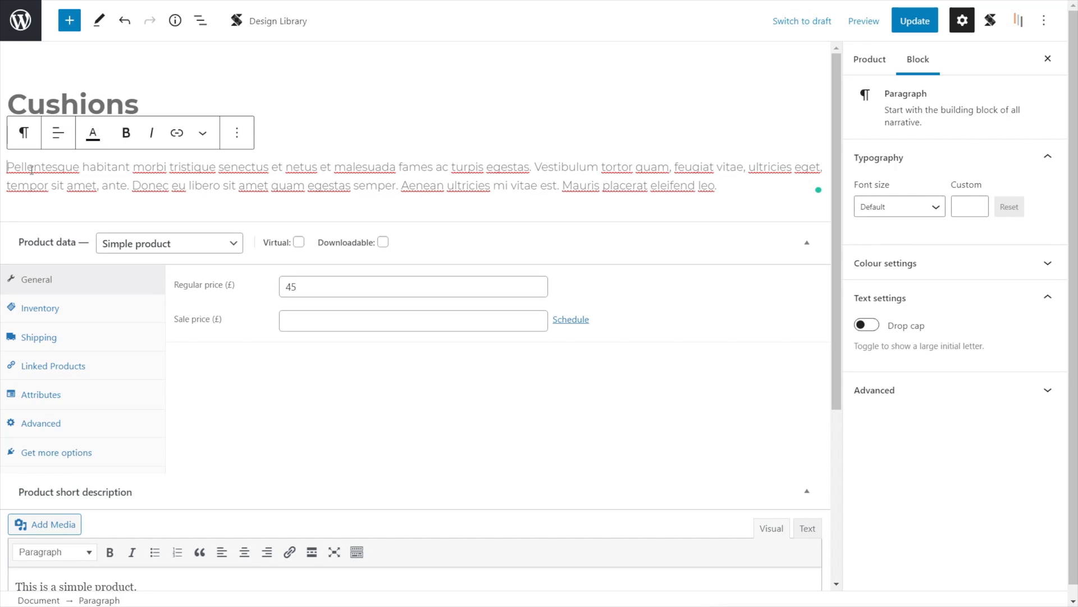
pyautogui.moveTo(317, 204)
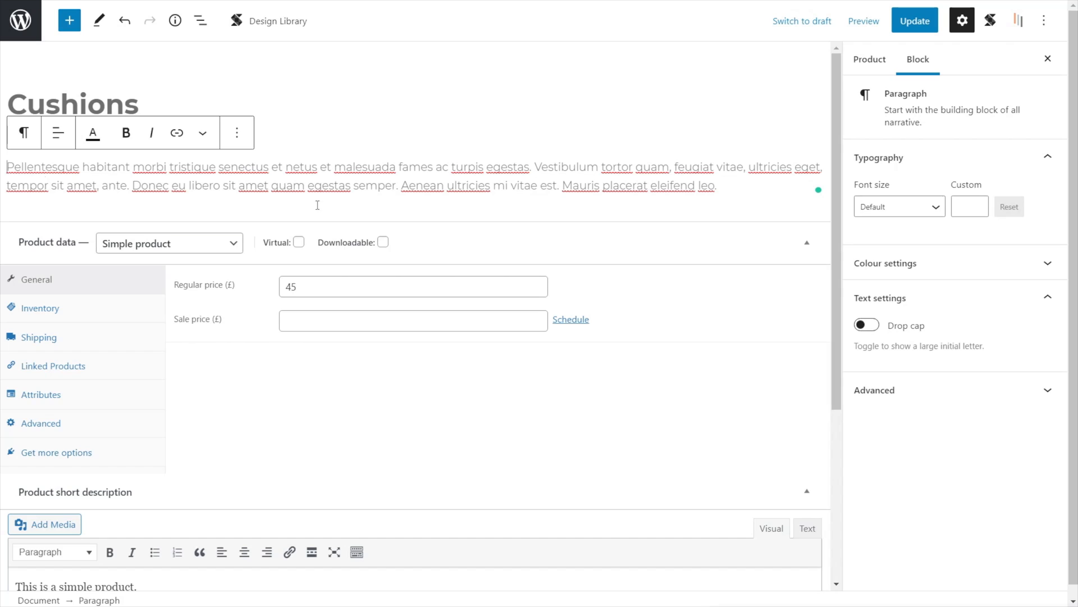
pyautogui.moveTo(721, 190)
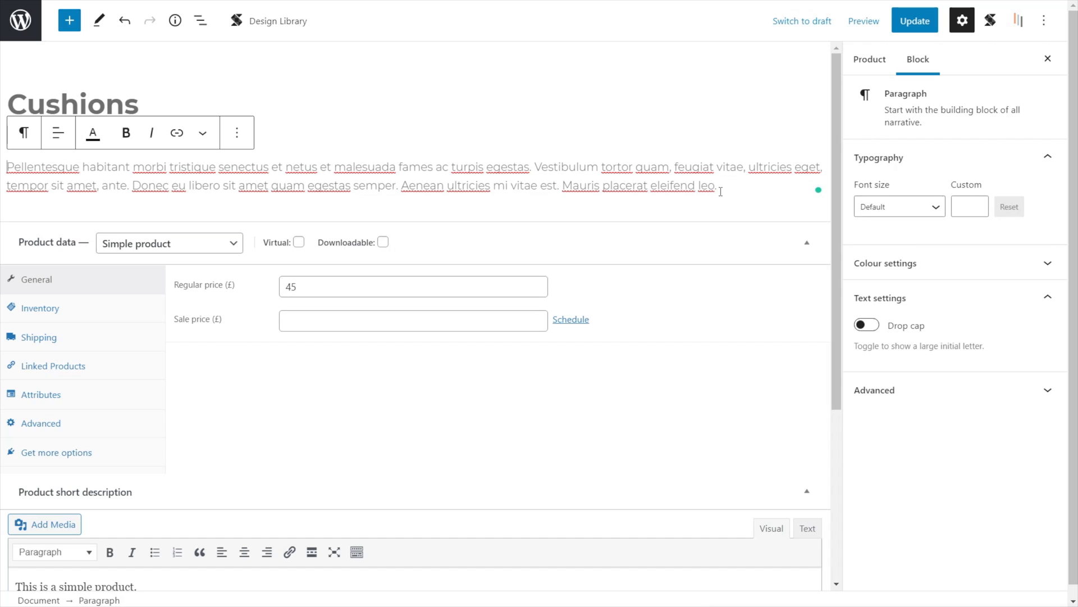
pyautogui.moveTo(705, 214)
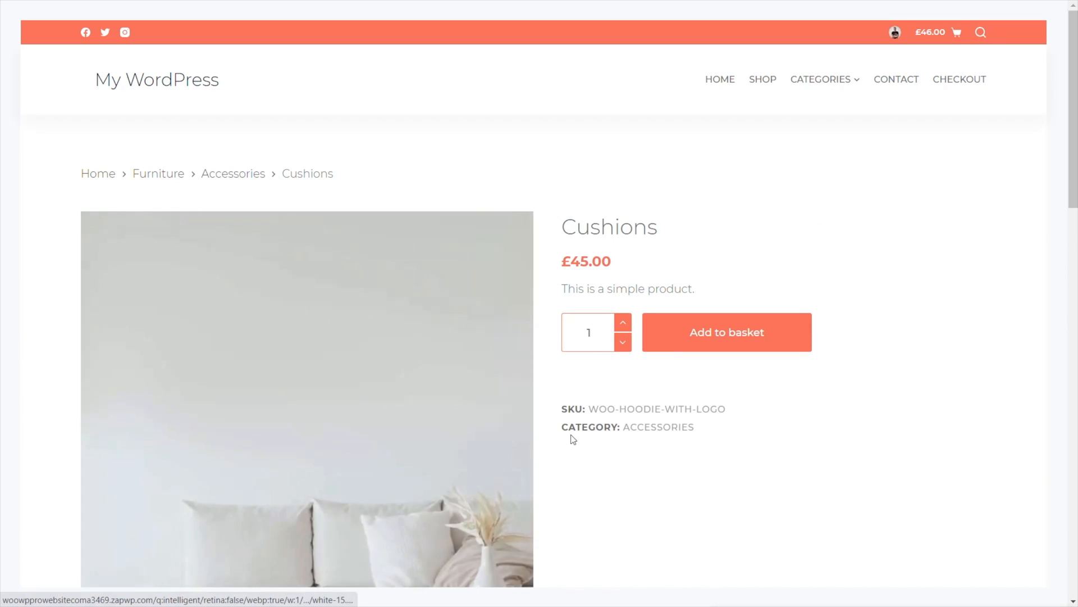
# - Scroll the live Cushions page down to the Description tab and its heading
pyautogui.scroll(-3)
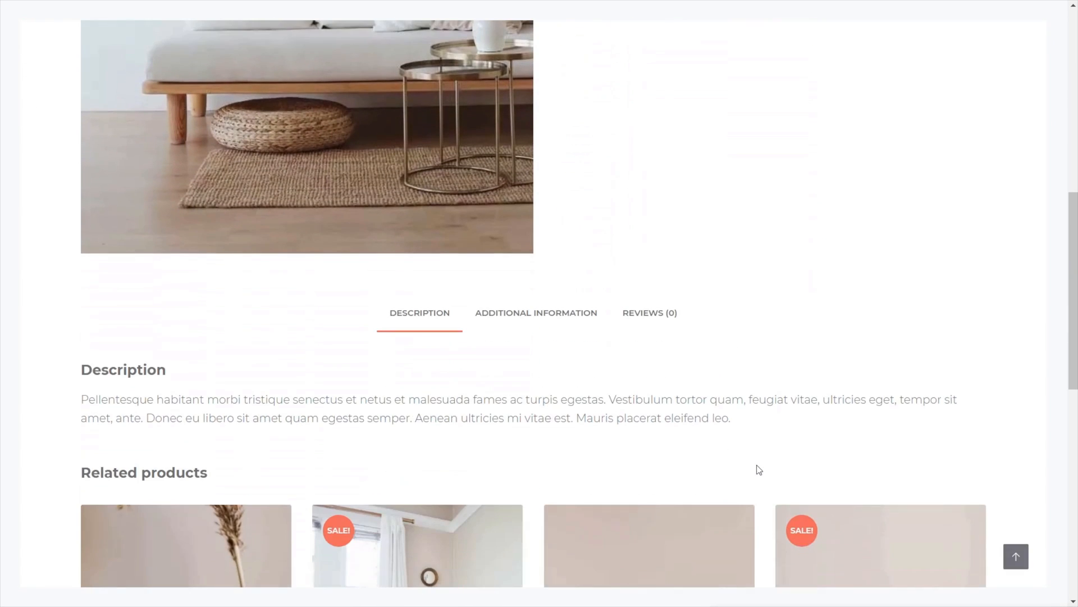
pyautogui.scroll(-3)
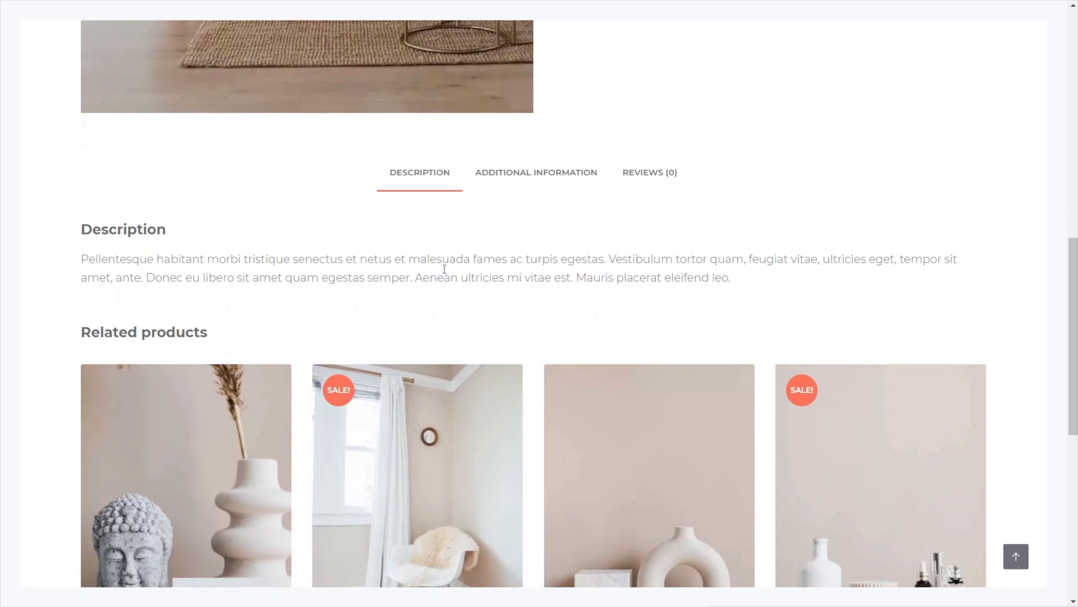
pyautogui.moveTo(645, 176)
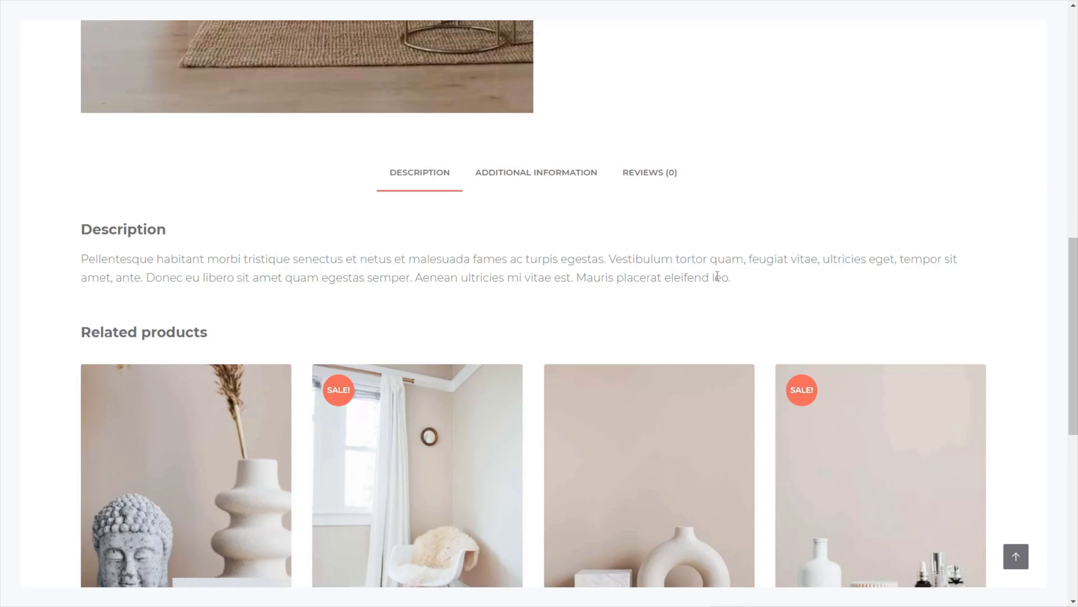
pyautogui.moveTo(344, 238)
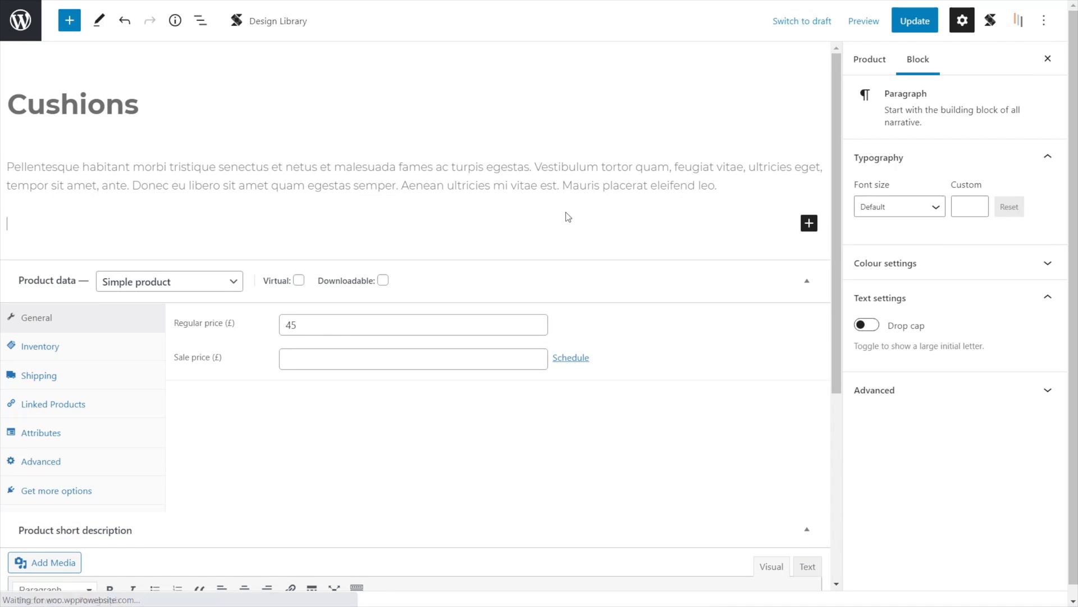
# - Add a Buttons block under the description labelled 'This is a button'
pyautogui.click(67, 21)
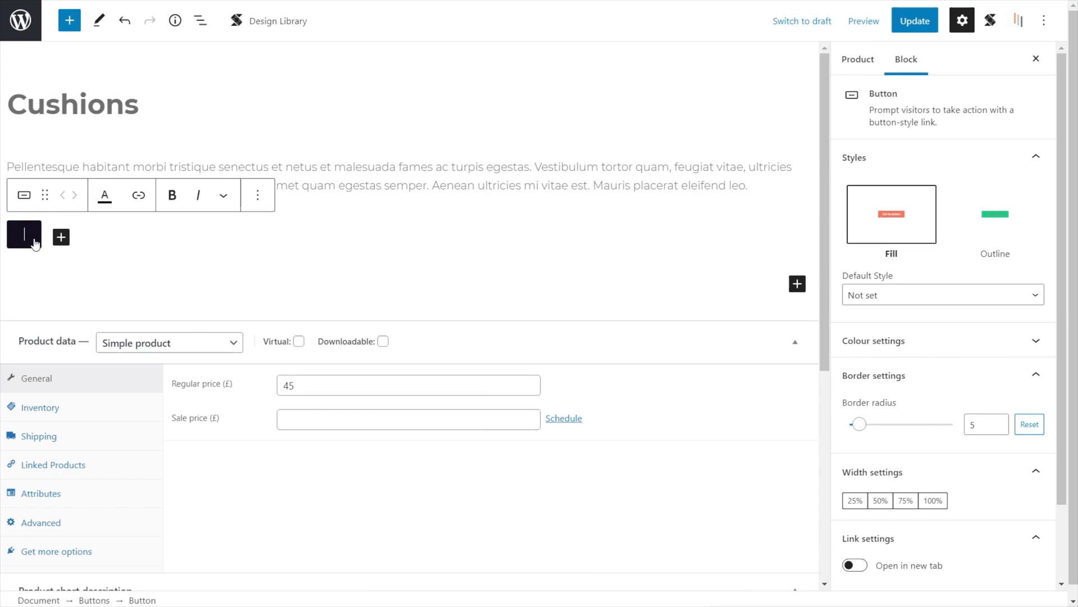
pyautogui.write('This is a button')
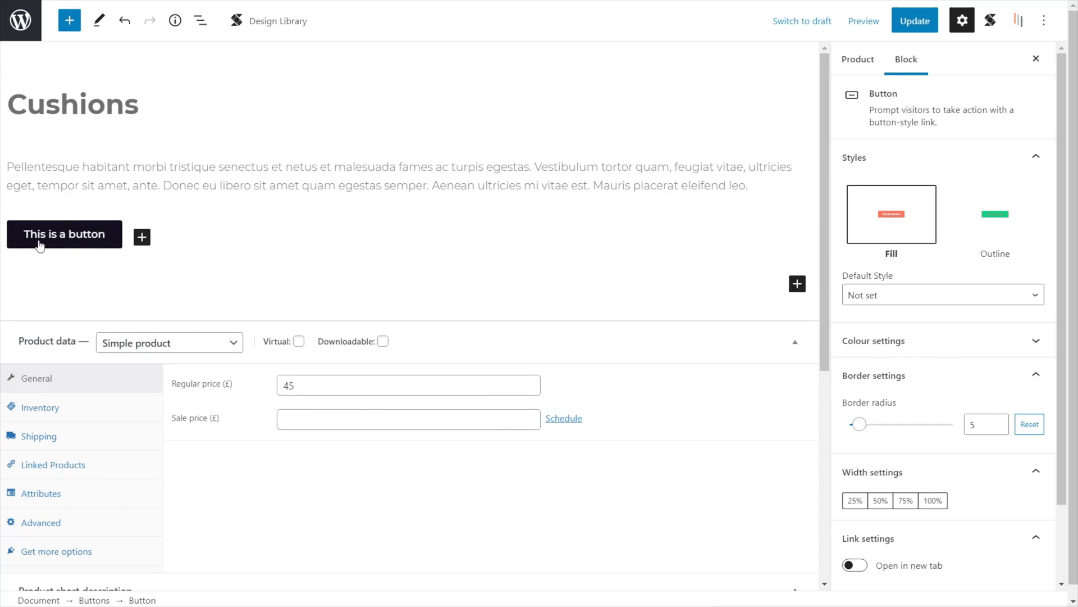
pyautogui.click(914, 21)
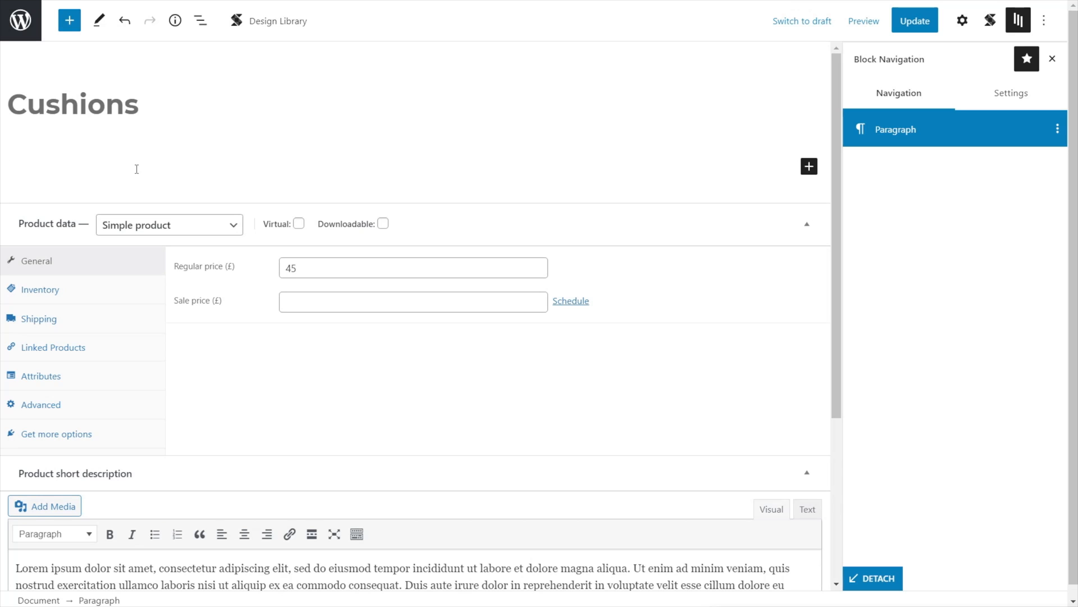
# - Focus the empty description paragraph left after clearing the Cushions content
pyautogui.click(136, 168)
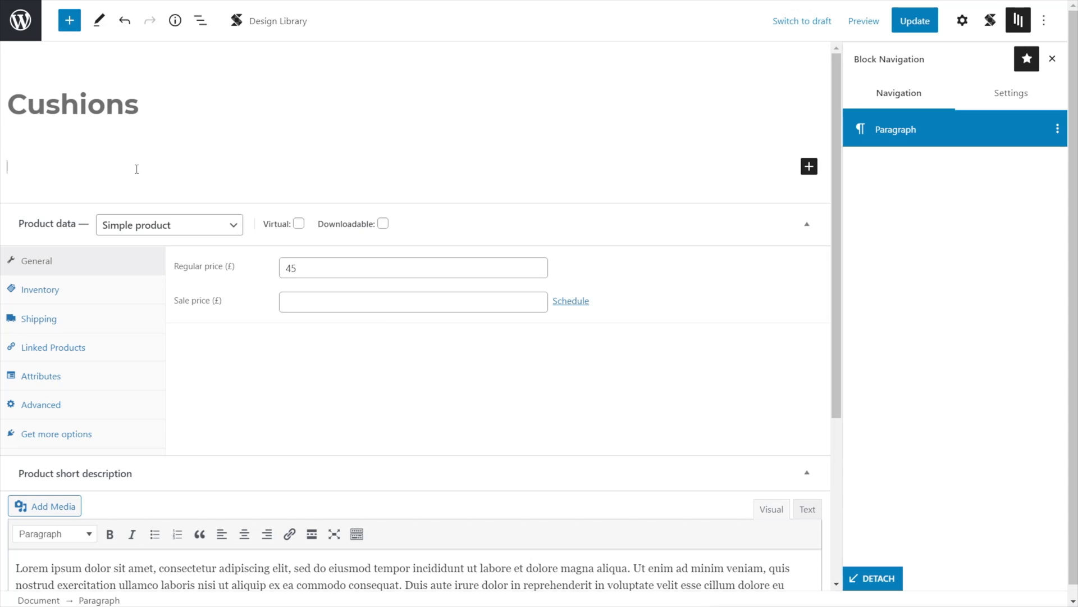
pyautogui.moveTo(901, 129)
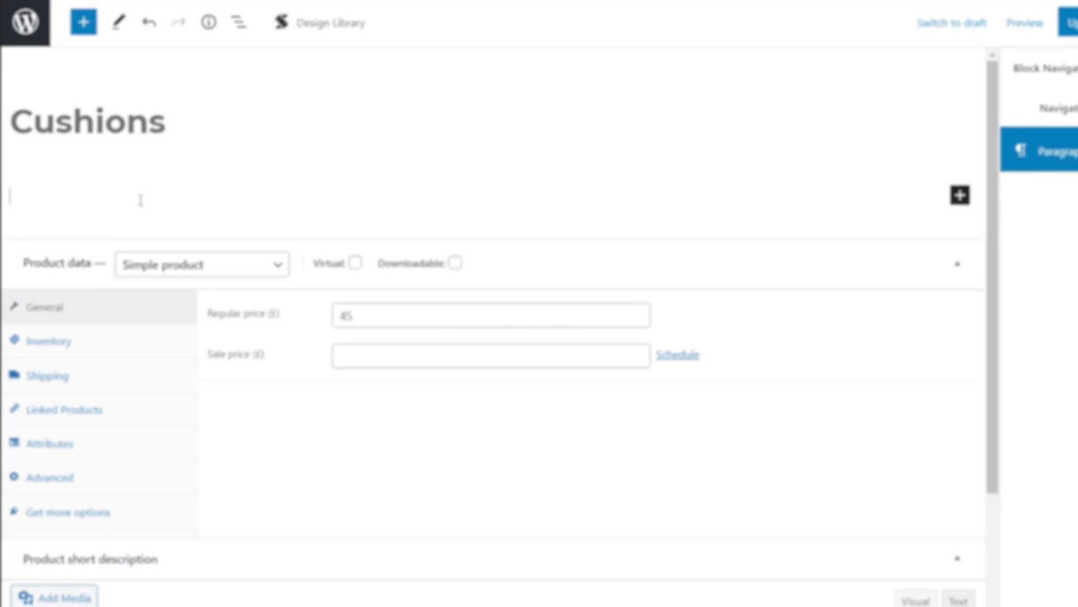
pyautogui.click(83, 21)
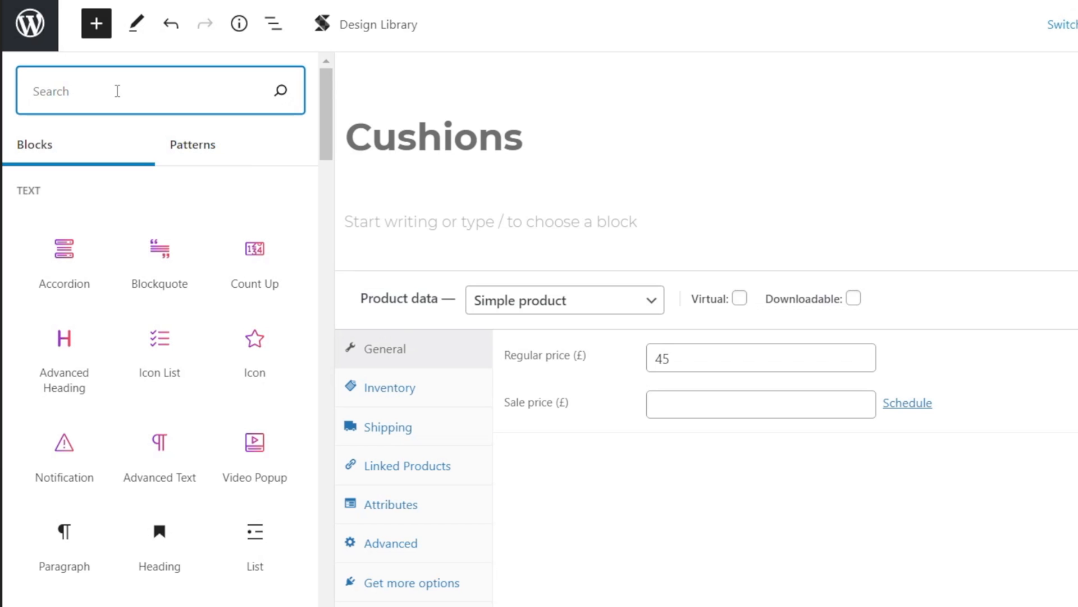
# - Insert a Stackable Container block, review its Layout, Style and Advanced settings, and start a block inside it
pyautogui.write('cont')
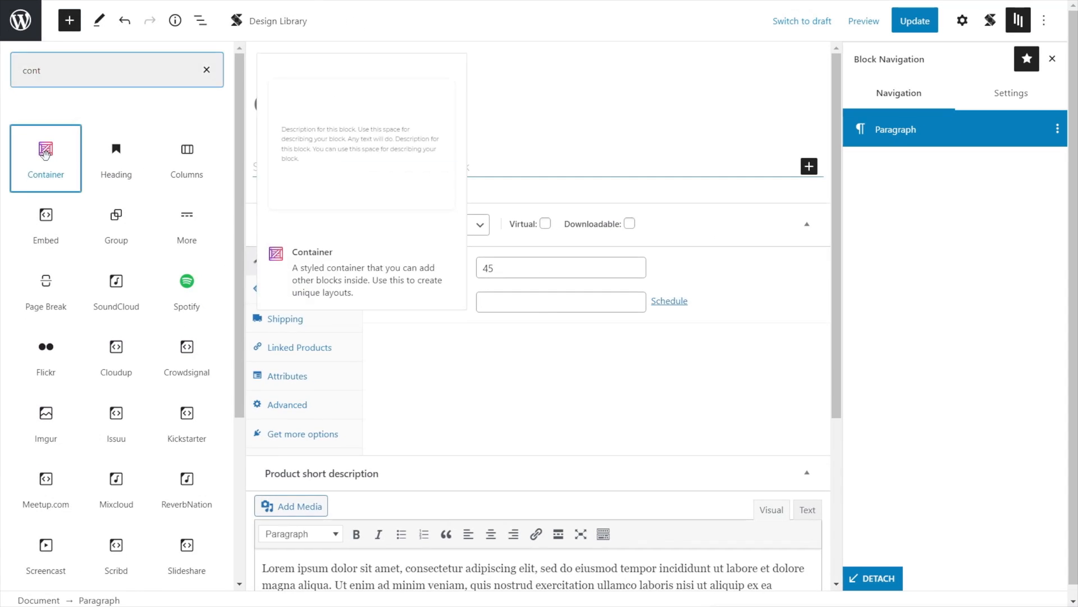
pyautogui.click(44, 150)
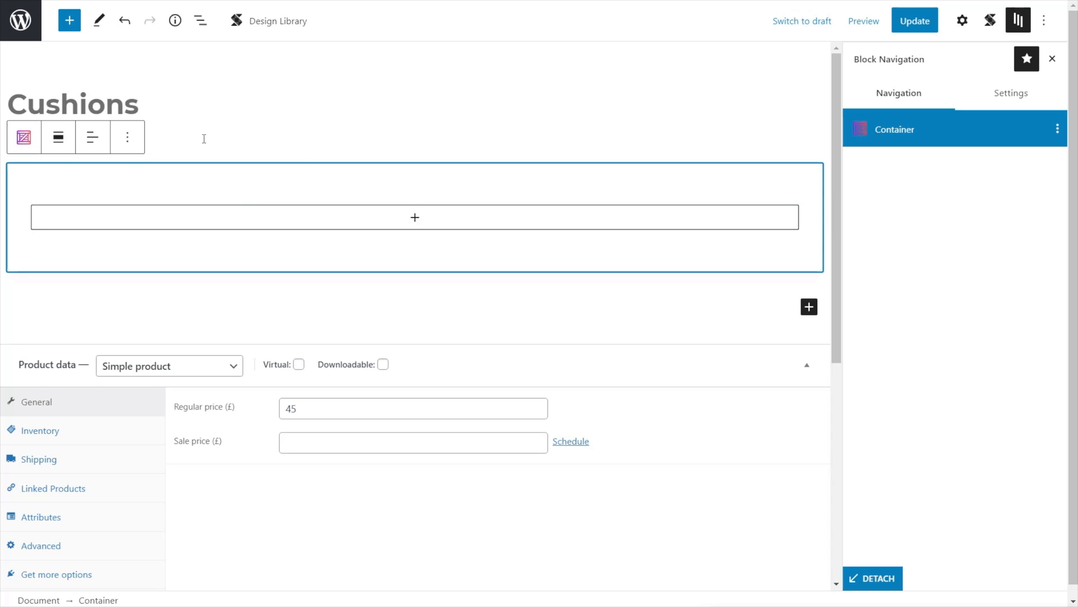
pyautogui.moveTo(221, 218)
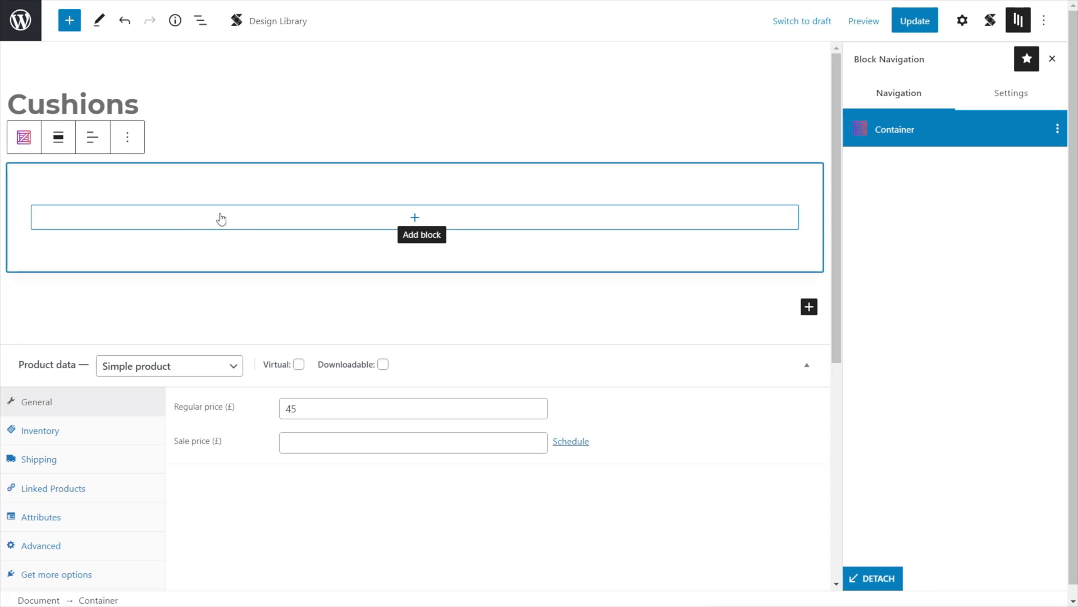
pyautogui.moveTo(140, 163)
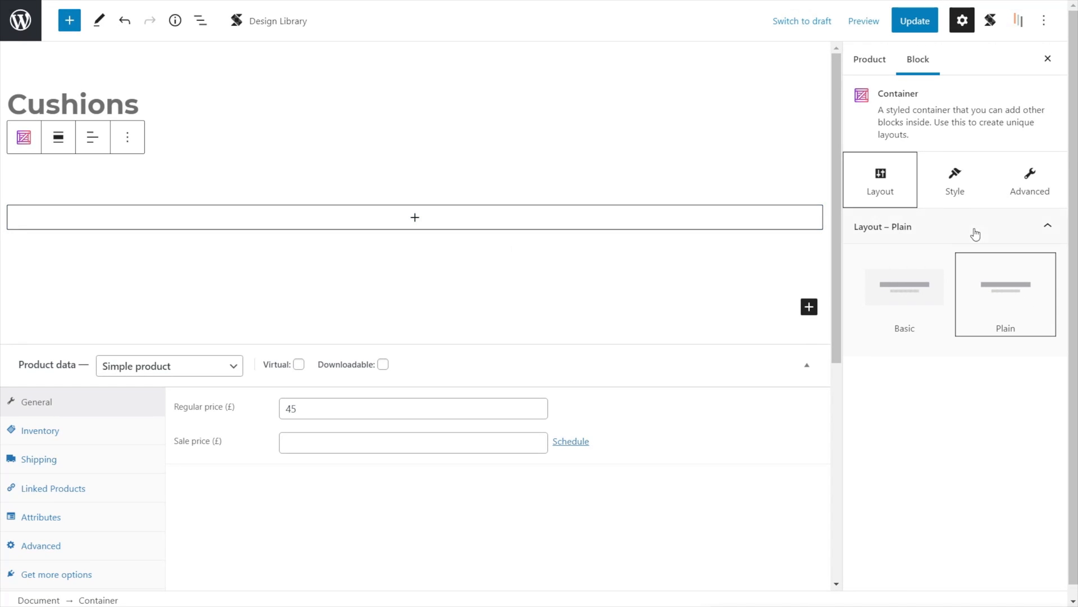
pyautogui.click(954, 178)
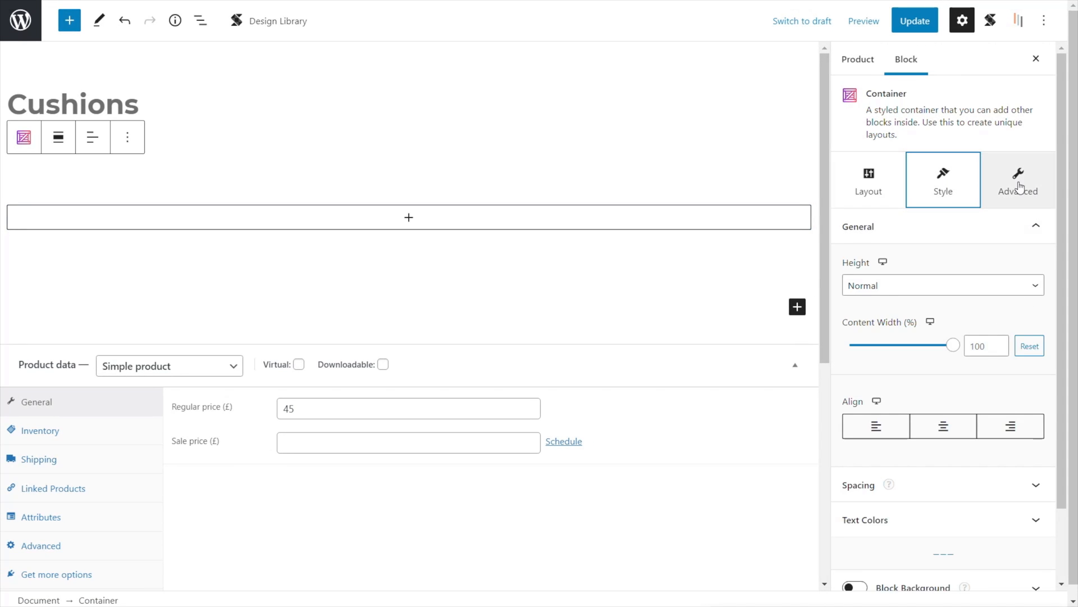
pyautogui.click(1017, 180)
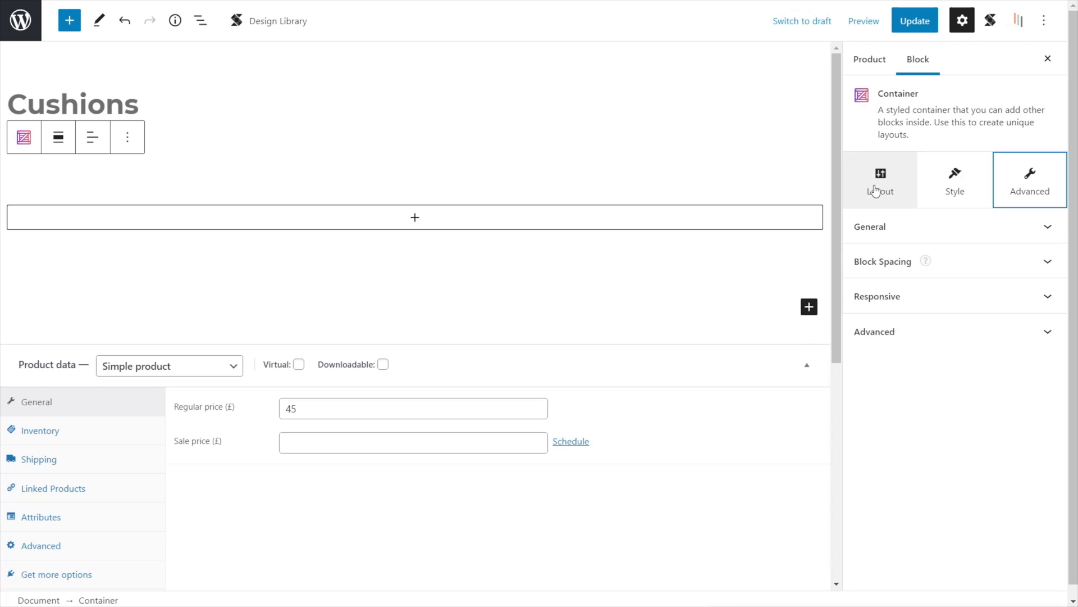
pyautogui.click(879, 178)
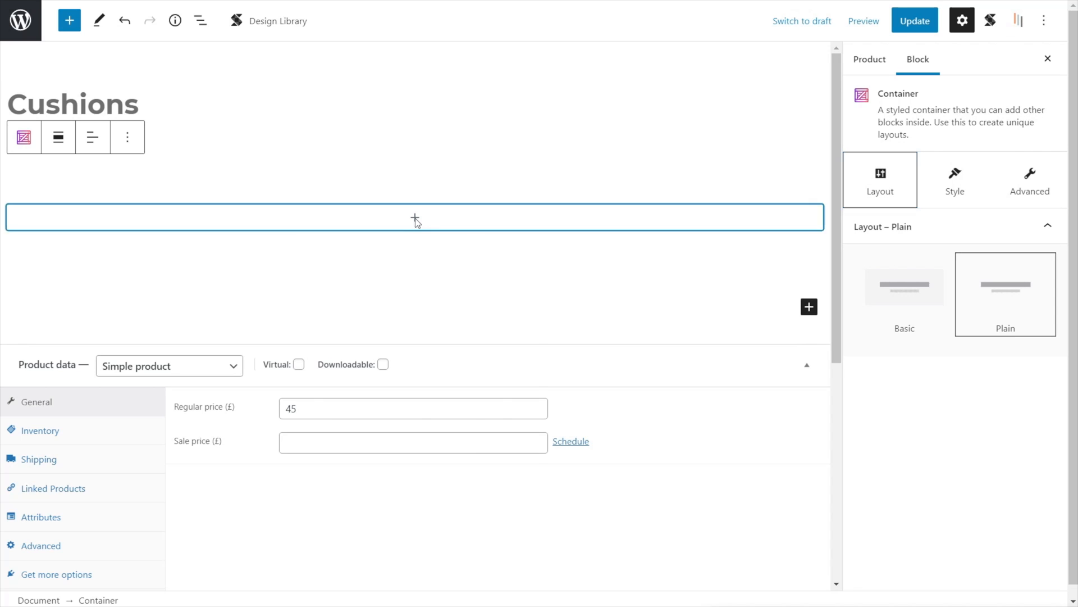
pyautogui.click(415, 218)
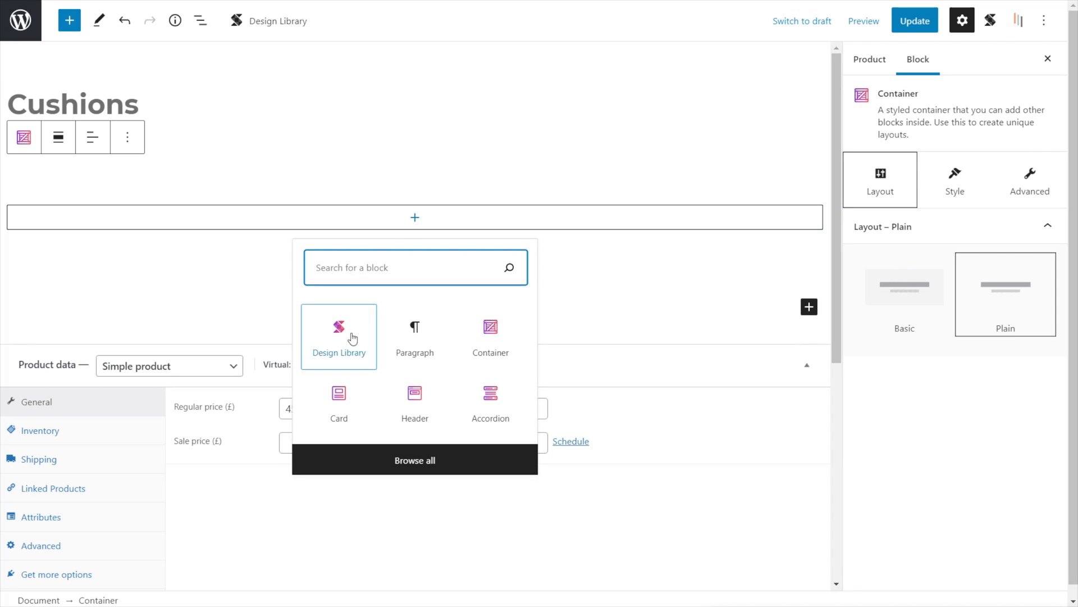
# - Insert the Stackable Design Library in the container and browse its UI kit designs for the header
pyautogui.click(338, 334)
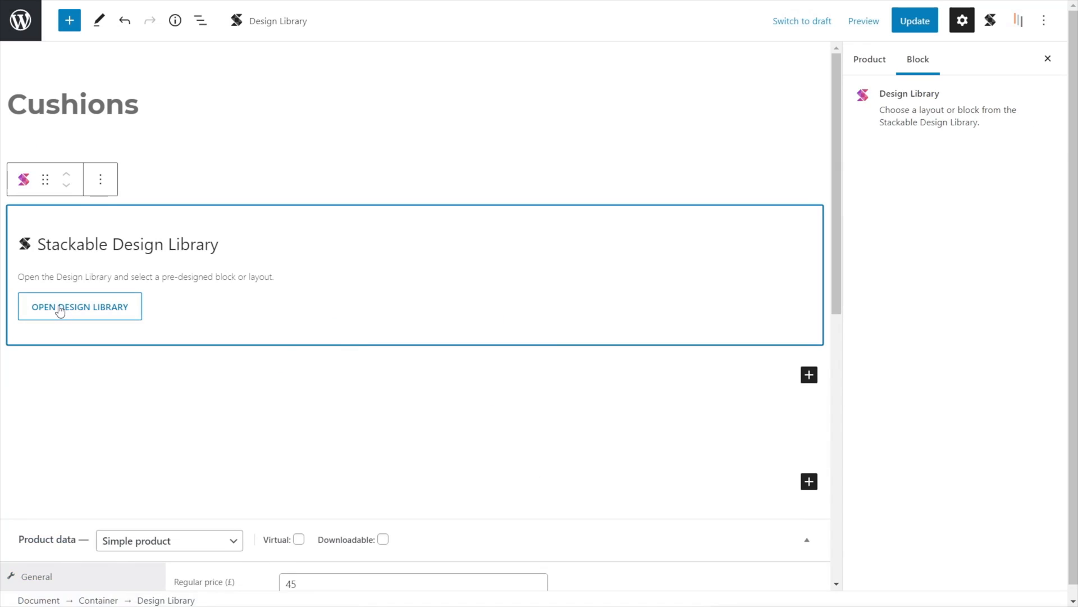
pyautogui.click(80, 306)
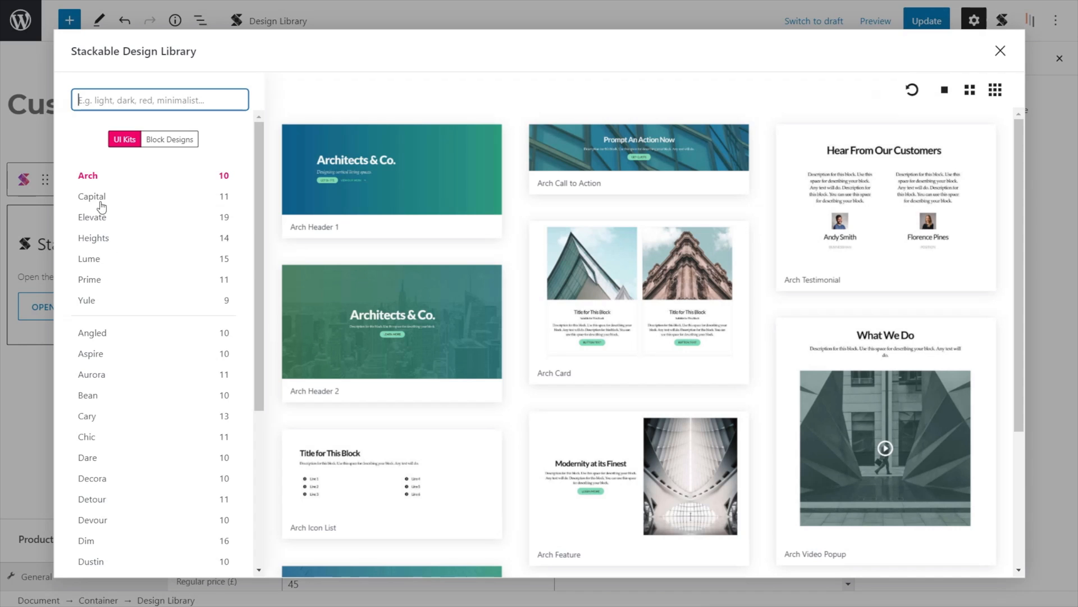
pyautogui.click(93, 196)
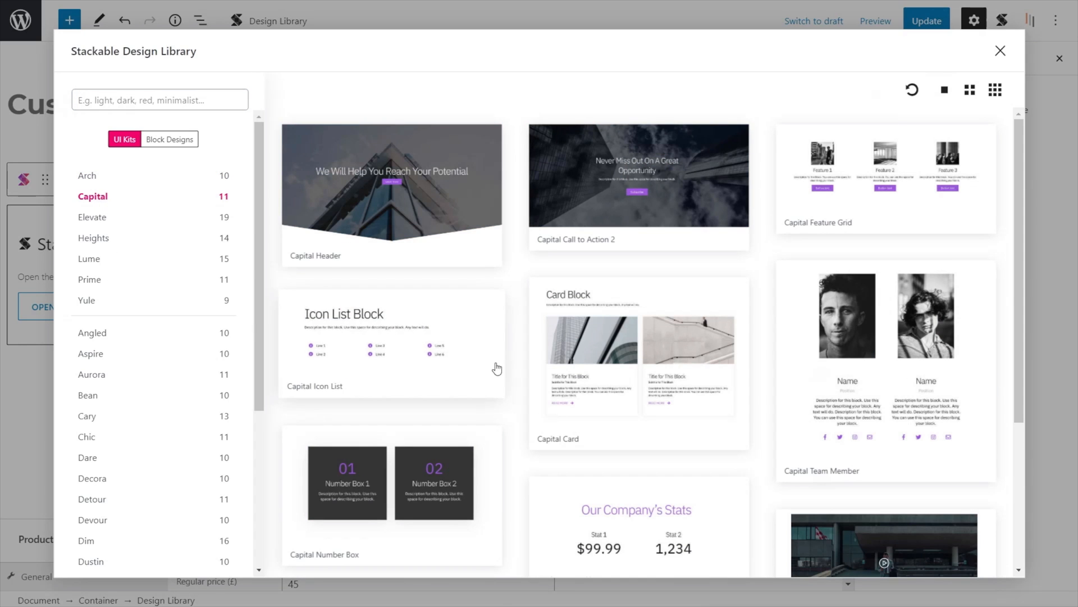
pyautogui.scroll(-3)
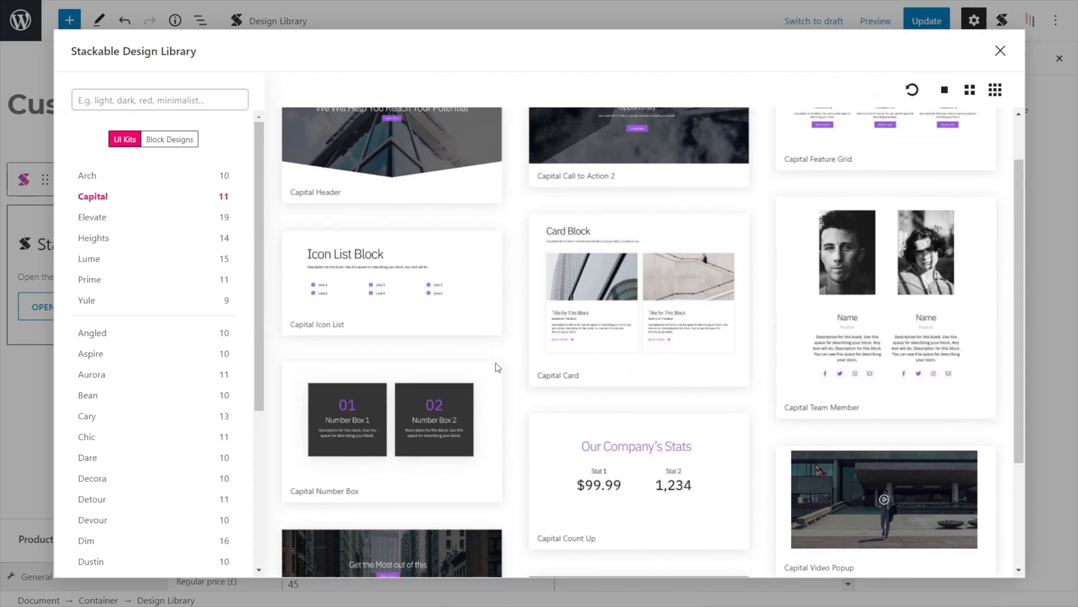
pyautogui.click(92, 217)
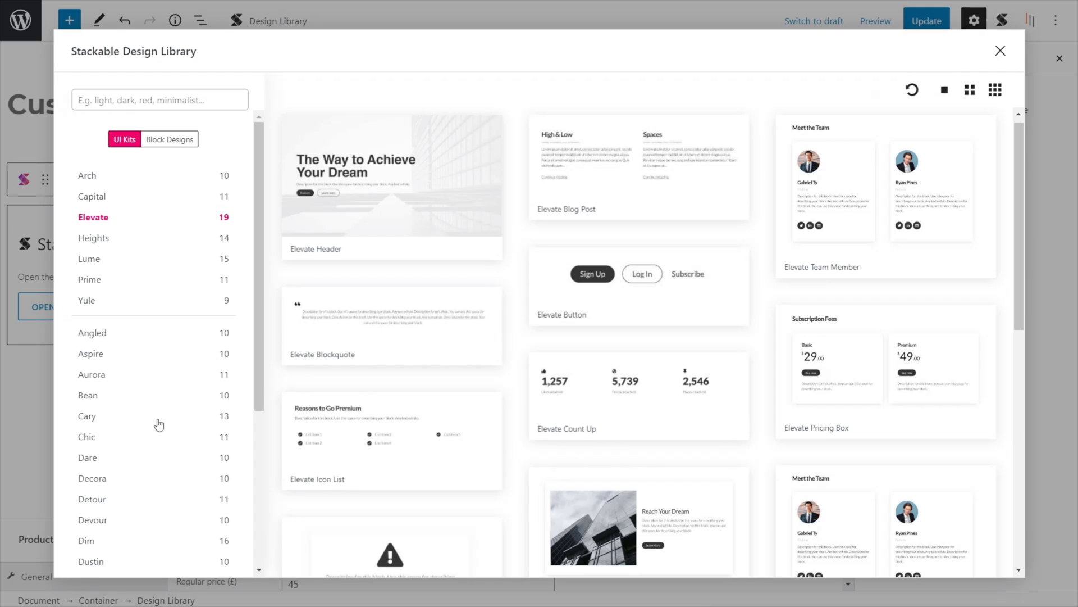
pyautogui.moveTo(388, 184)
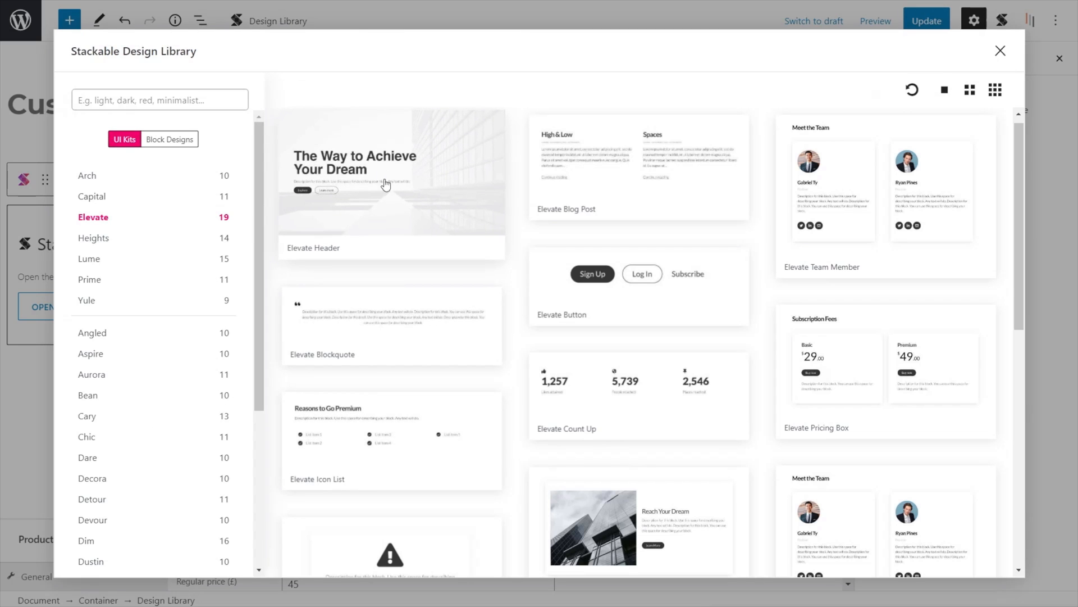
pyautogui.moveTo(400, 181)
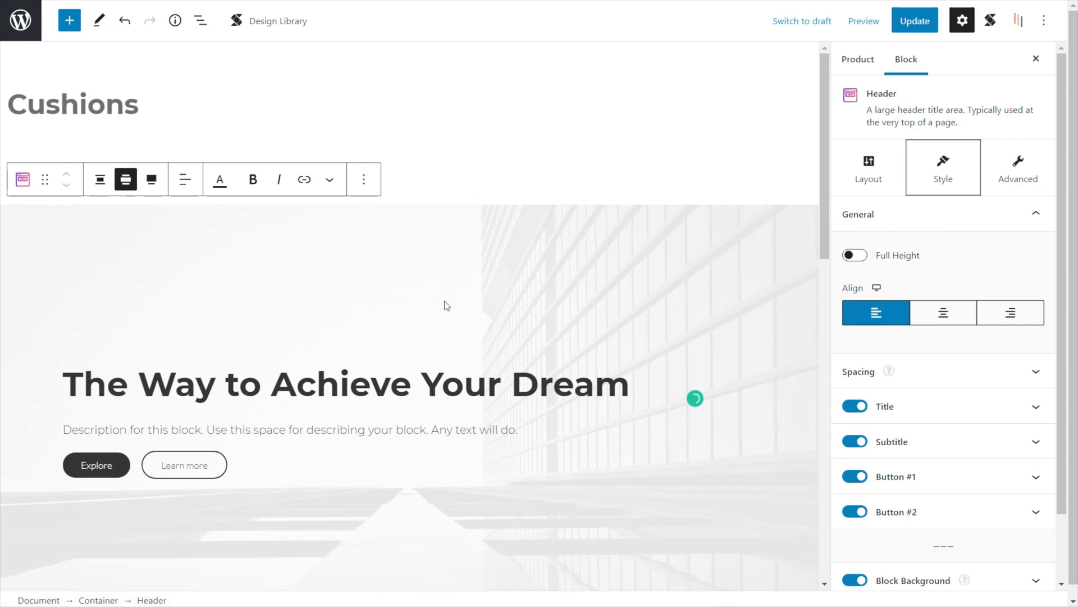
pyautogui.moveTo(347, 277)
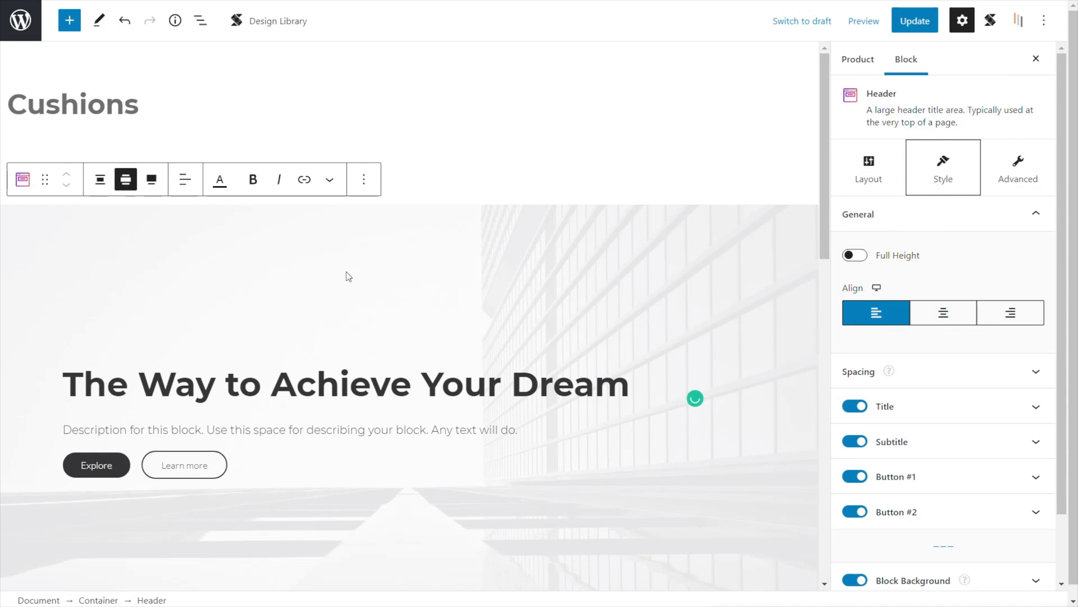
pyautogui.click(1017, 20)
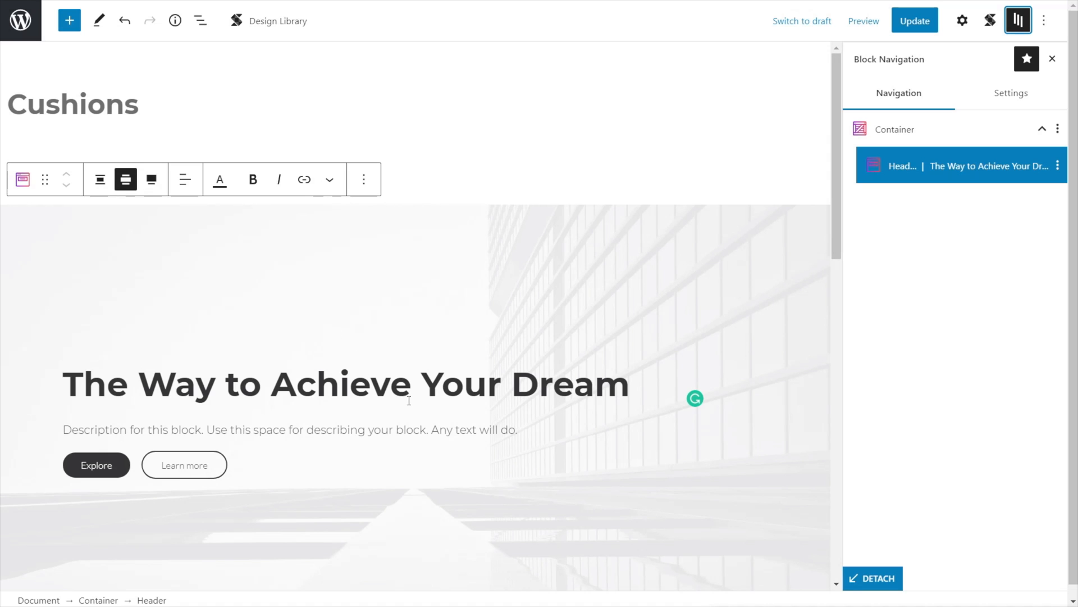
pyautogui.moveTo(441, 415)
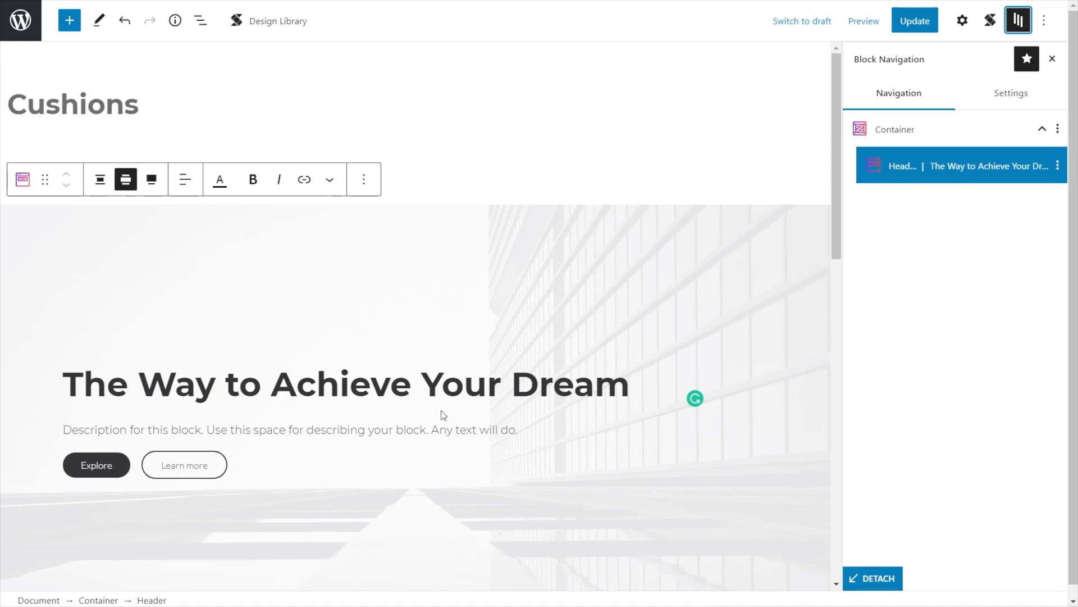
pyautogui.scroll(-3)
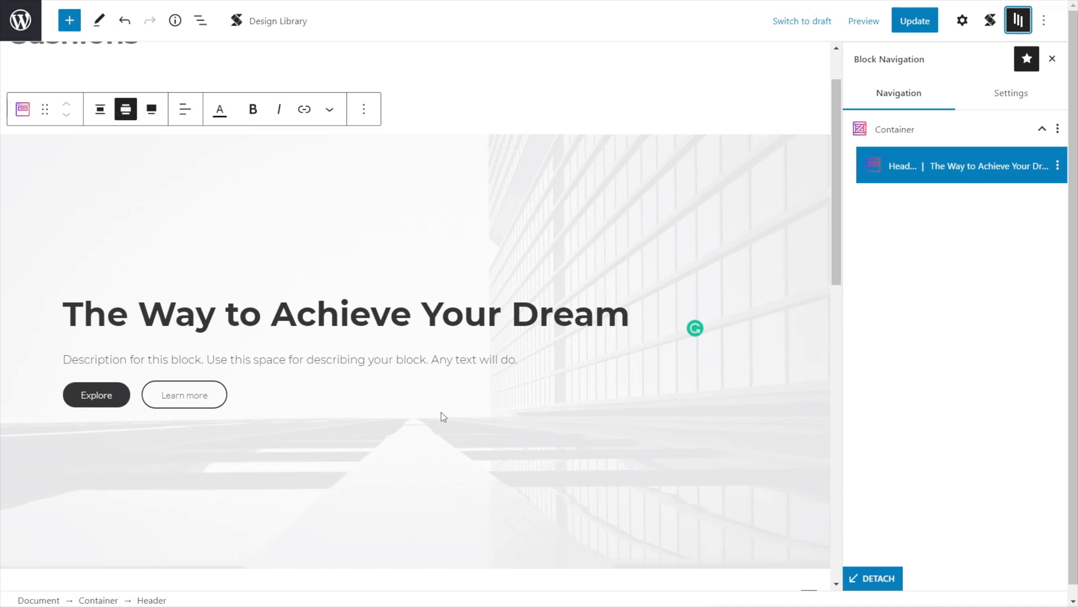
pyautogui.moveTo(1036, 169)
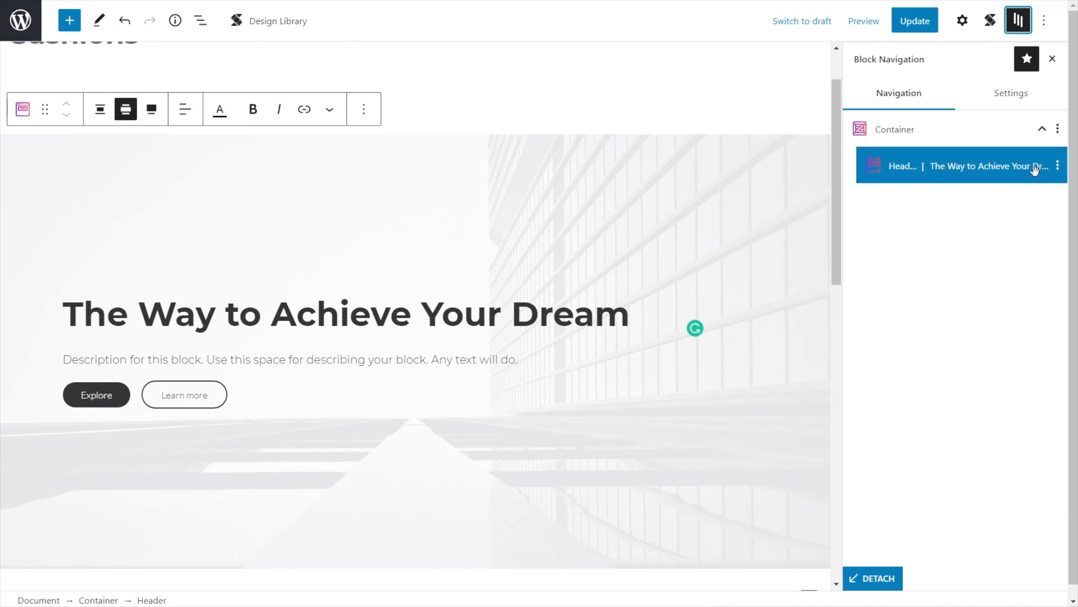
pyautogui.click(1058, 165)
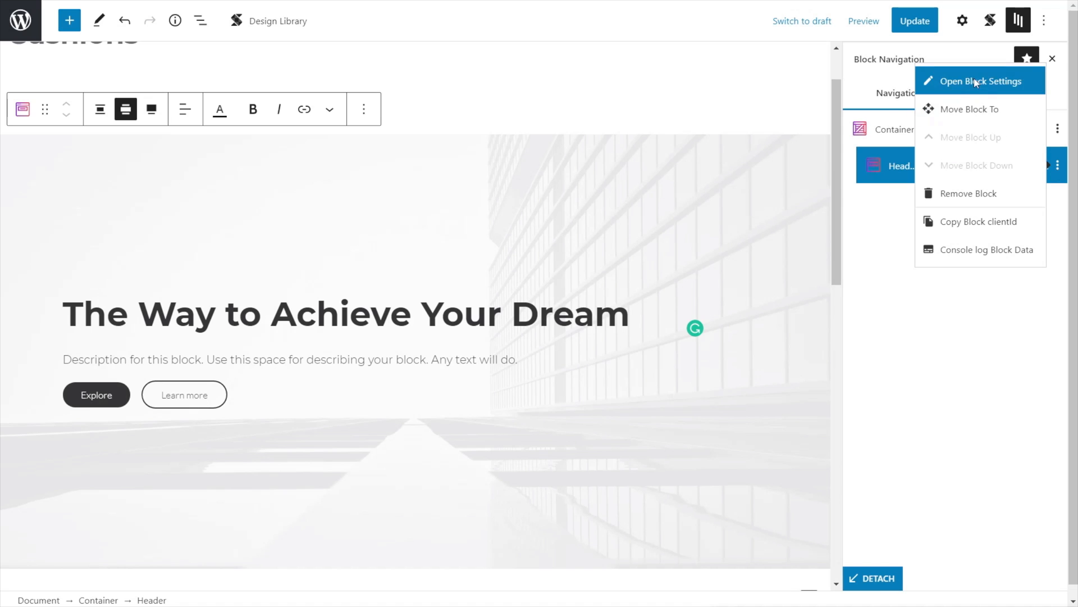
pyautogui.click(979, 81)
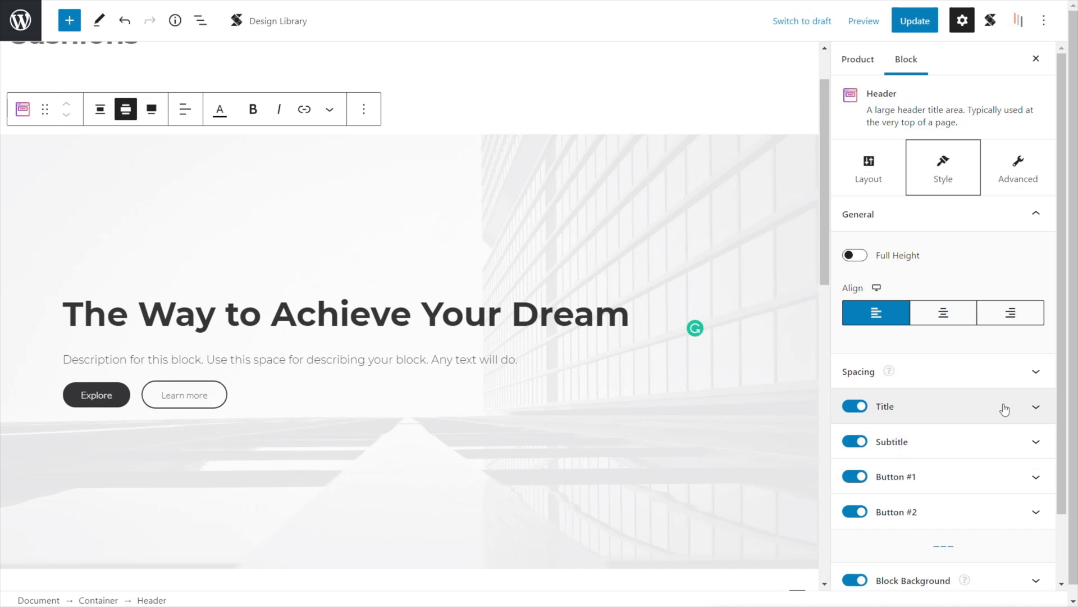
# - Set the title typography to Montserrat, found by searching 'mon', at weight 300
pyautogui.click(885, 407)
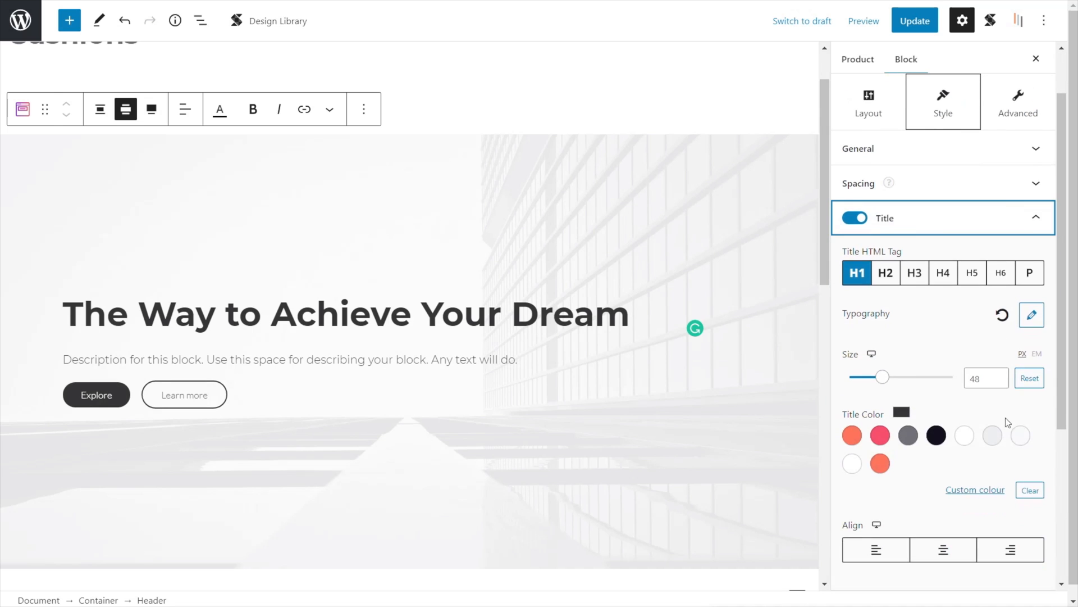
pyautogui.click(1031, 315)
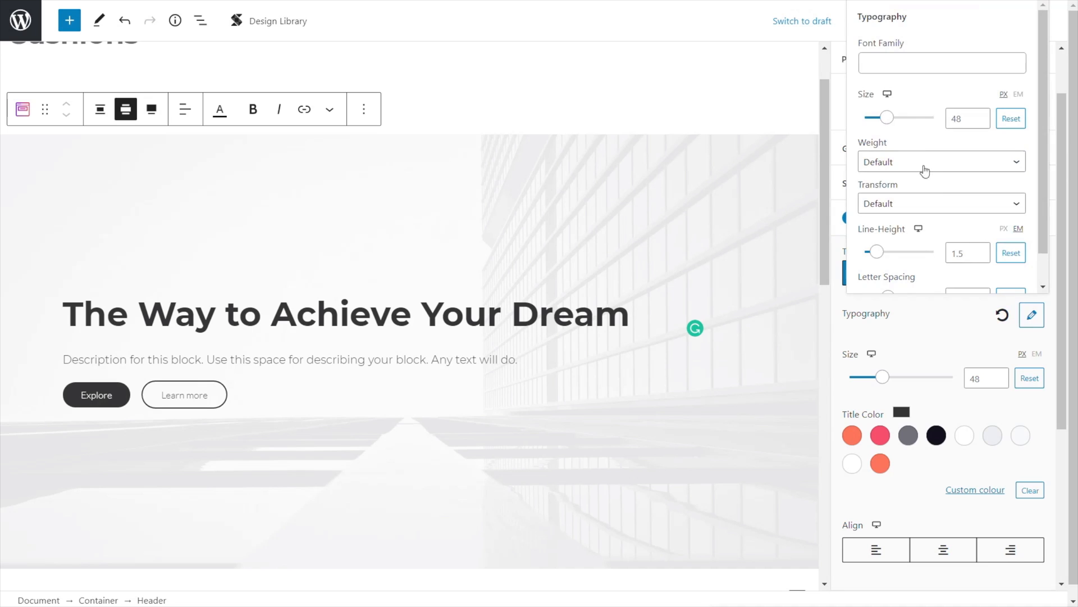
pyautogui.write('mont')
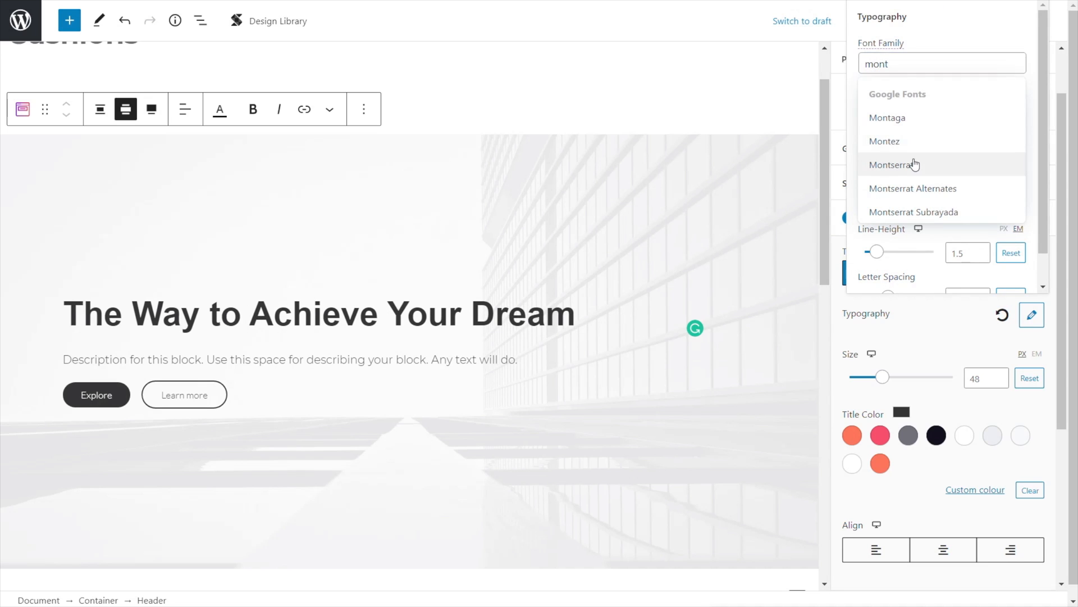
pyautogui.click(894, 164)
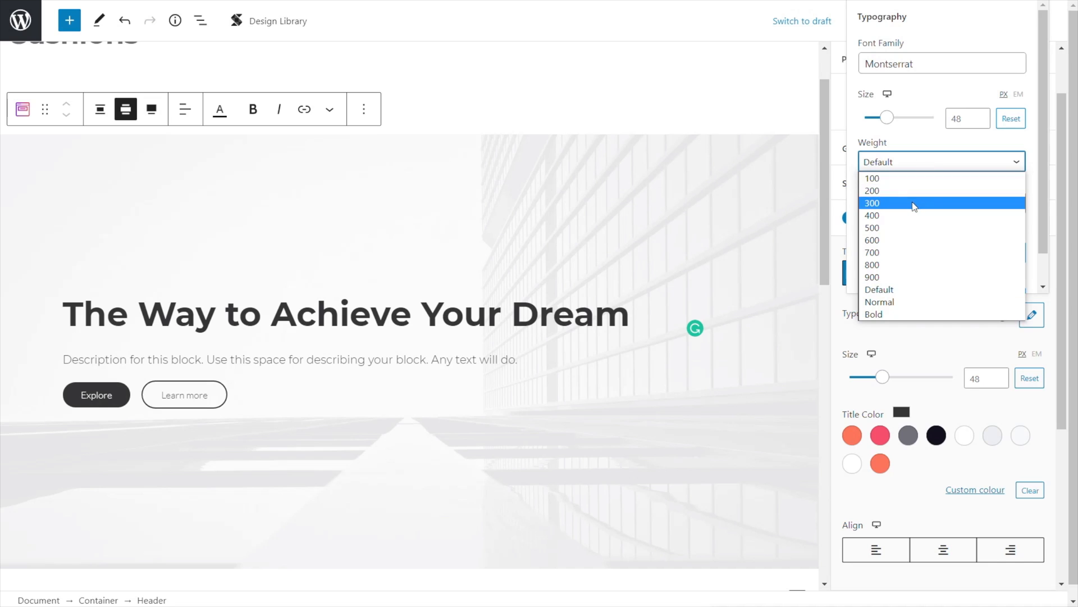
pyautogui.click(872, 203)
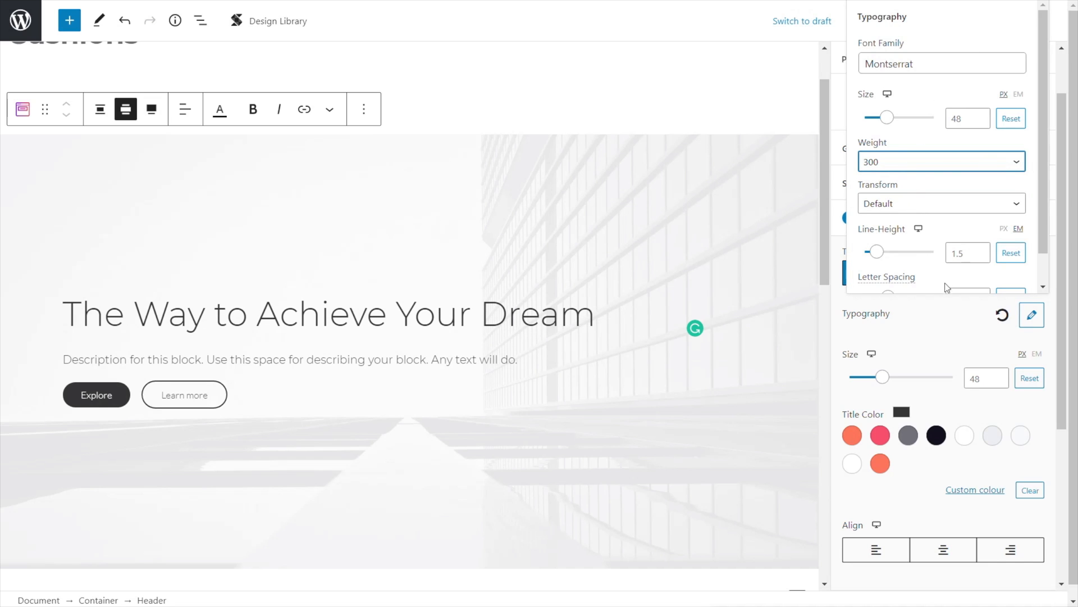
pyautogui.moveTo(939, 348)
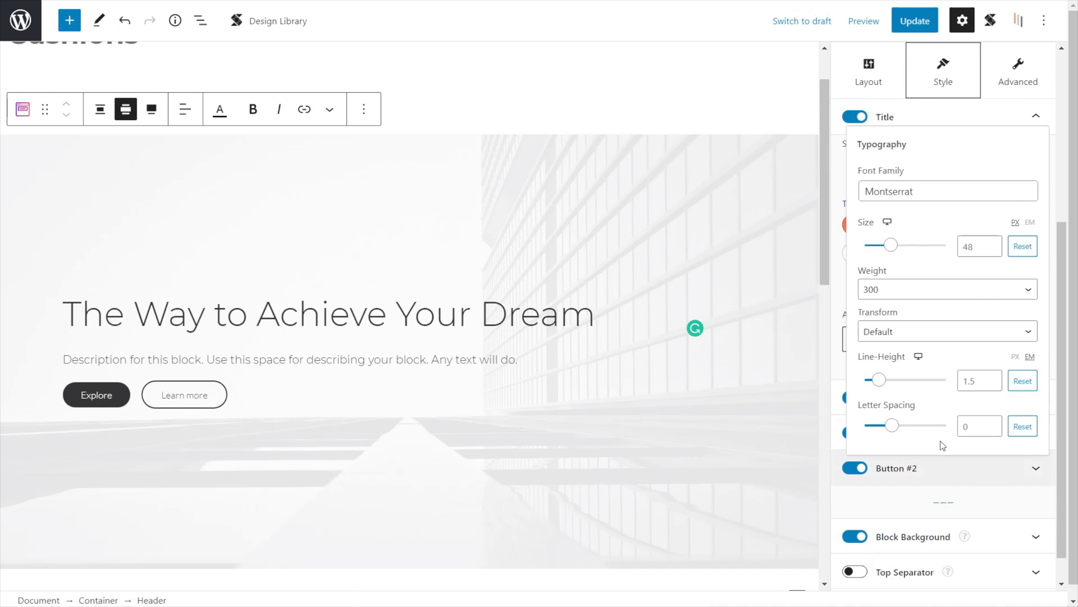
pyautogui.moveTo(1010, 367)
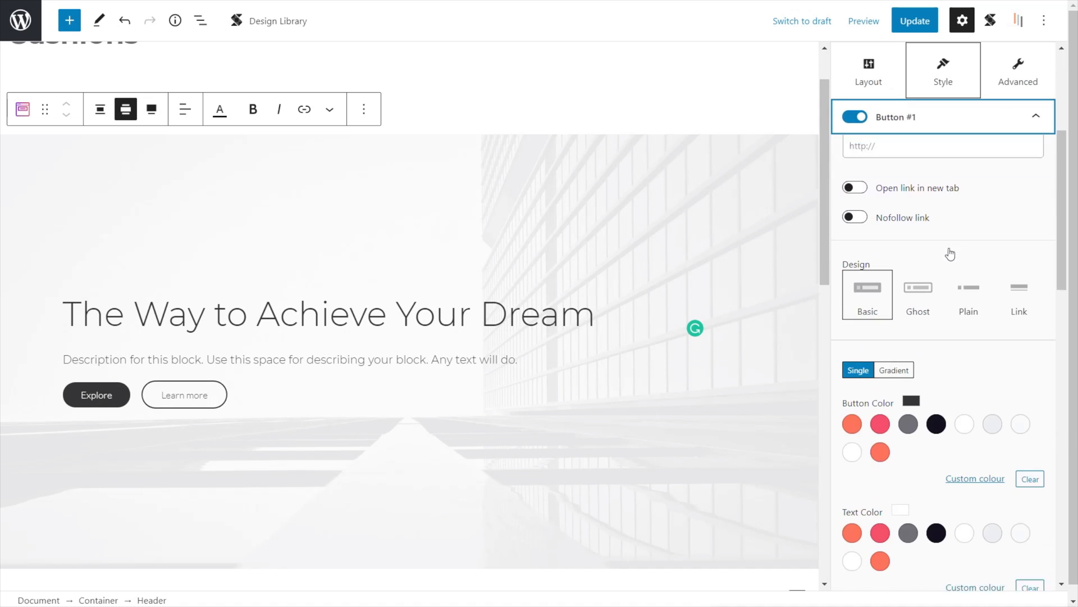
# - Colour the Explore and Learn more buttons coral and reach the block background settings
pyautogui.click(852, 423)
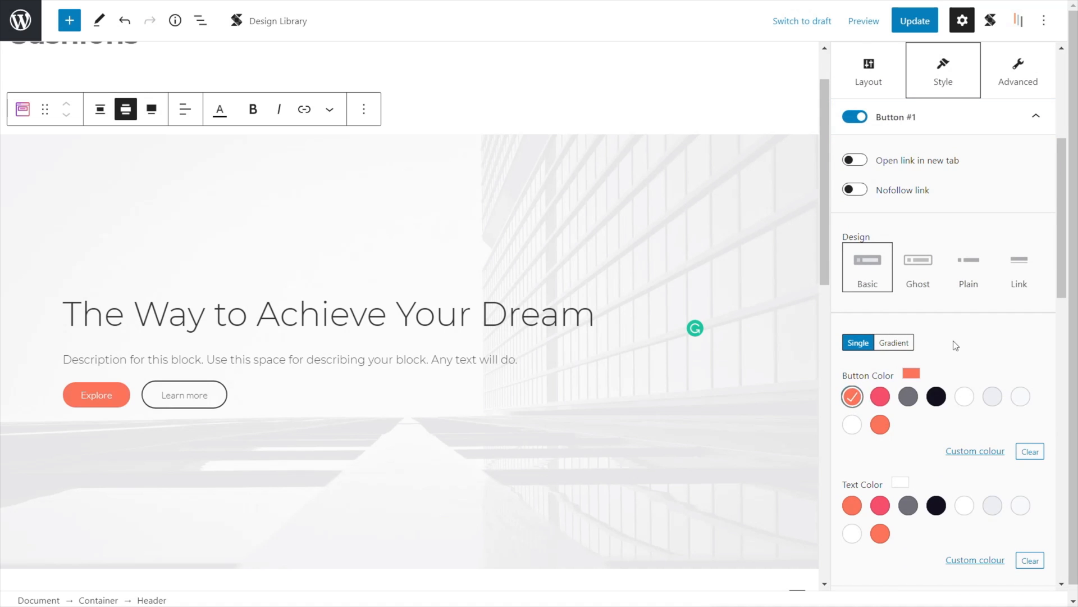
pyautogui.scroll(-3)
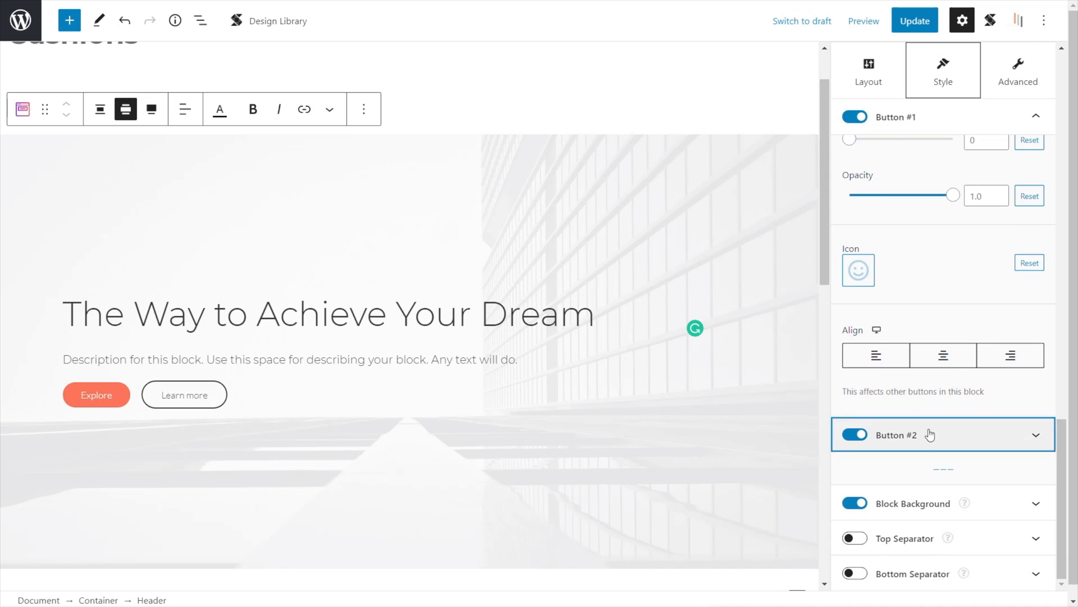
pyautogui.click(930, 435)
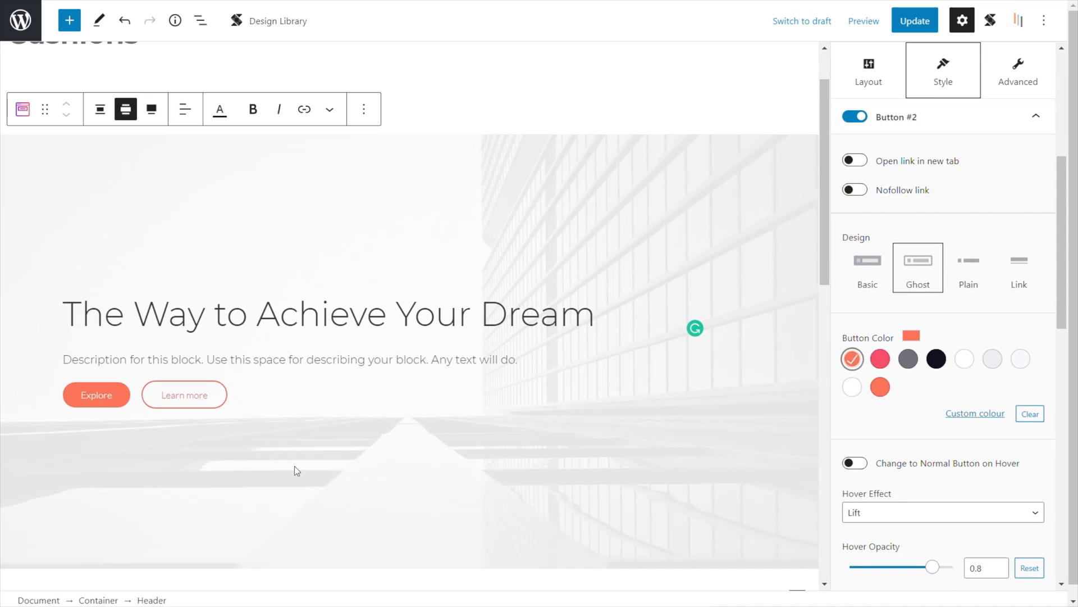
pyautogui.moveTo(883, 443)
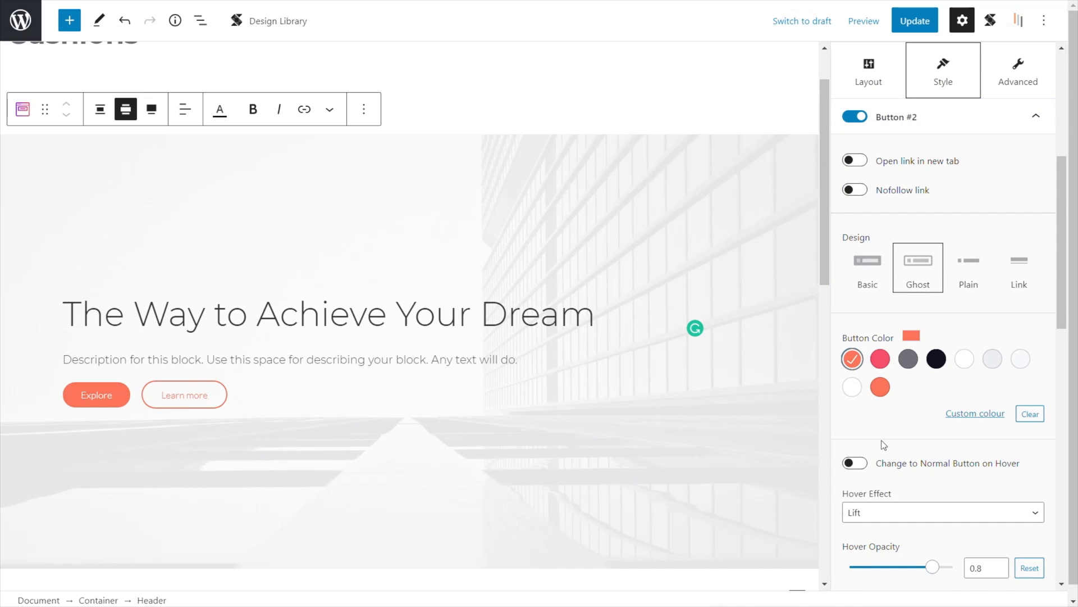
pyautogui.scroll(-3)
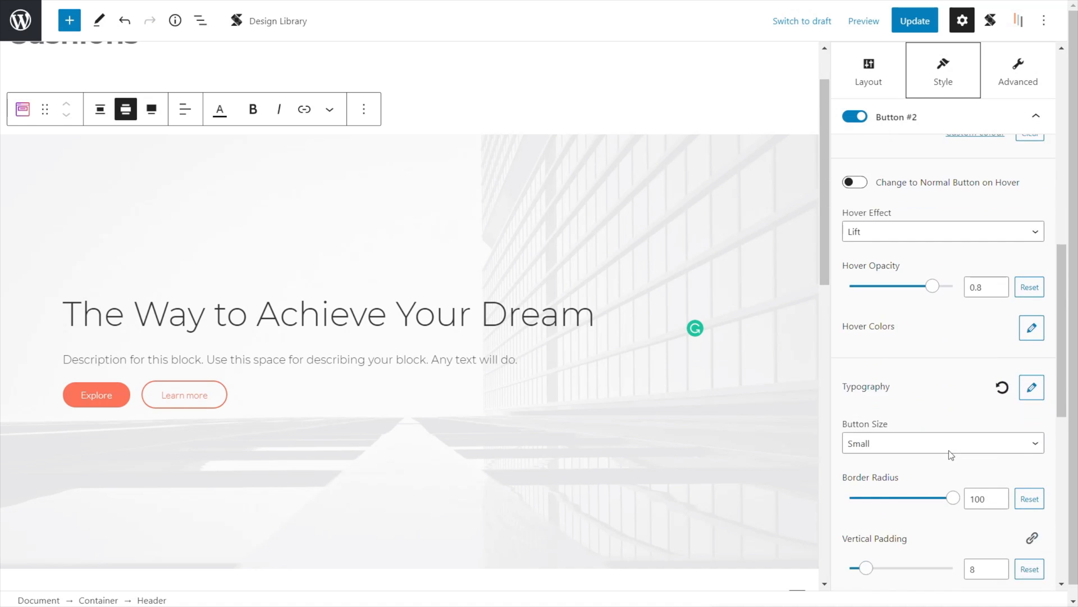
pyautogui.scroll(-3)
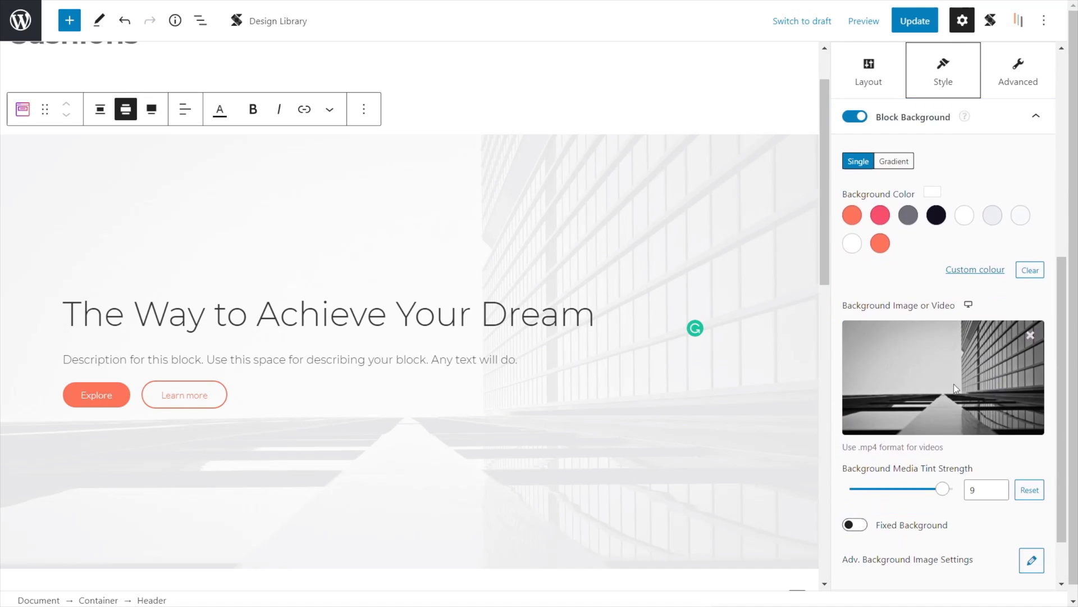
# - Swap the header background image for white-16.jpg, the bright living room photo
pyautogui.click(944, 377)
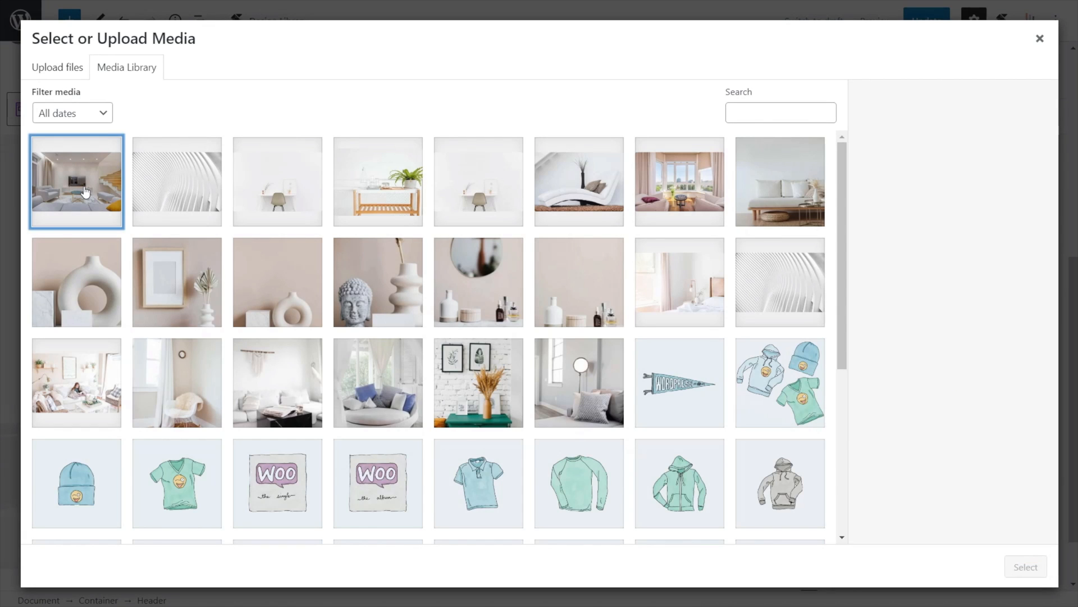
pyautogui.click(680, 180)
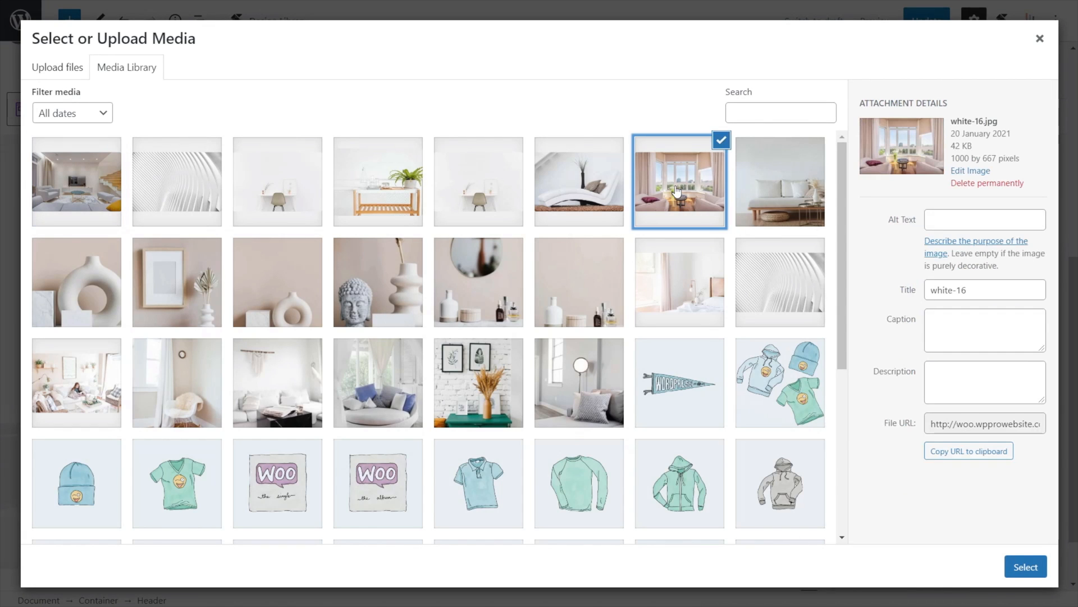
pyautogui.click(1024, 565)
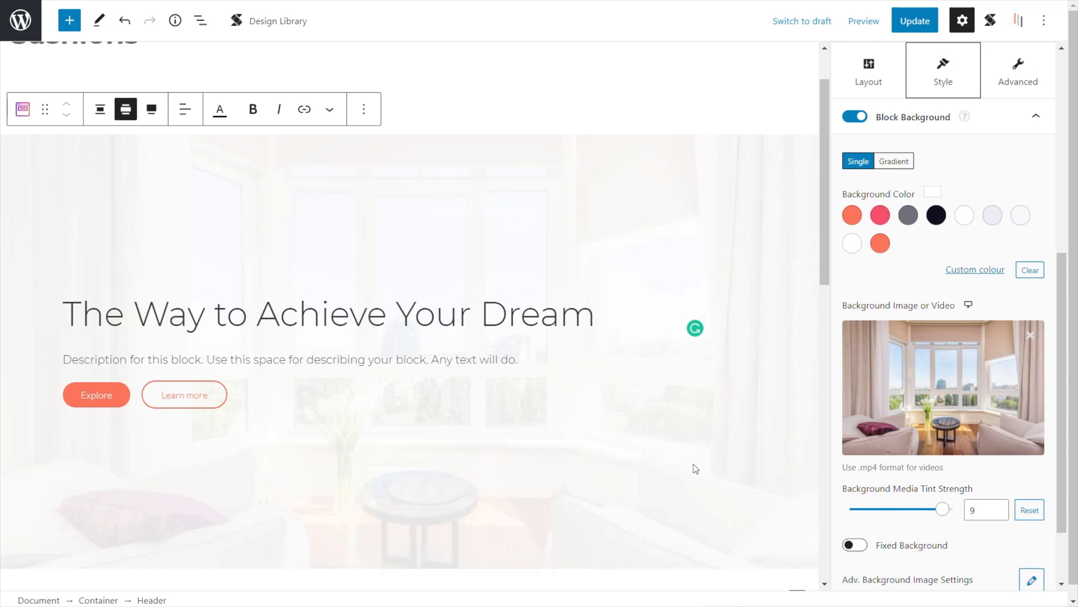
pyautogui.scroll(-3)
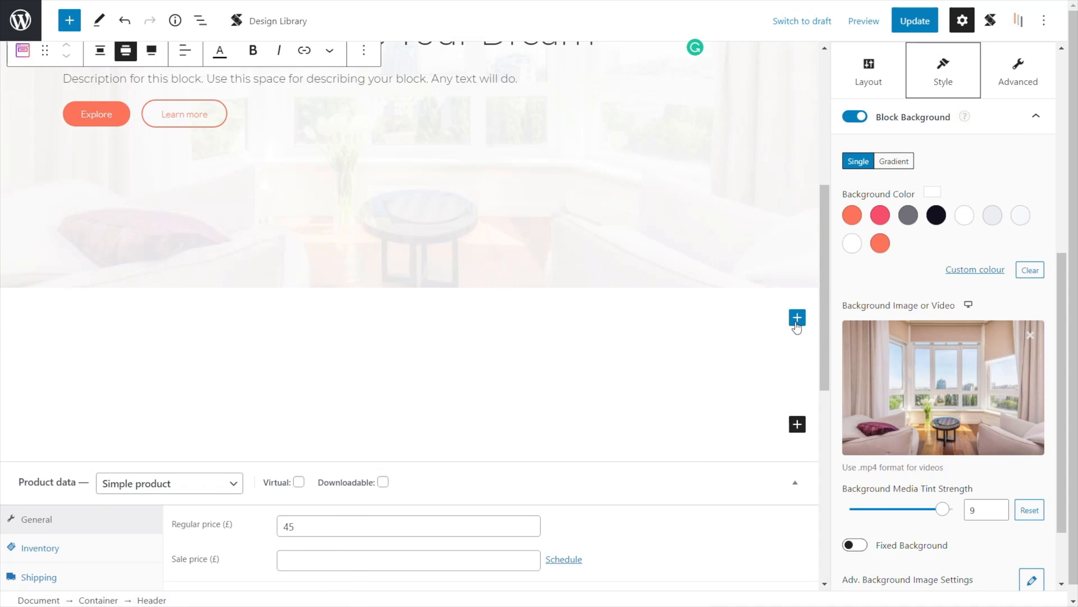
# - Insert a Design Library block below the header and choose the Arch Feature Grid design
pyautogui.click(798, 318)
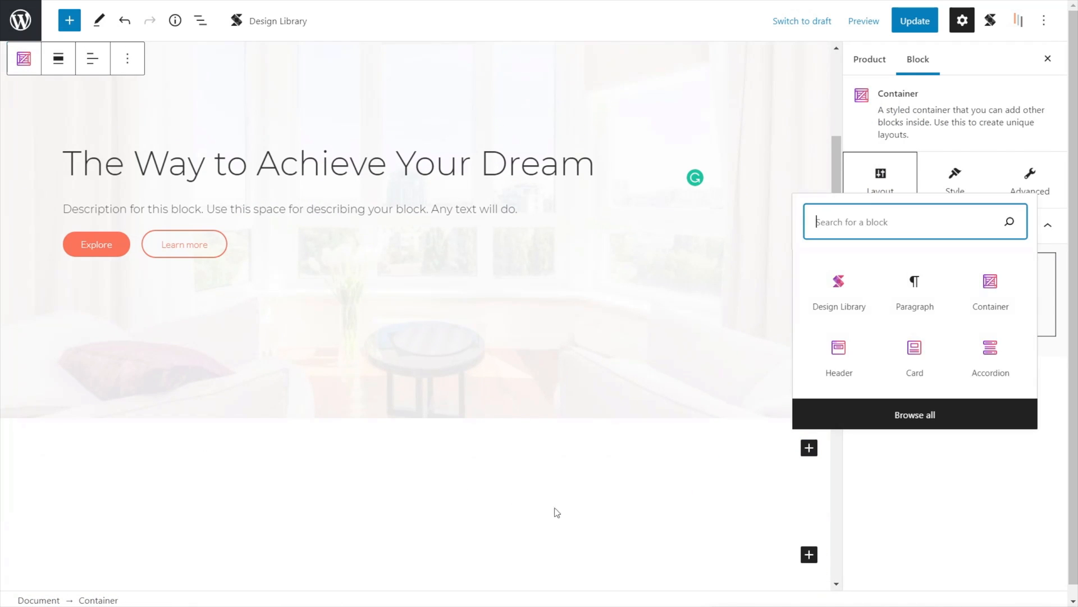
pyautogui.click(839, 288)
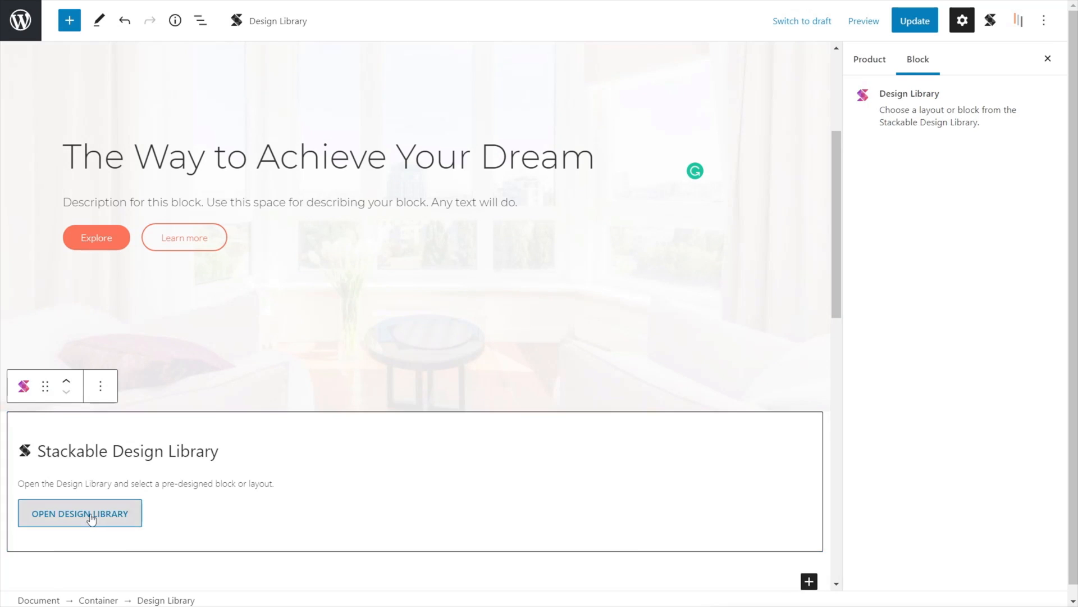
pyautogui.click(80, 512)
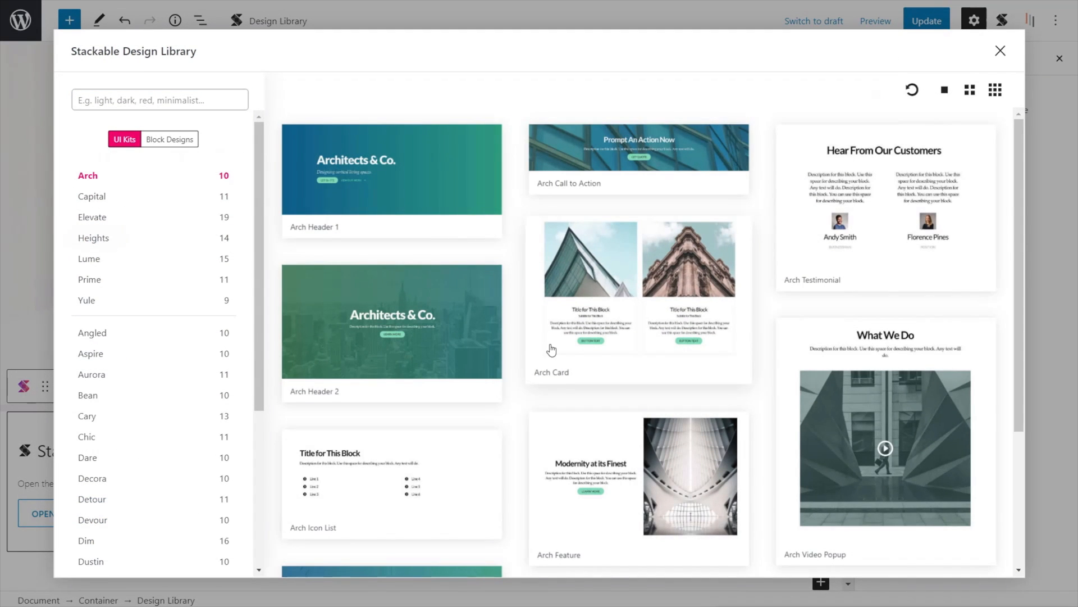
pyautogui.scroll(-3)
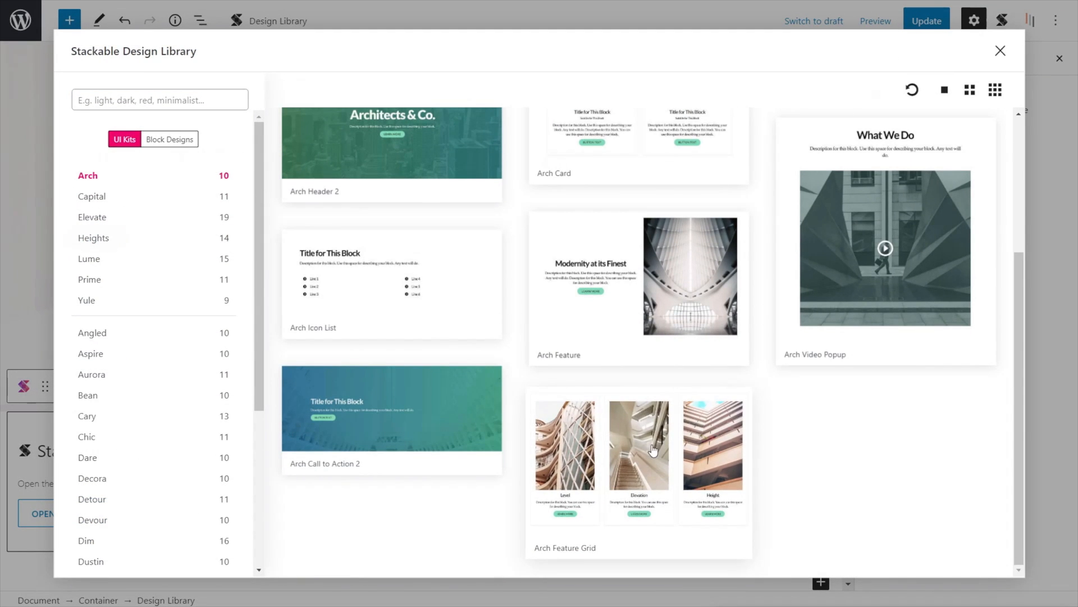
pyautogui.click(638, 459)
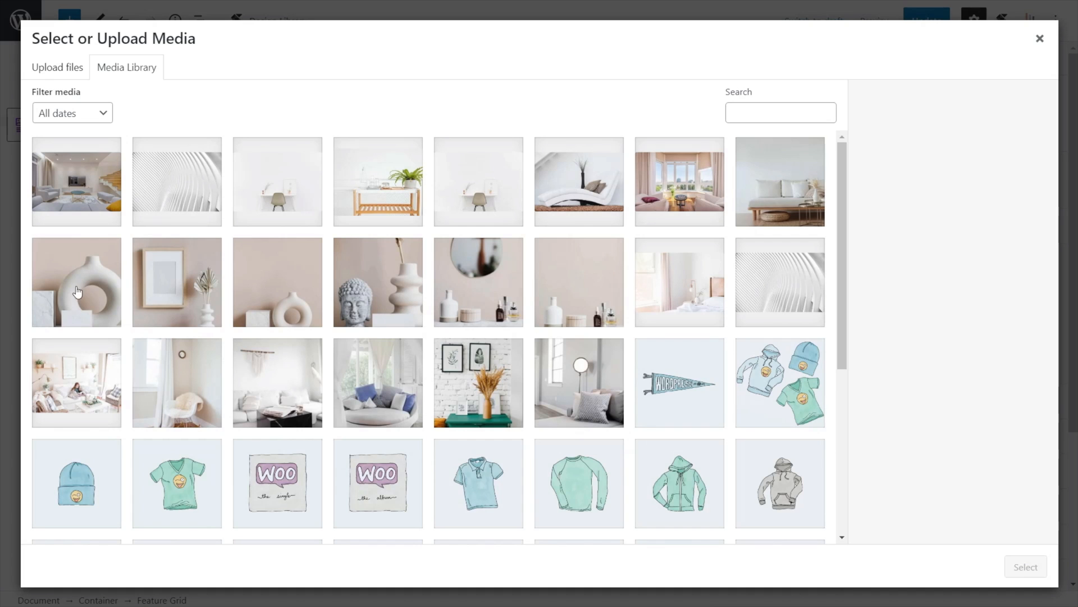
pyautogui.moveTo(454, 293)
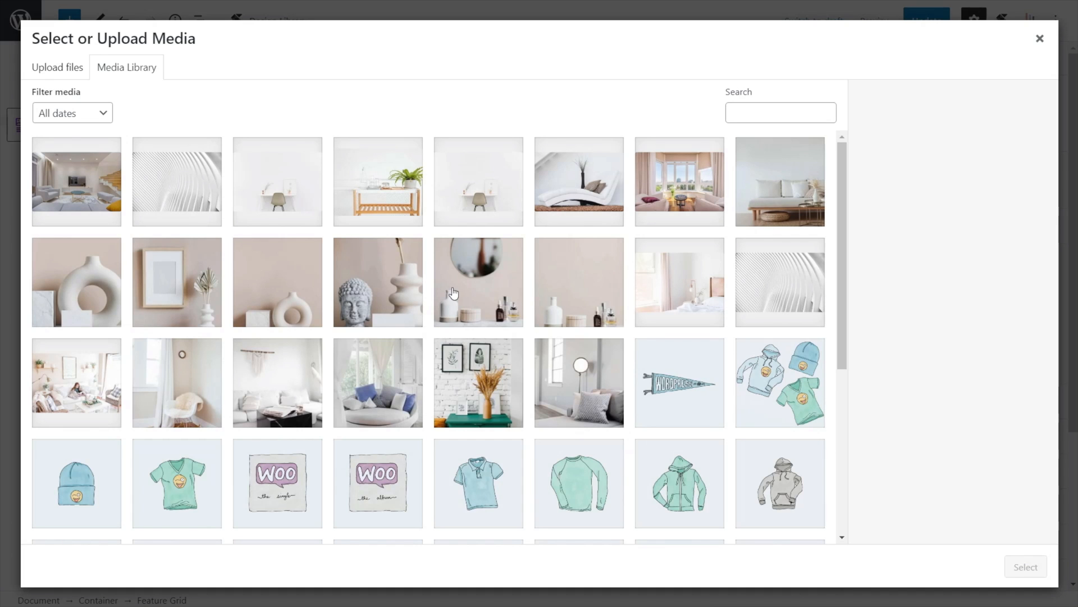
# - Set the three grid images to white-11 (Buddha vase), white-10 (bottles) and white-03 (round chair)
pyautogui.click(378, 283)
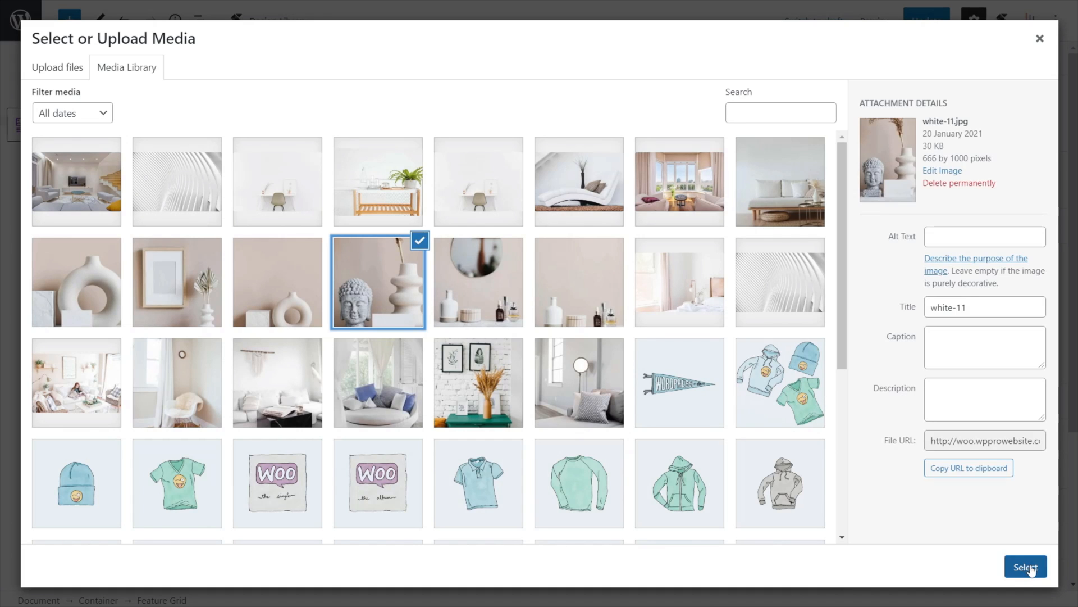
pyautogui.click(579, 282)
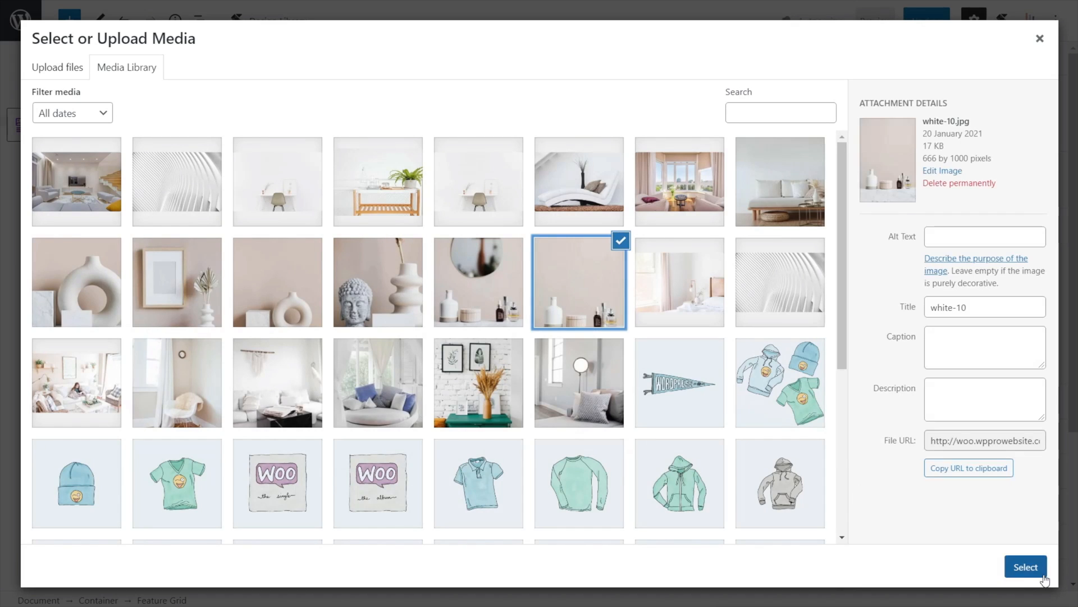
pyautogui.click(580, 281)
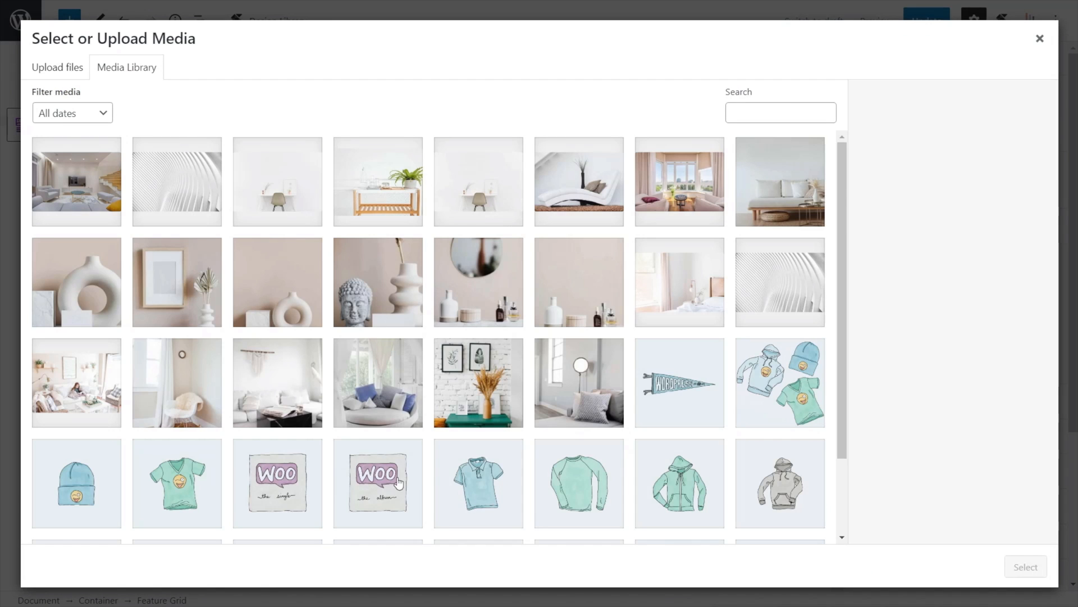
pyautogui.click(377, 382)
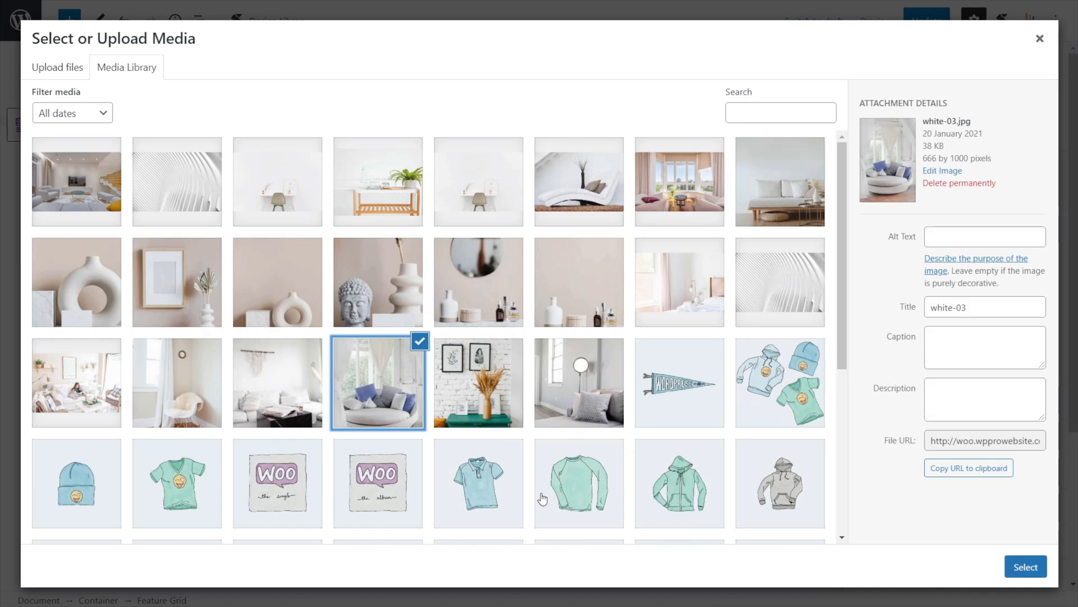
pyautogui.click(1026, 565)
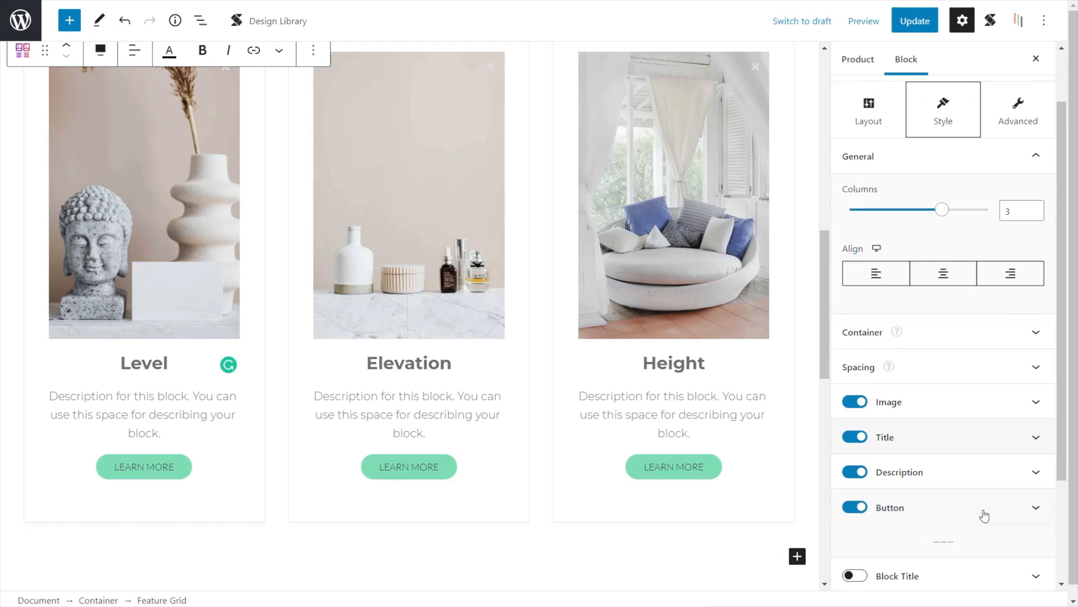
# - Make the grid buttons orange and its titles Montserrat at weight 300
pyautogui.click(890, 507)
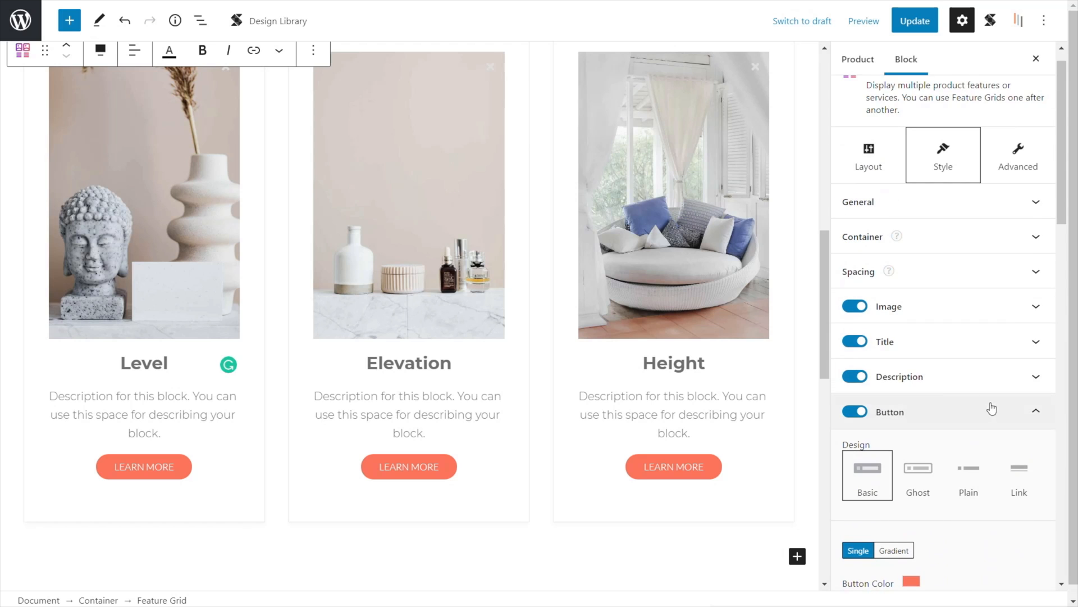
pyautogui.click(886, 342)
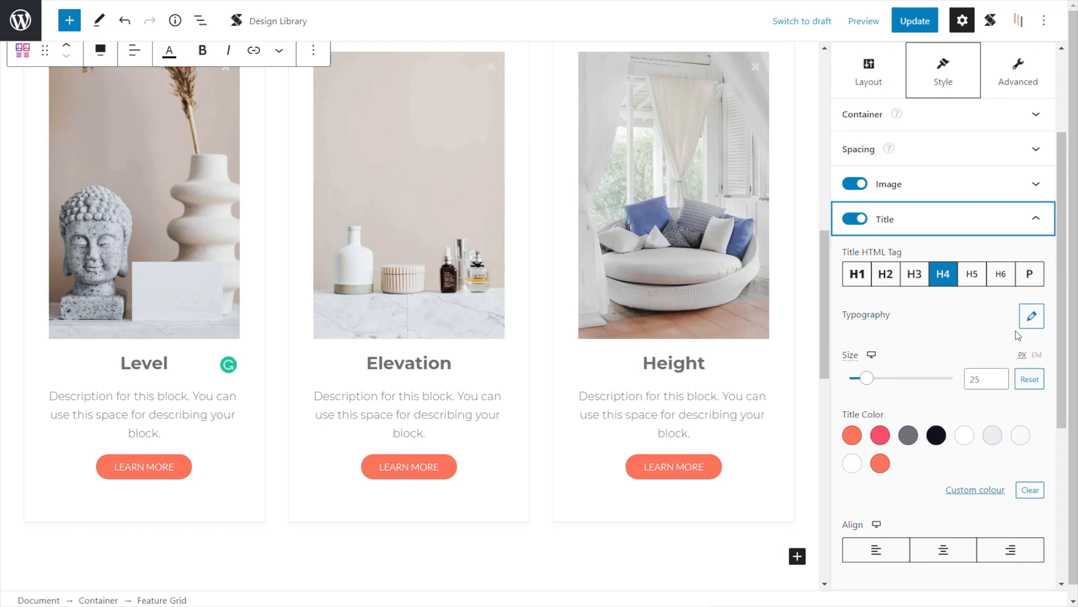
pyautogui.click(1032, 315)
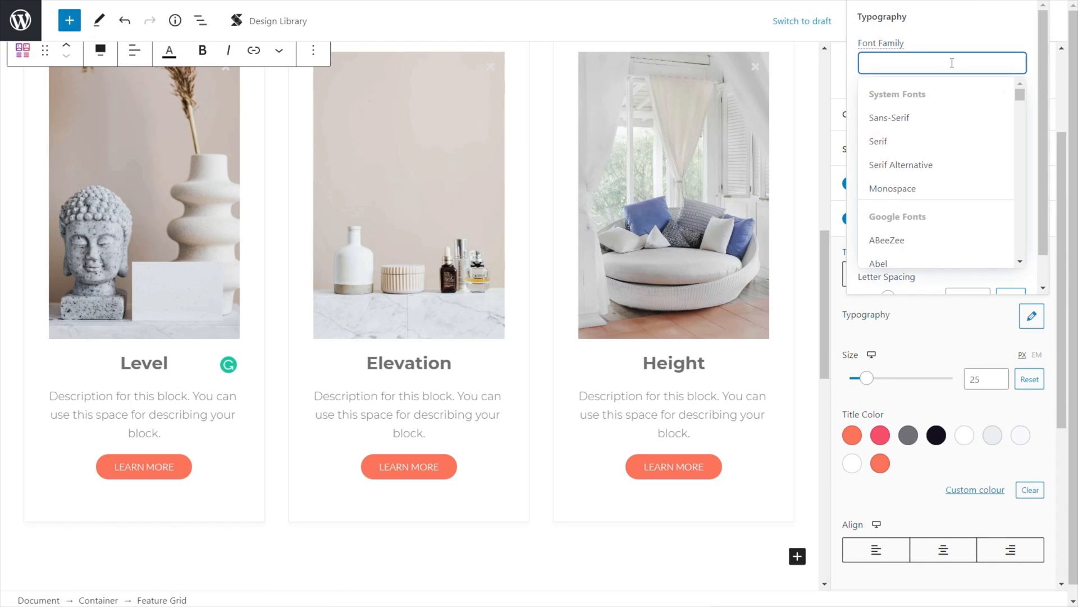
pyautogui.write('mont')
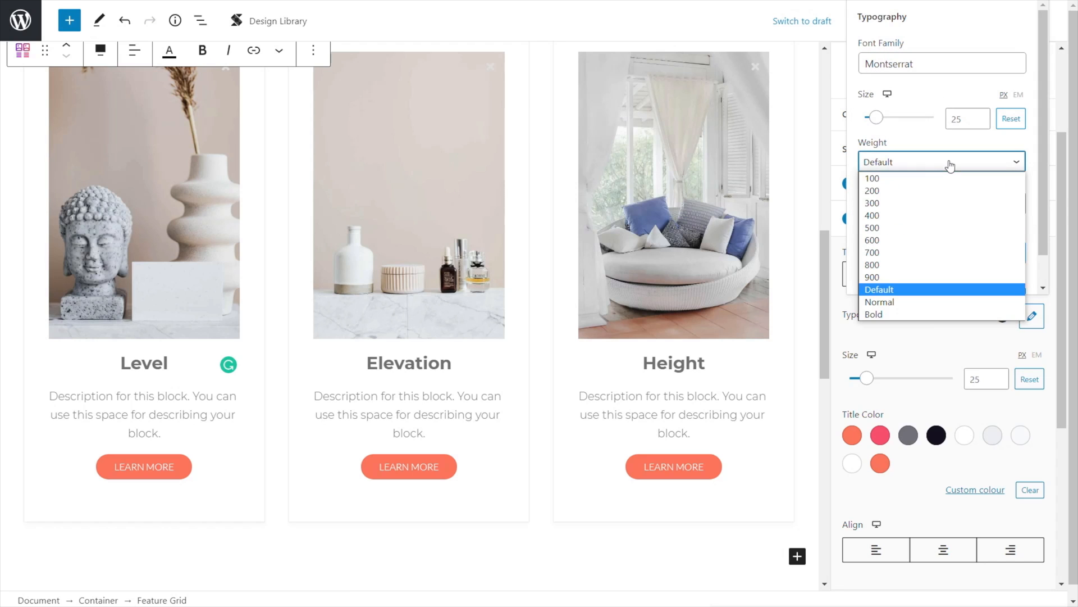
pyautogui.click(872, 202)
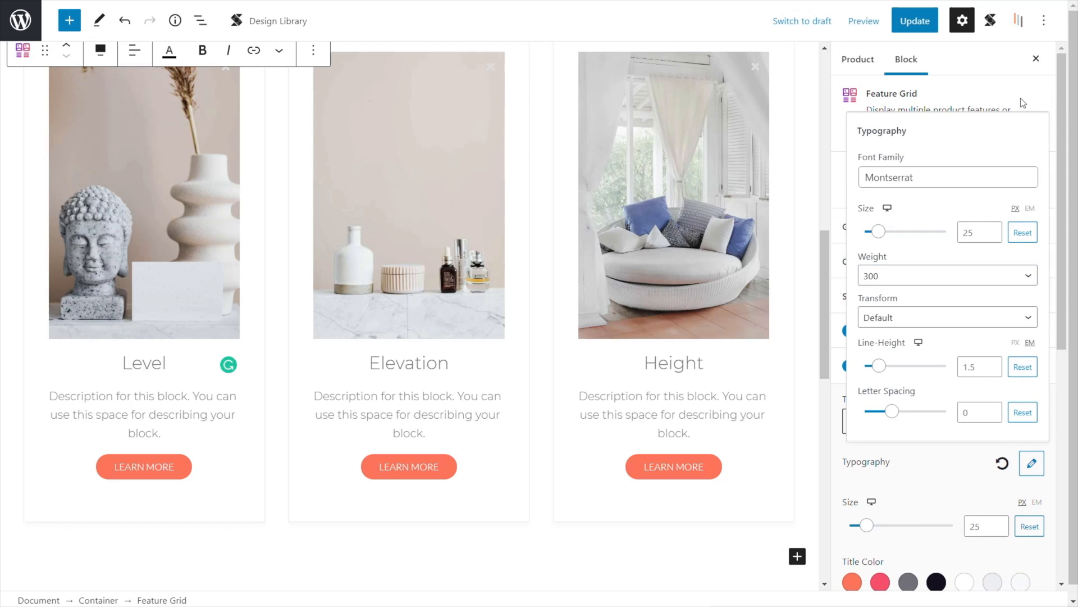
pyautogui.moveTo(1031, 463)
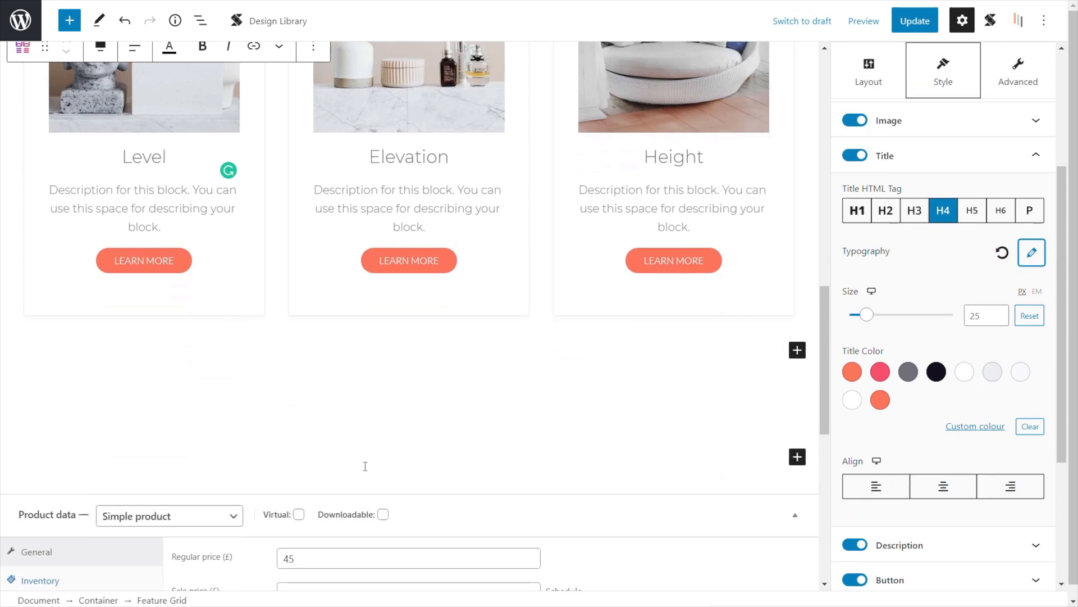
# - Insert the Capital Feature design from the Capital UI kit below the feature grid
pyautogui.scroll(-3)
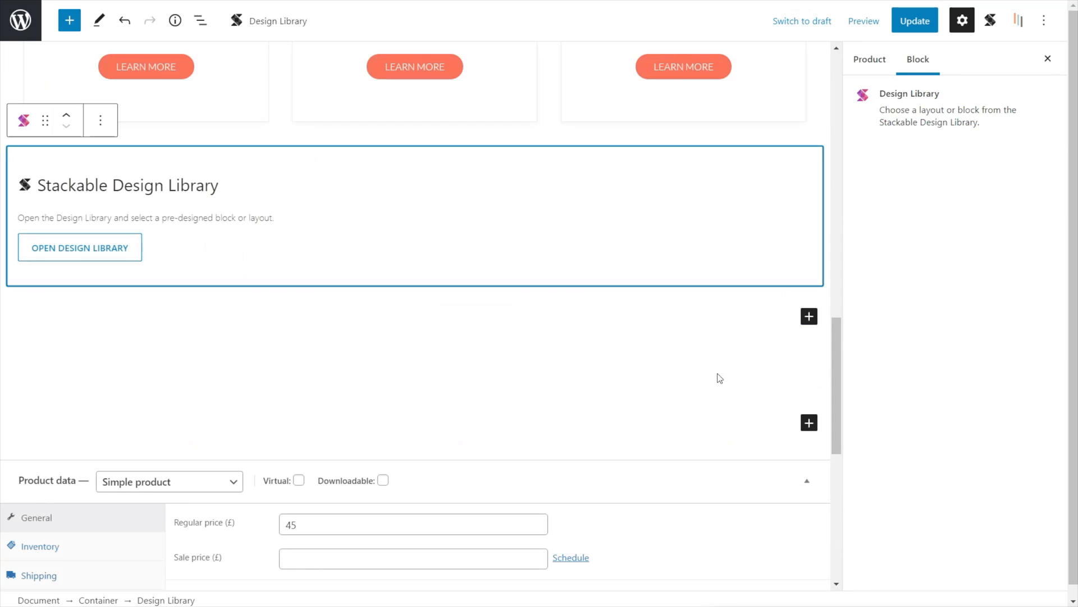
pyautogui.click(79, 247)
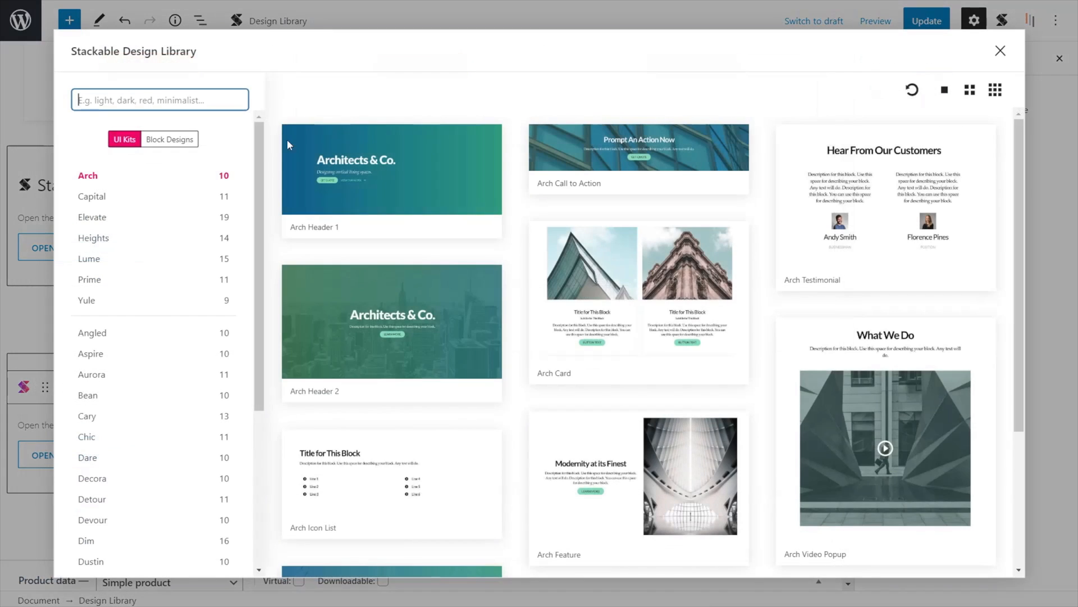
pyautogui.scroll(-3)
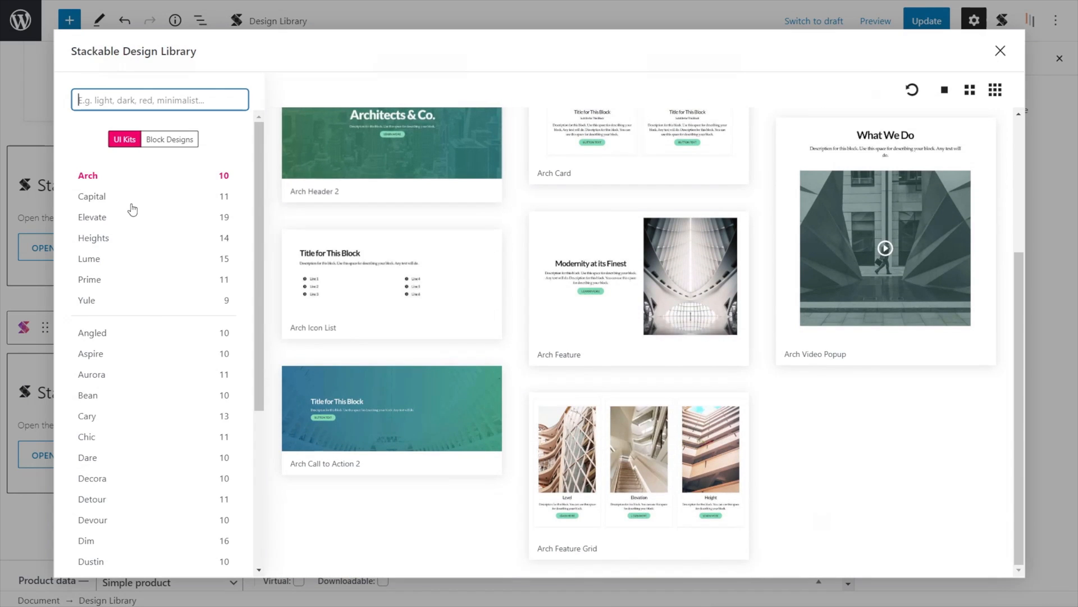
pyautogui.click(93, 196)
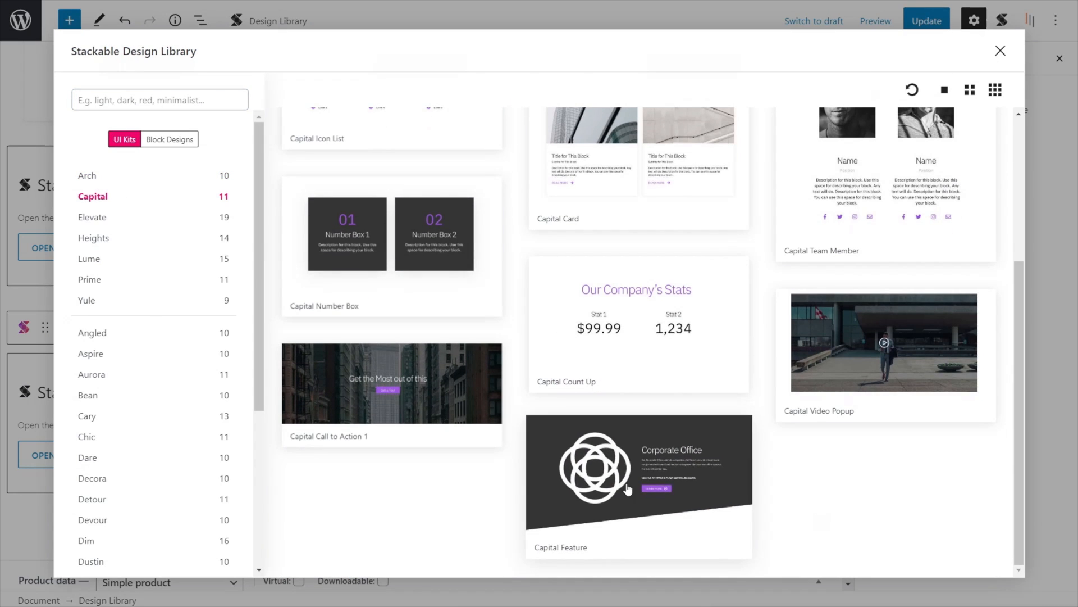
pyautogui.click(638, 485)
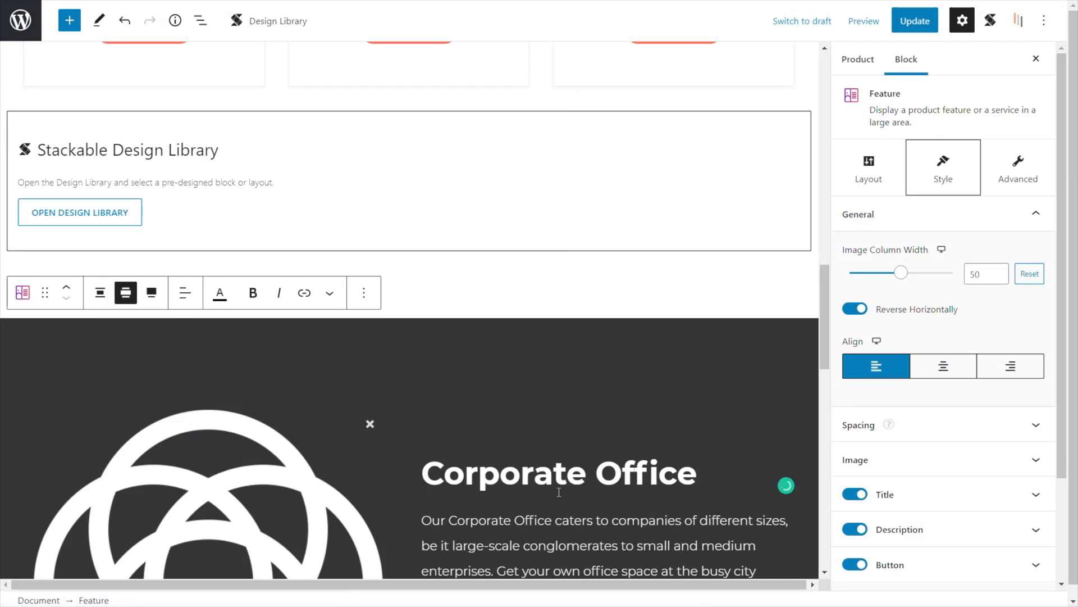
# - Give the Corporate Office title the Montserrat font and a black title colour
pyautogui.scroll(-3)
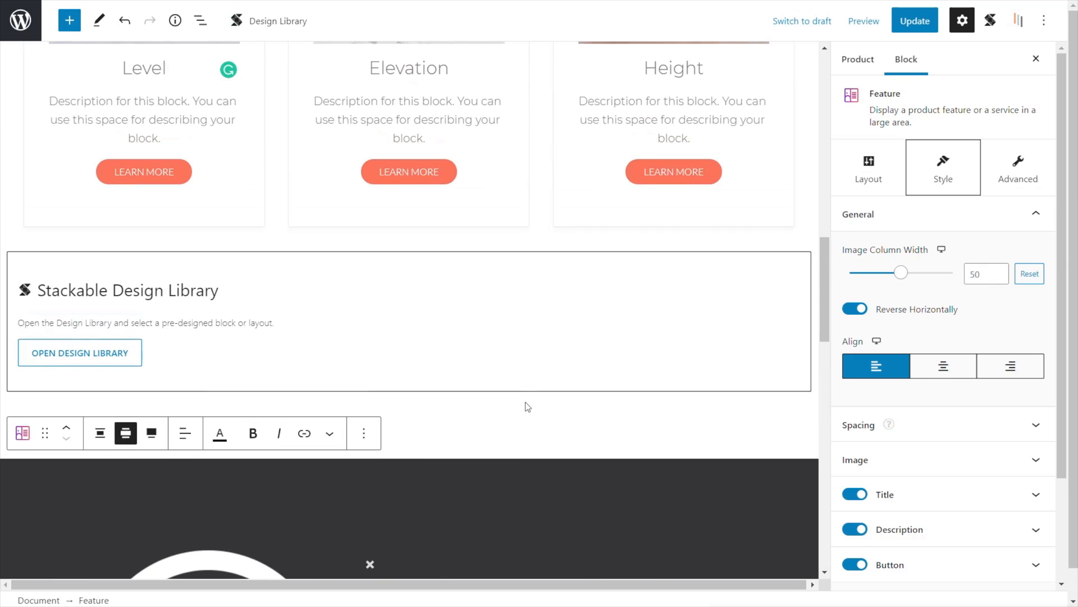
pyautogui.scroll(-3)
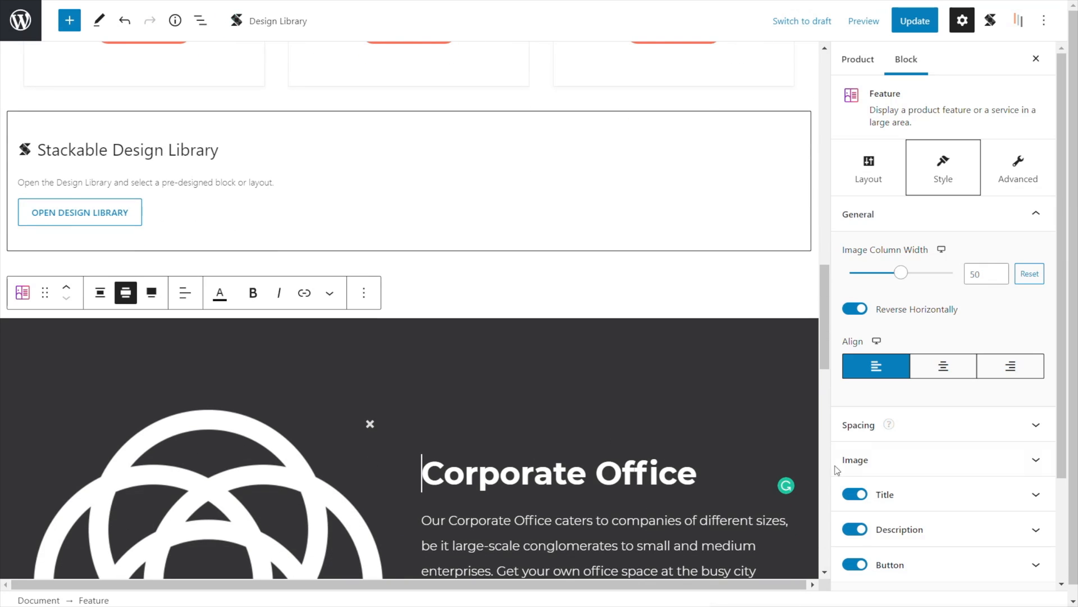
pyautogui.scroll(-3)
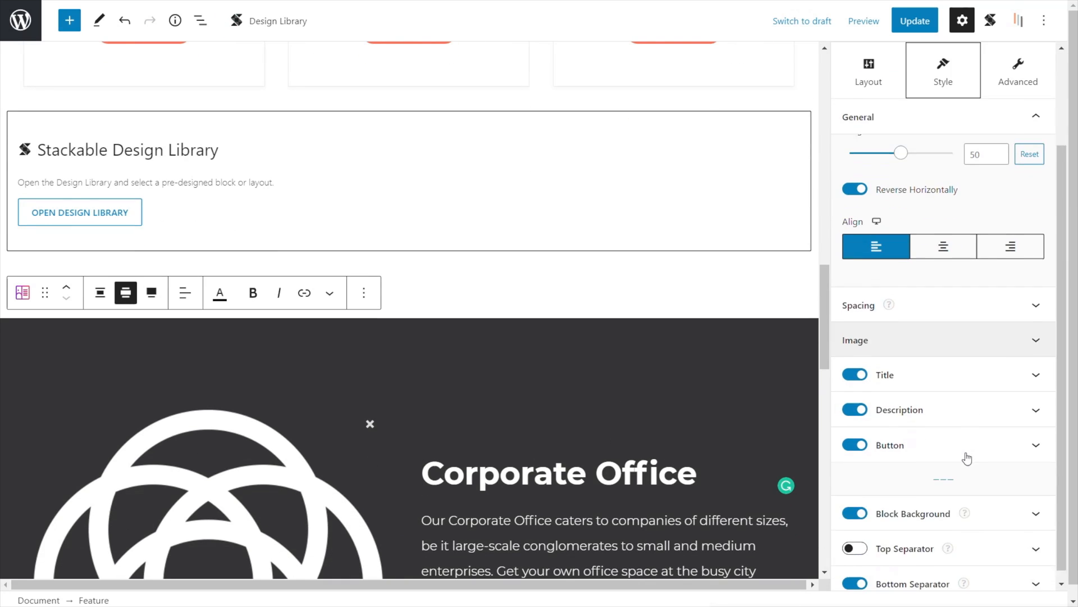
pyautogui.click(912, 514)
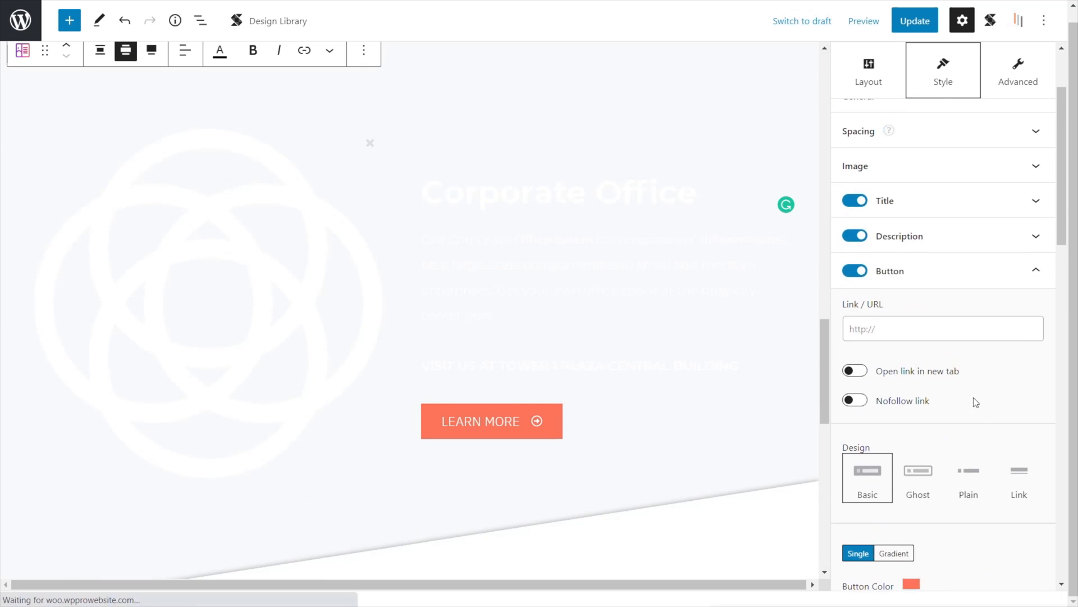
pyautogui.click(885, 200)
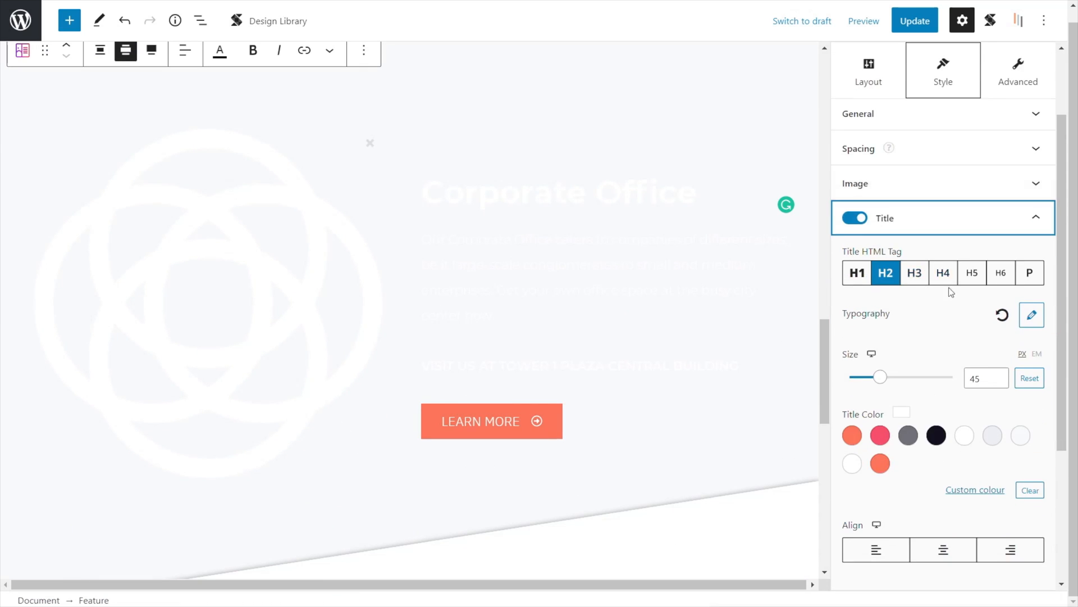
pyautogui.click(1031, 314)
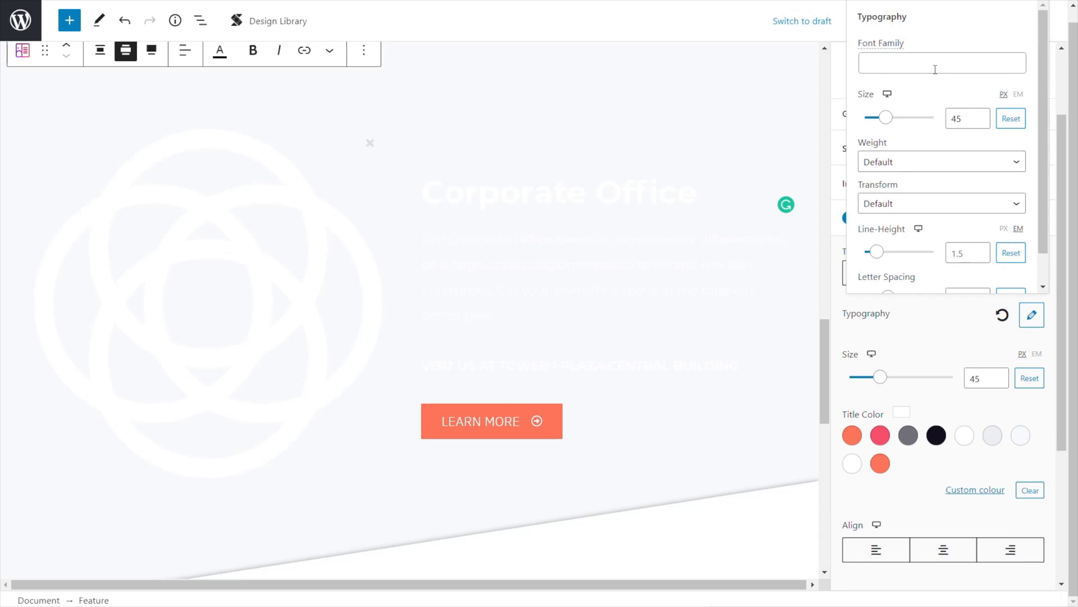
pyautogui.write('Montserrat')
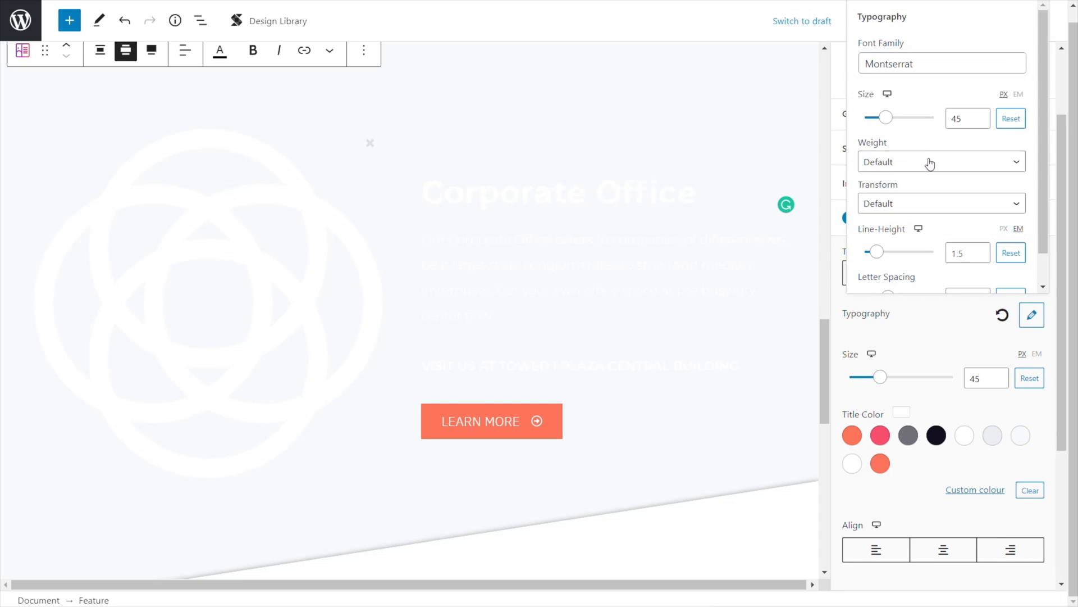
pyautogui.click(941, 162)
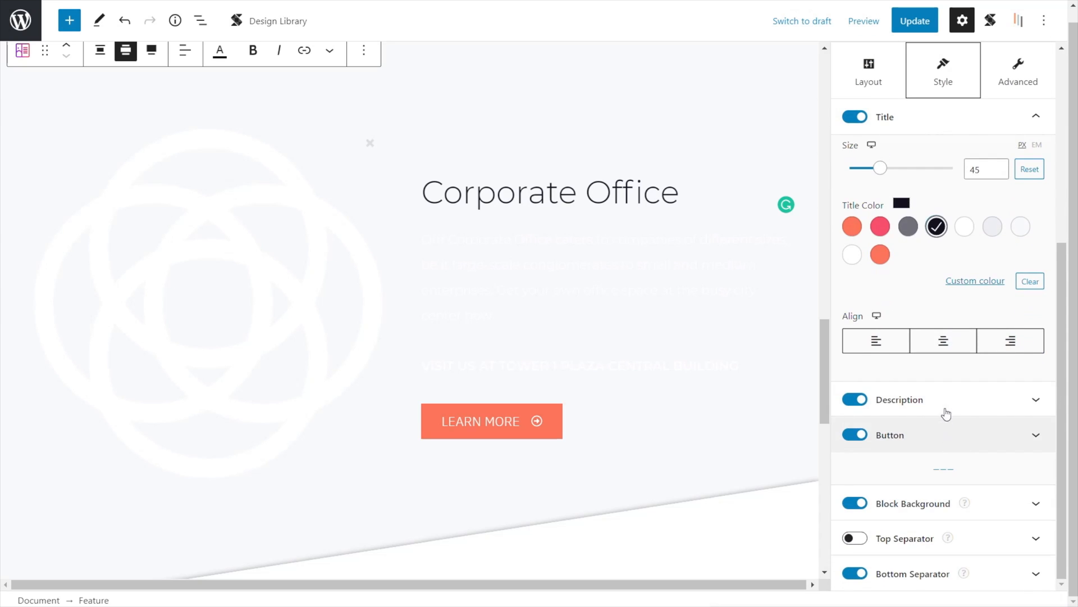
# - Set the description colour to black and expand the Bottom Separator settings
pyautogui.click(898, 400)
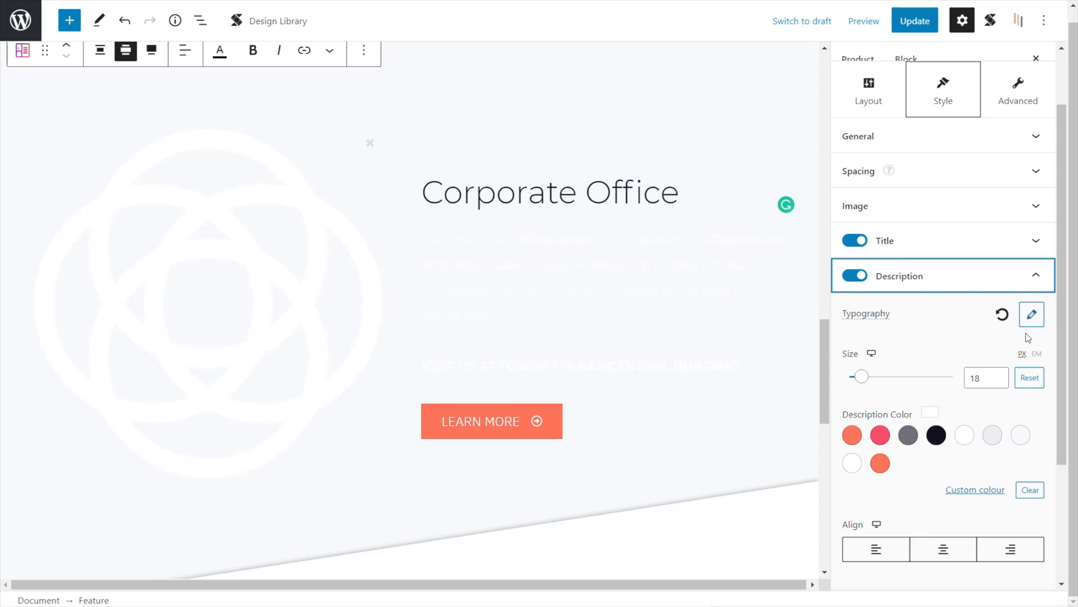
pyautogui.click(936, 435)
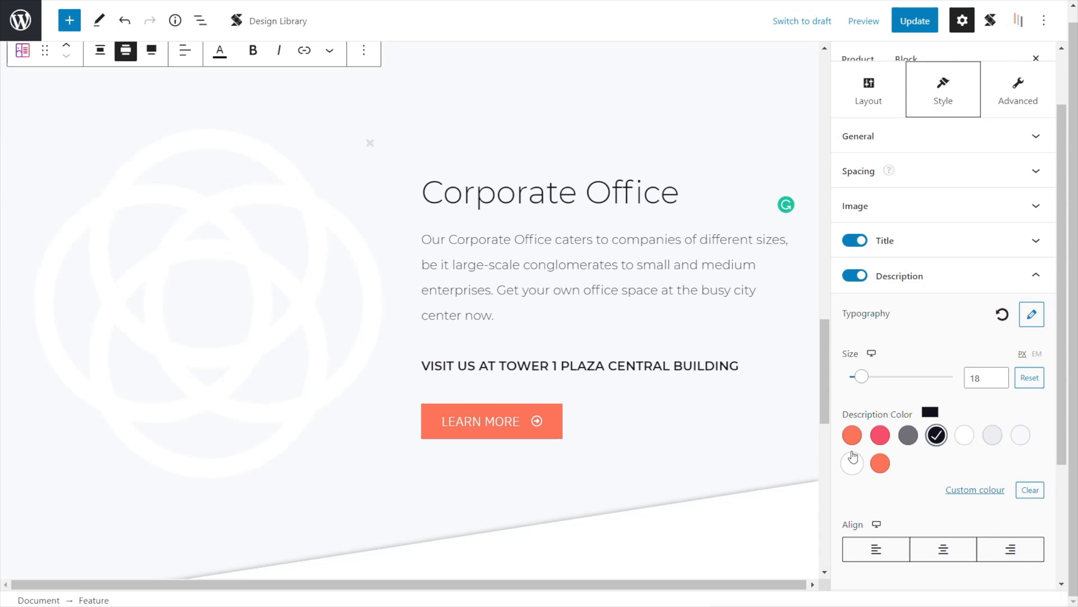
pyautogui.moveTo(430, 491)
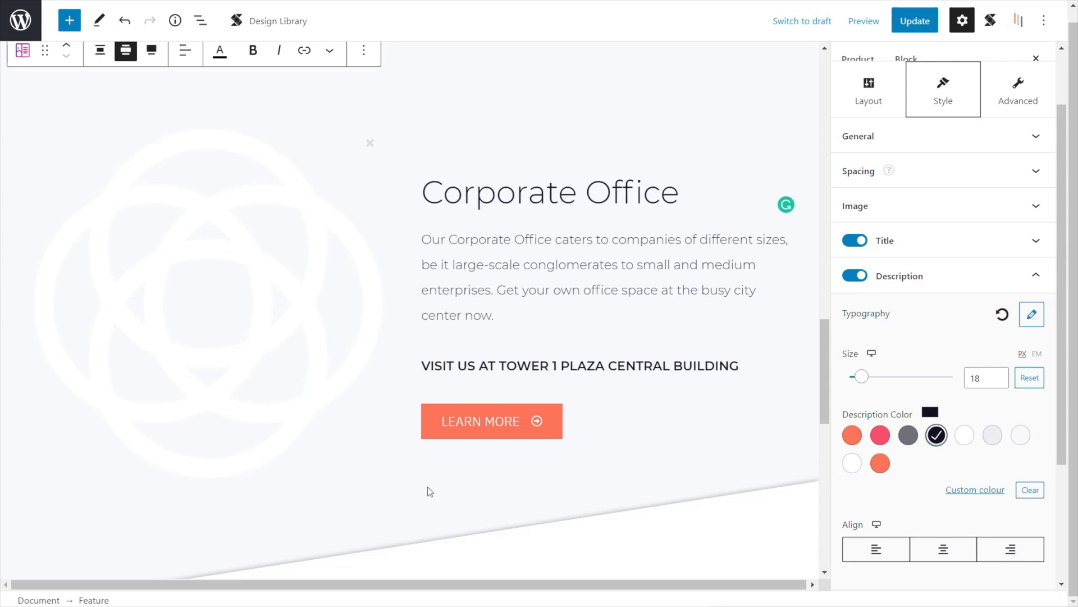
pyautogui.scroll(-3)
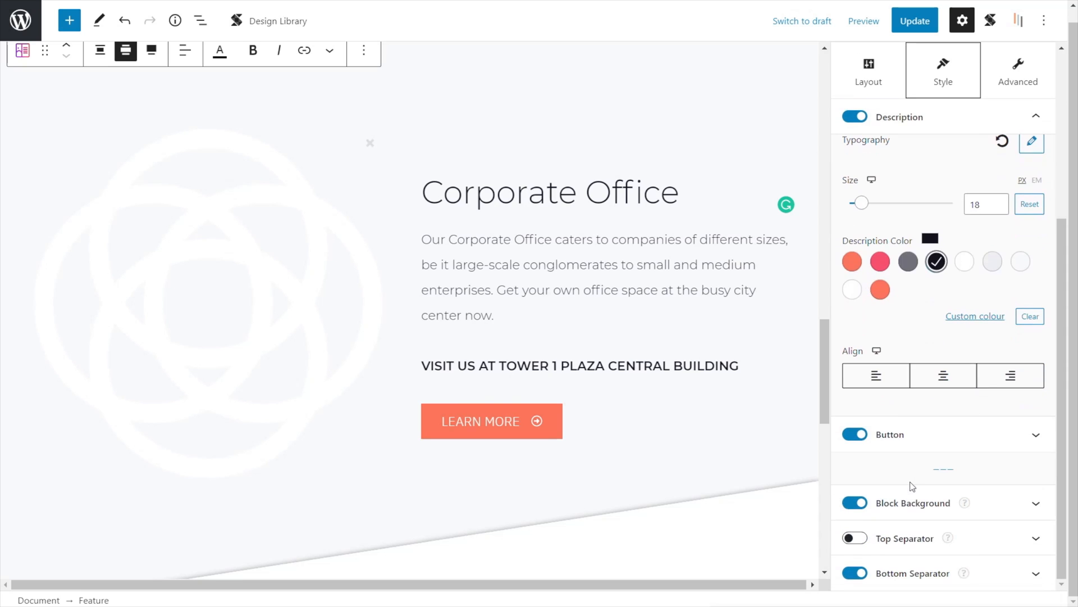
pyautogui.click(919, 573)
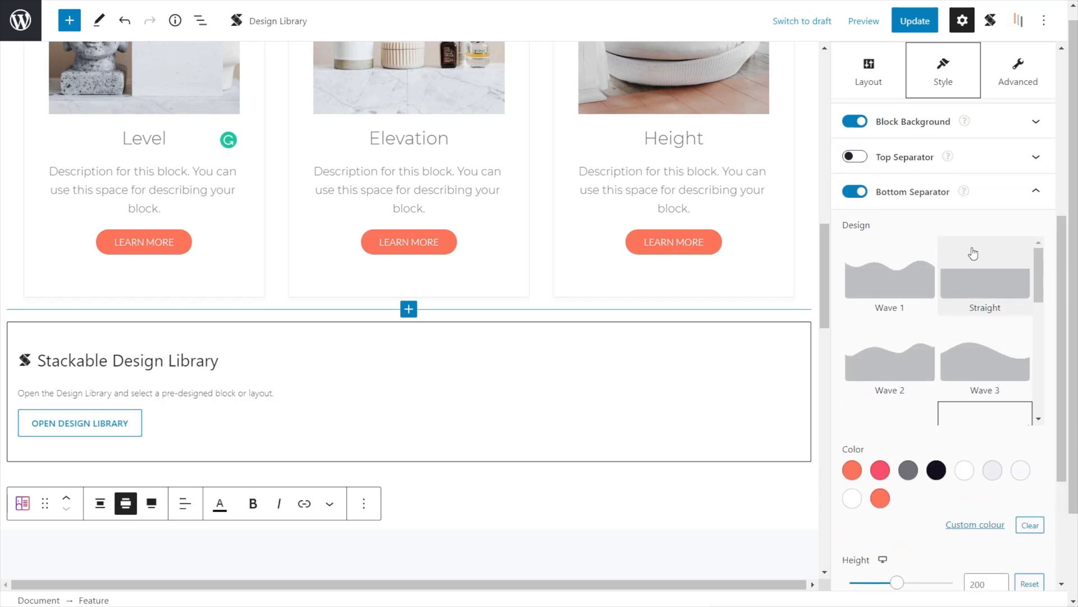
# - Move the Feature block into the Container via Block Navigation and set its image to white-01.jpg
pyautogui.click(1015, 21)
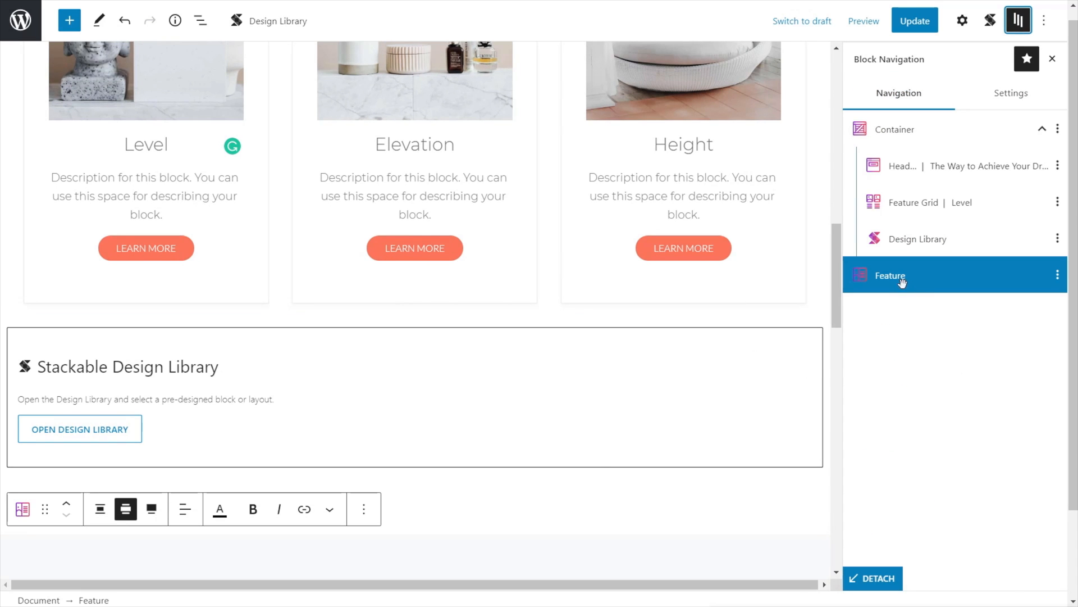
pyautogui.moveTo(892, 282)
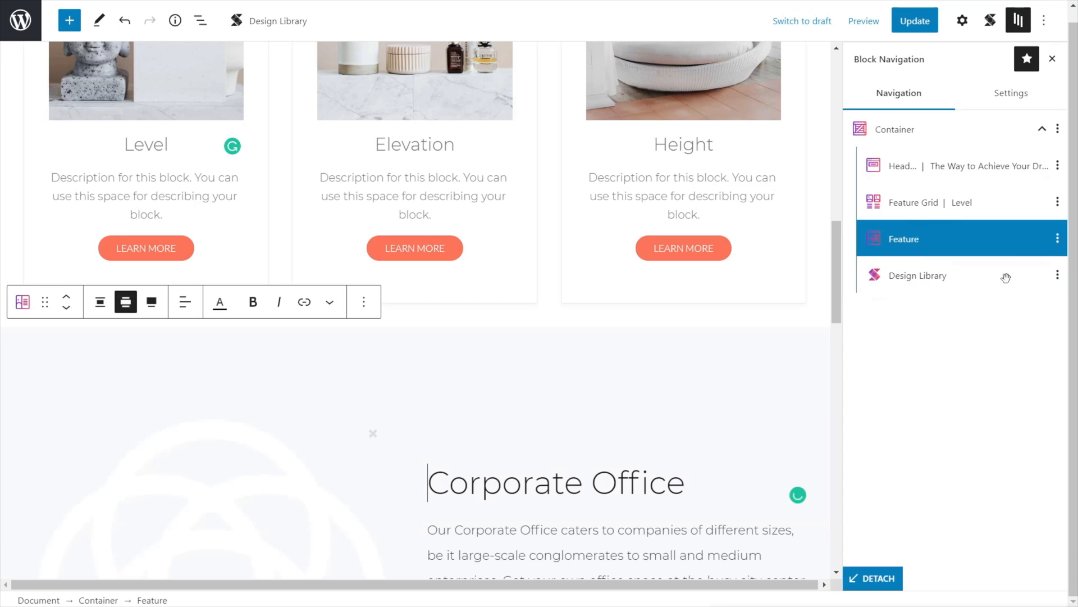
pyautogui.click(1057, 274)
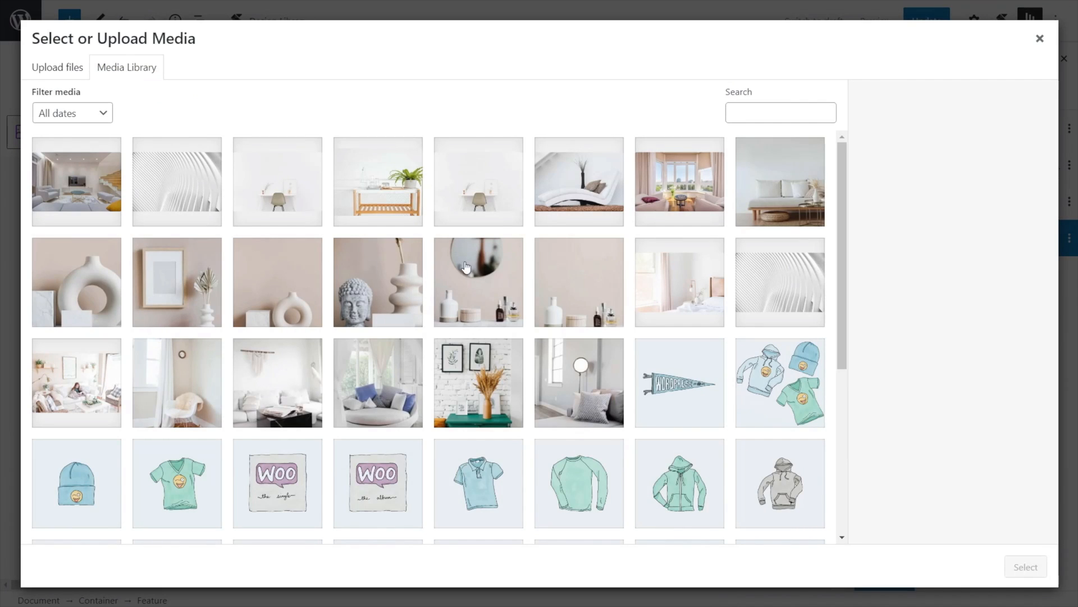
pyautogui.click(579, 382)
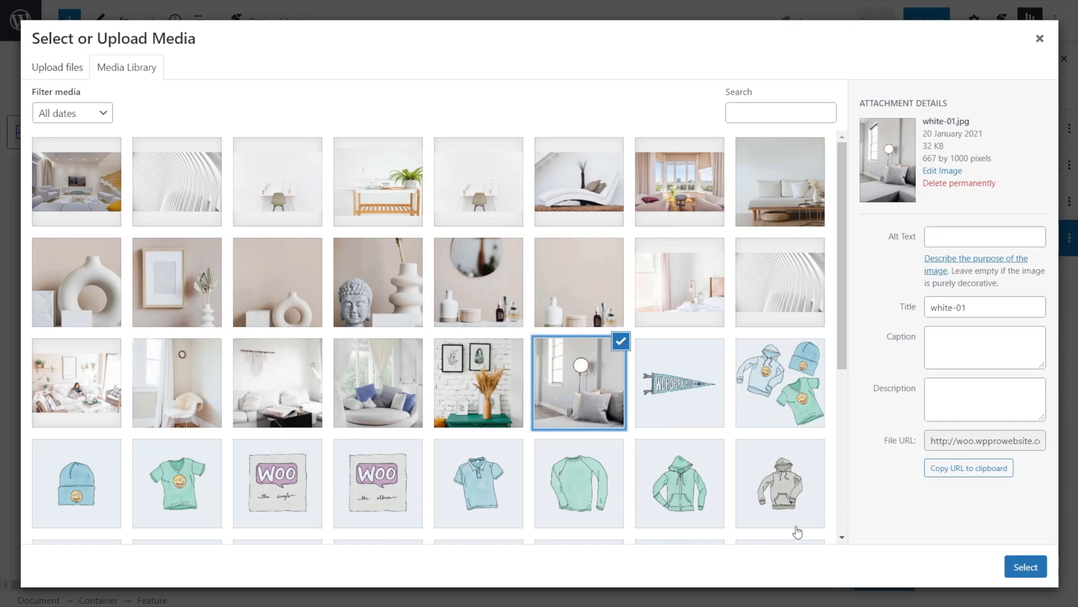
pyautogui.click(1027, 565)
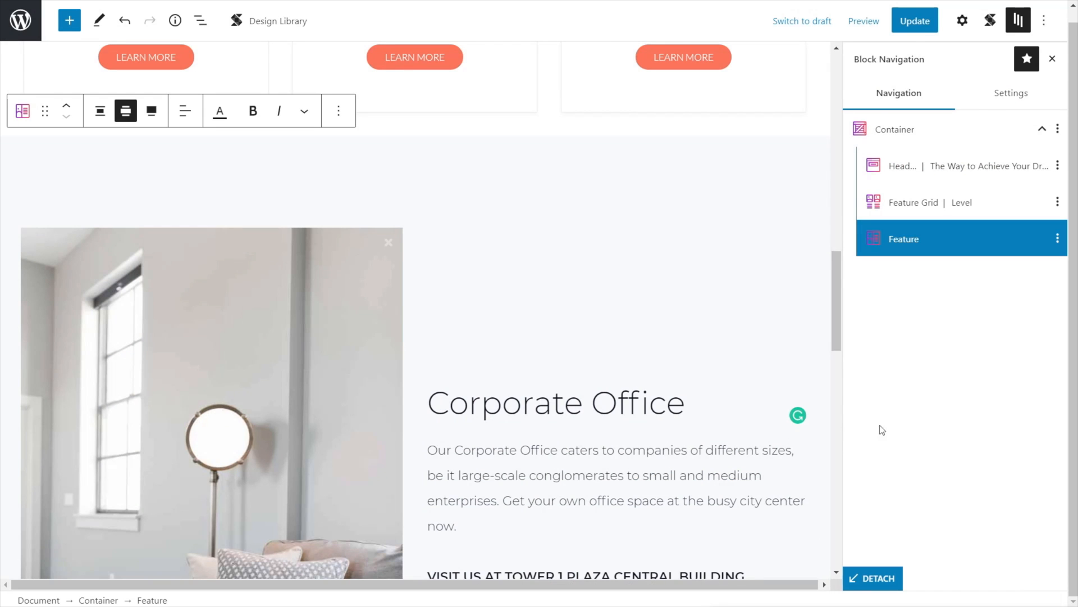
pyautogui.click(914, 21)
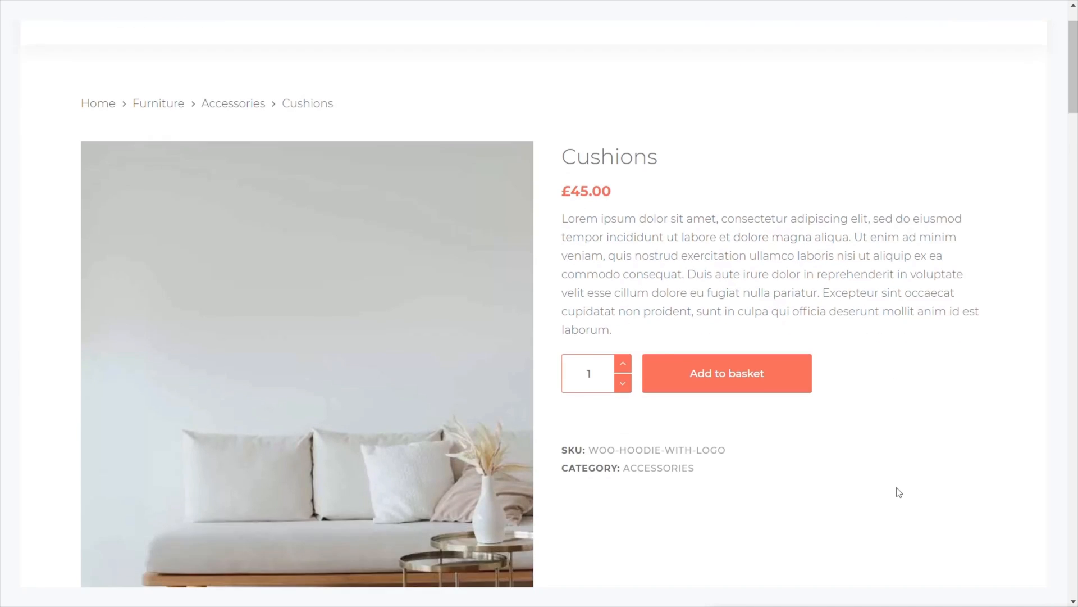
# - Scroll through the live Cushions page from the Description tab content to Related products
pyautogui.scroll(-3)
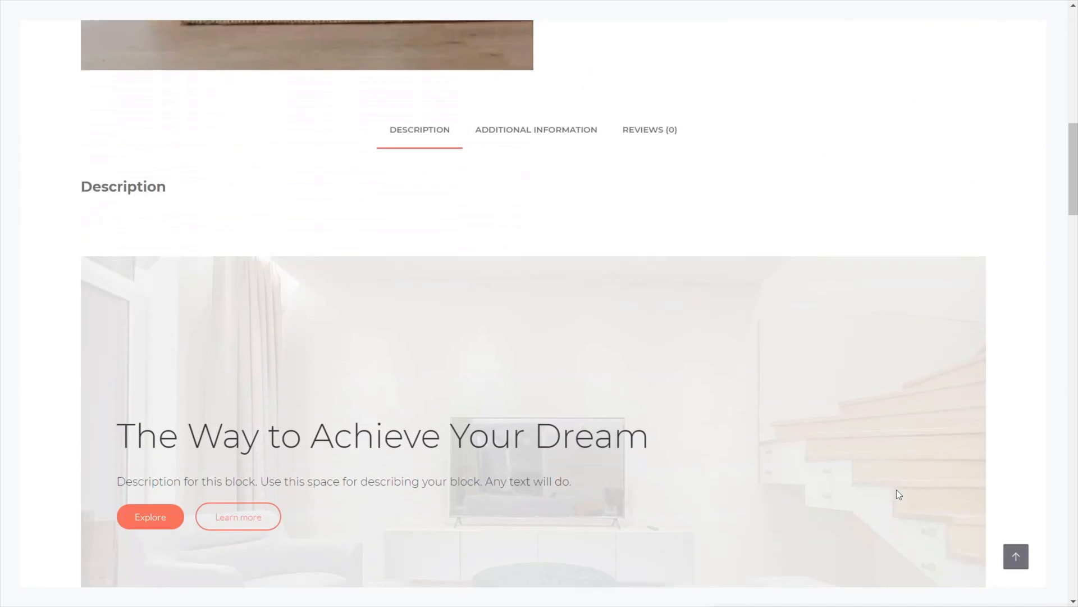
pyautogui.scroll(-3)
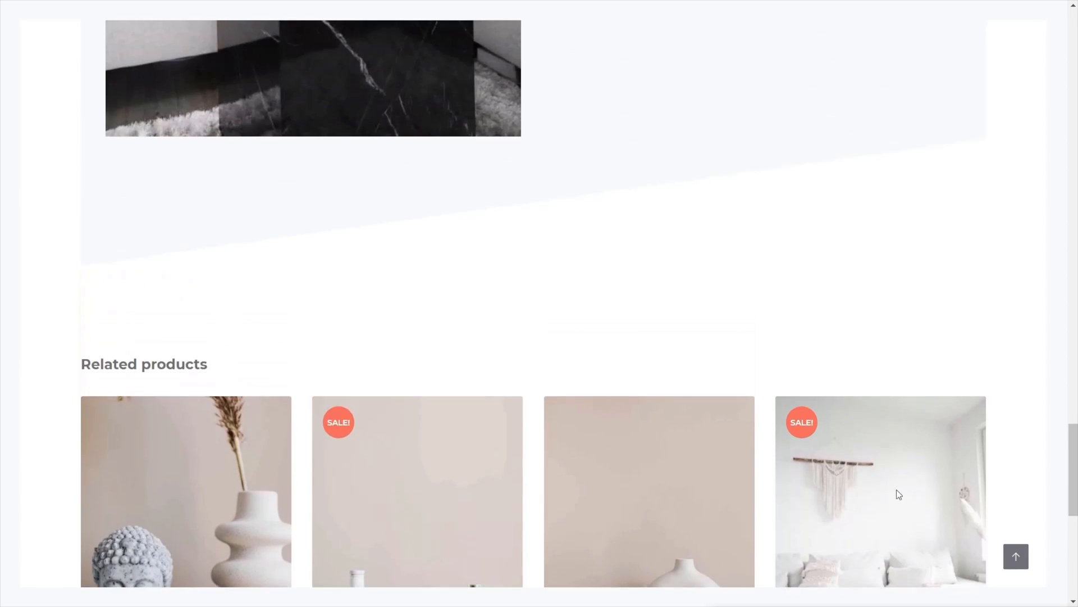
pyautogui.scroll(3)
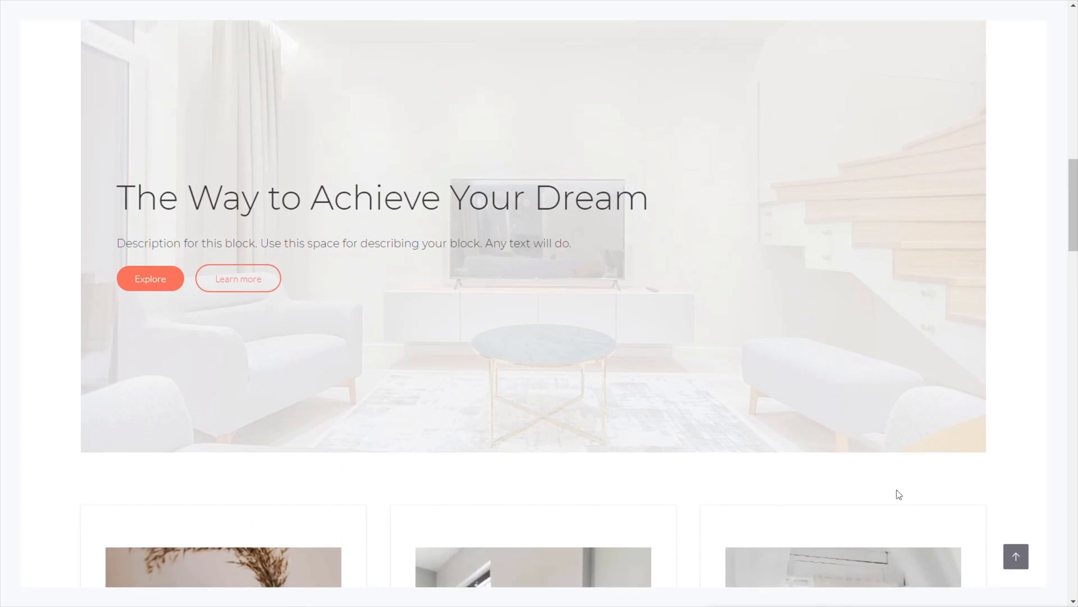
pyautogui.scroll(-3)
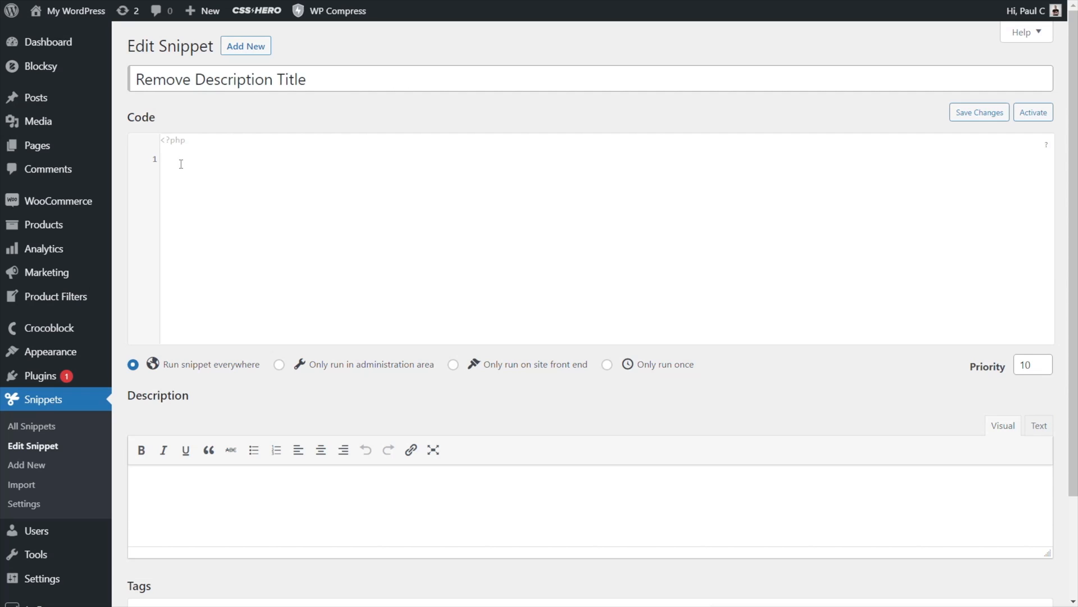
# - Add the woocommerce_product_description_heading __return_null filter to the snippet, then save and activate it
pyautogui.write('// Remove the product description Title')
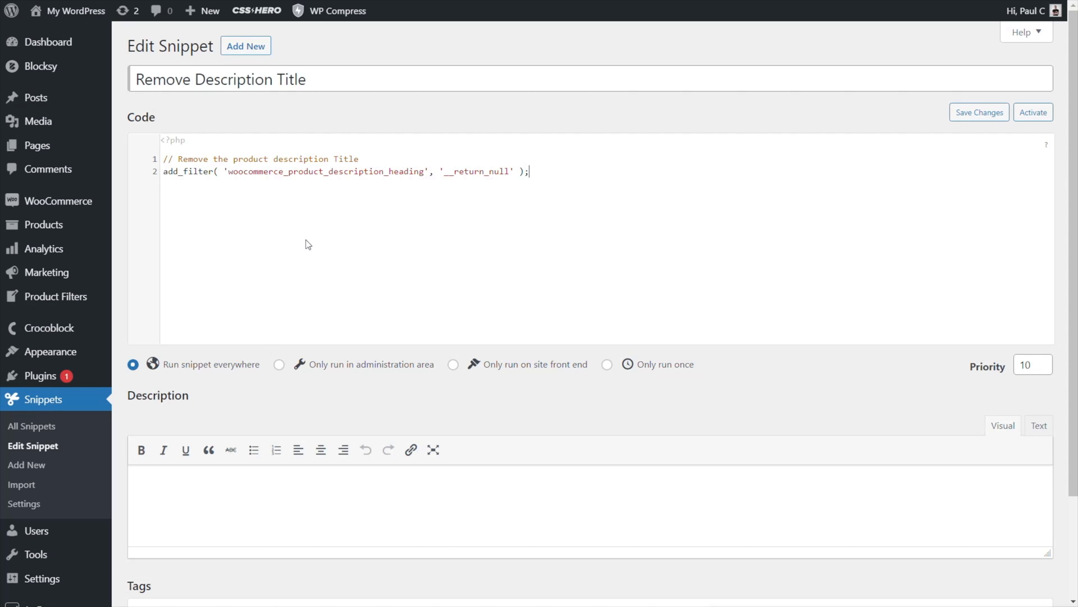
pyautogui.moveTo(225, 368)
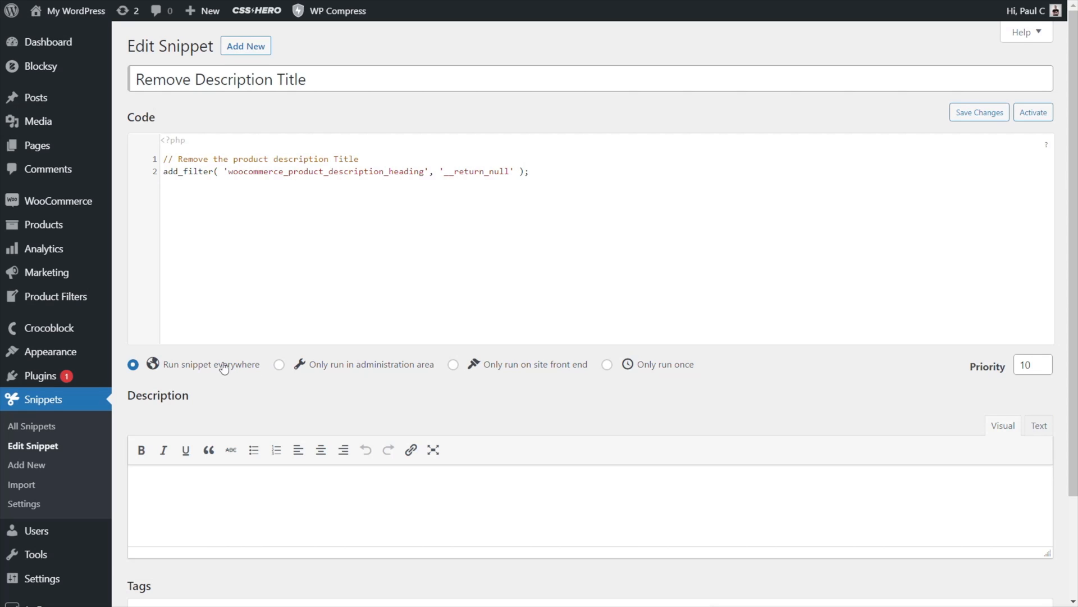
pyautogui.scroll(-3)
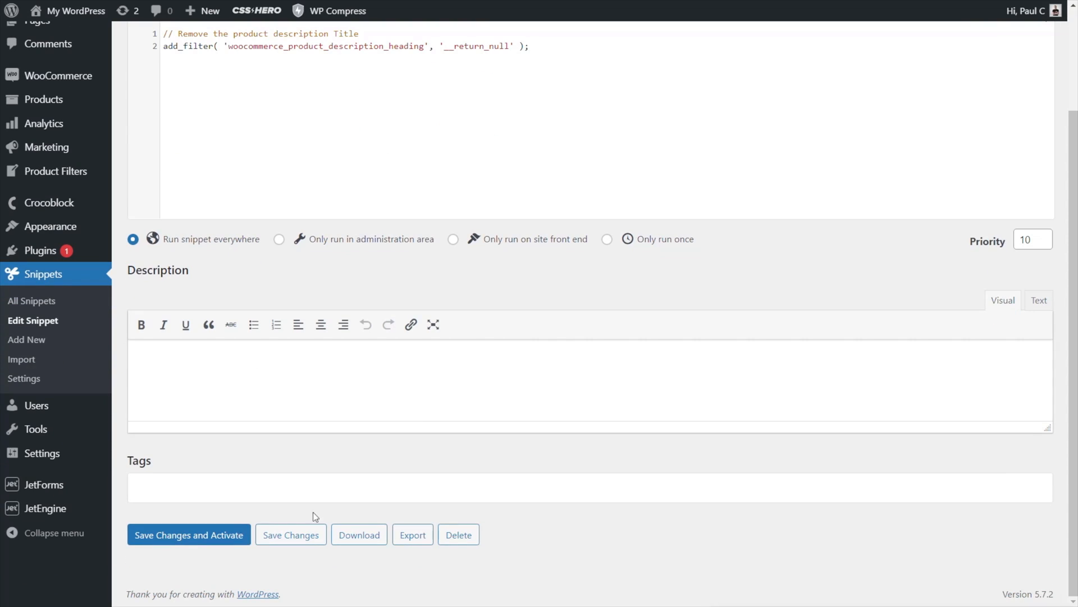
pyautogui.click(189, 535)
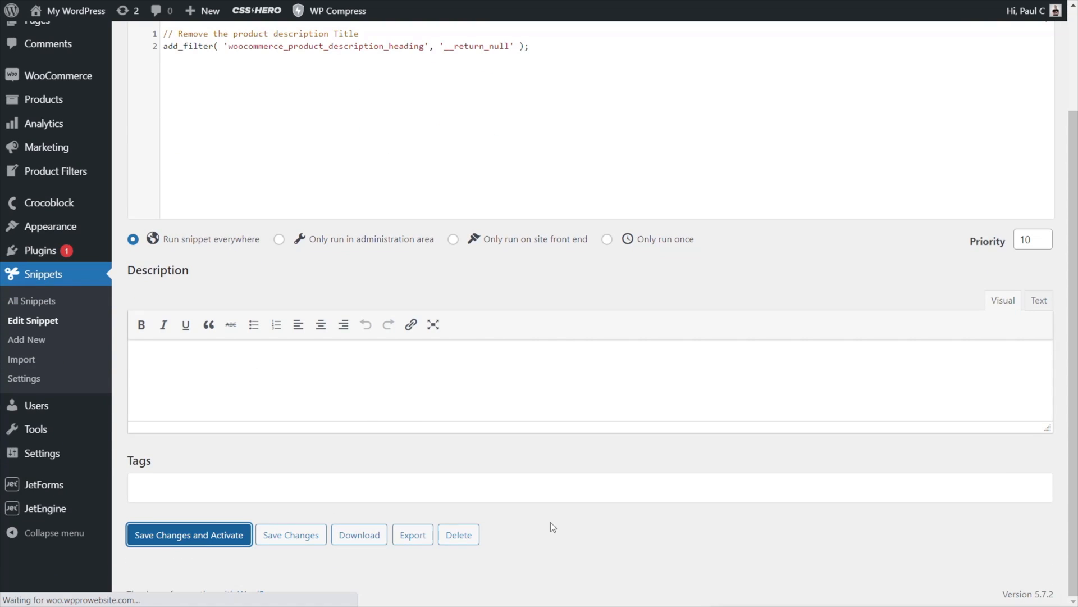
pyautogui.click(189, 534)
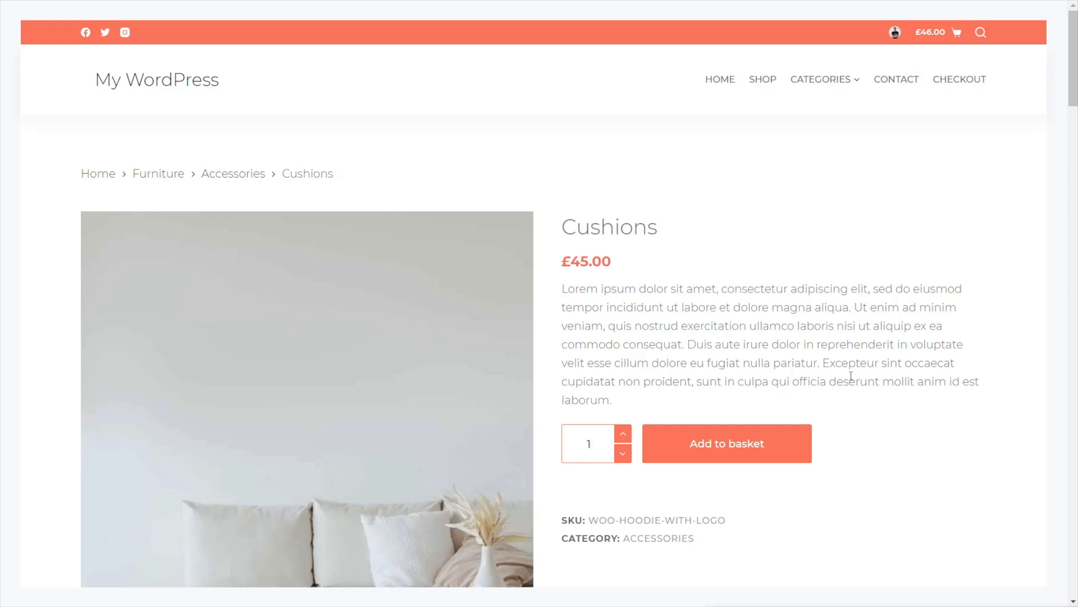
# - Check the tab content shows no Description heading, then view Additional Information and Reviews (0)
pyautogui.scroll(-3)
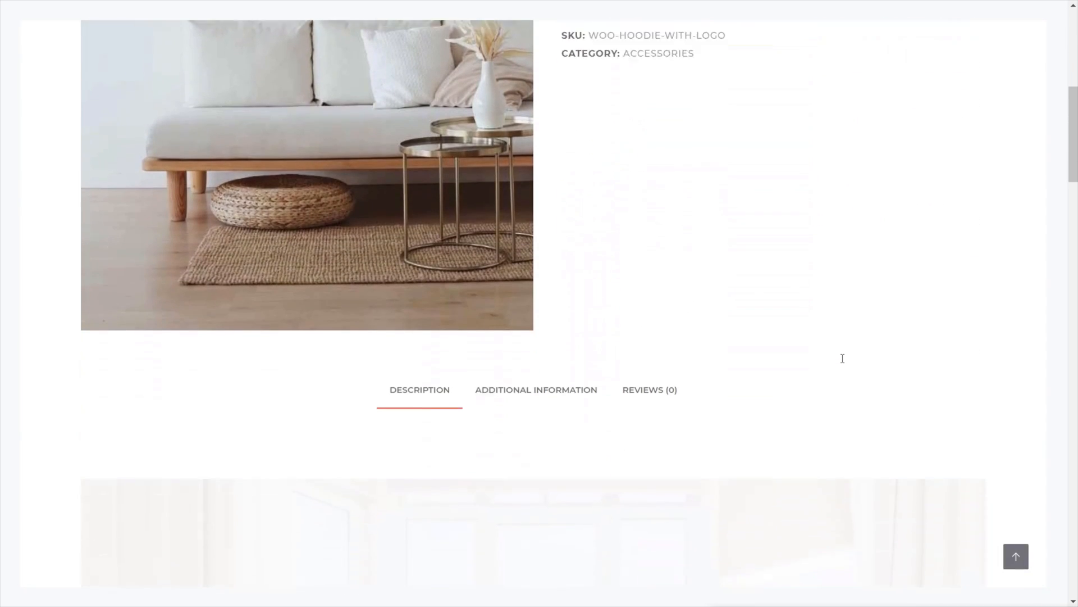
pyautogui.scroll(-3)
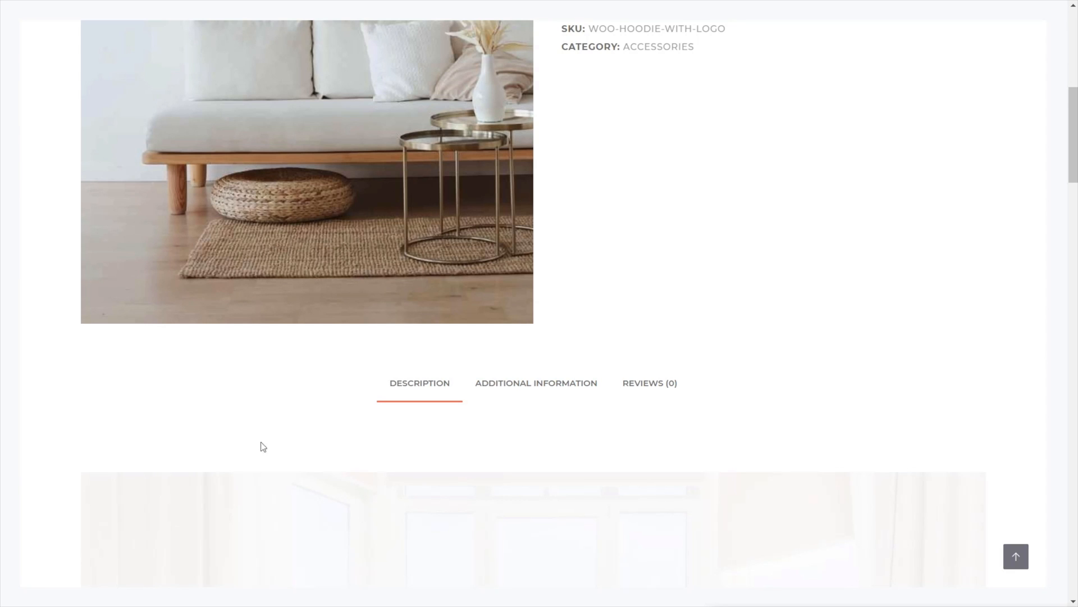
pyautogui.click(536, 383)
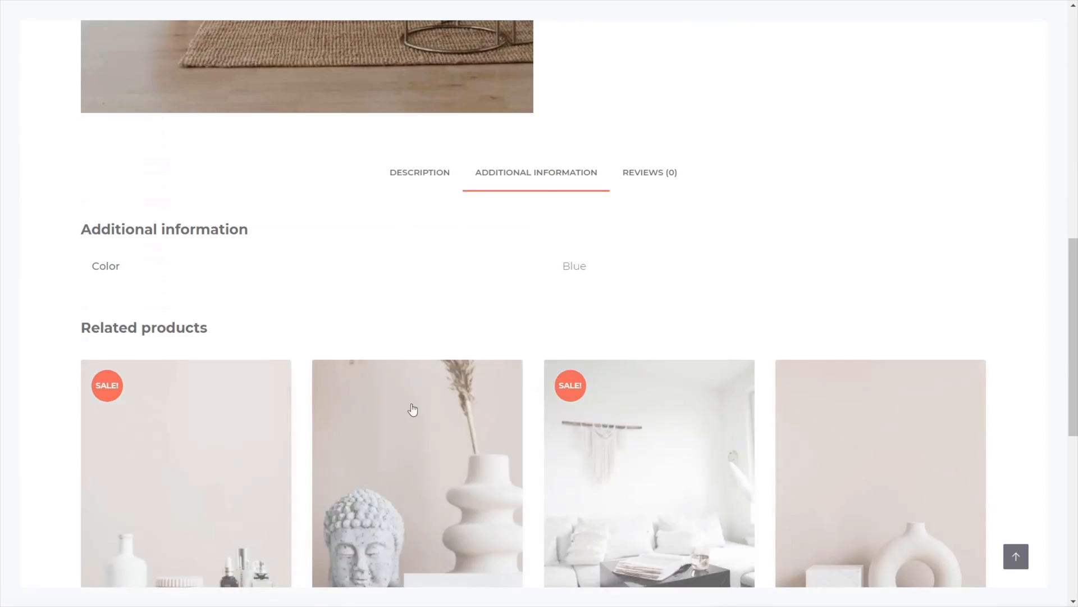
pyautogui.click(649, 171)
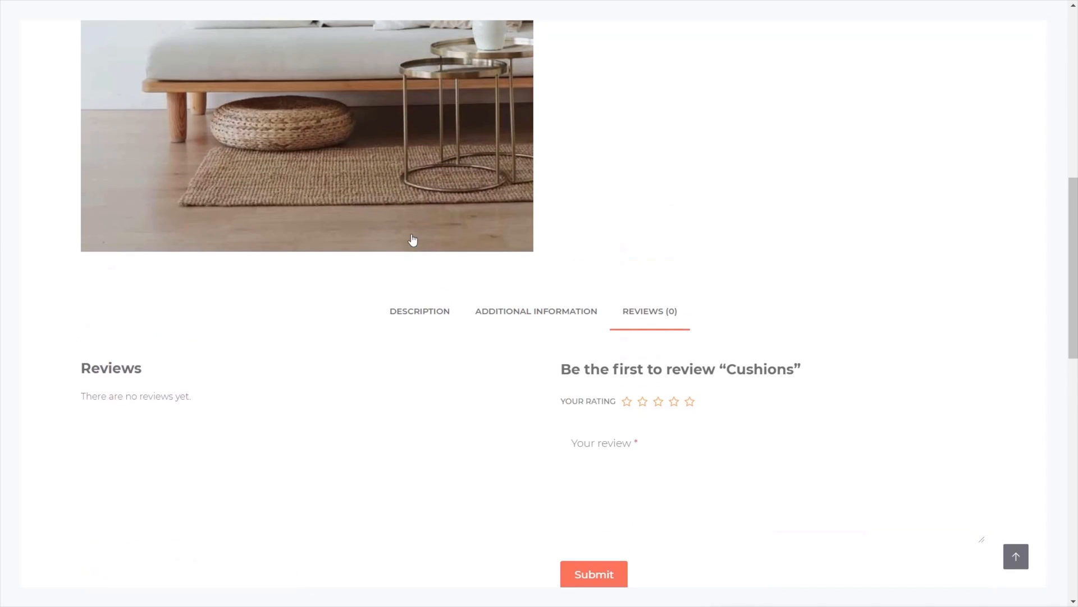